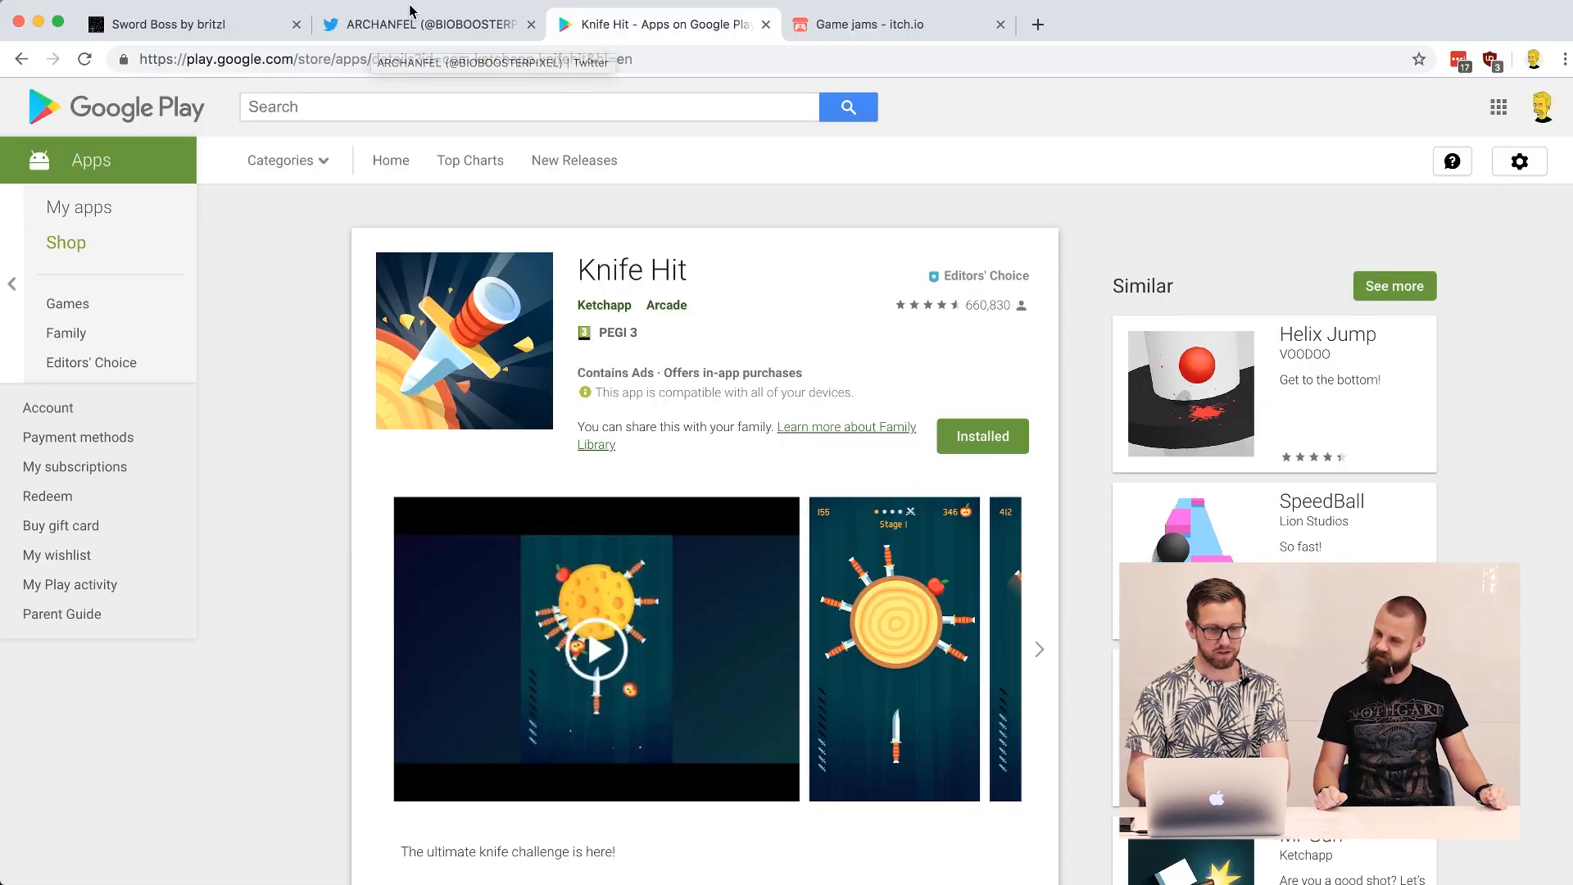
- Play the developer's pinned Sword Shot gameplay video on Twitter, then return to Defold
click(426, 23)
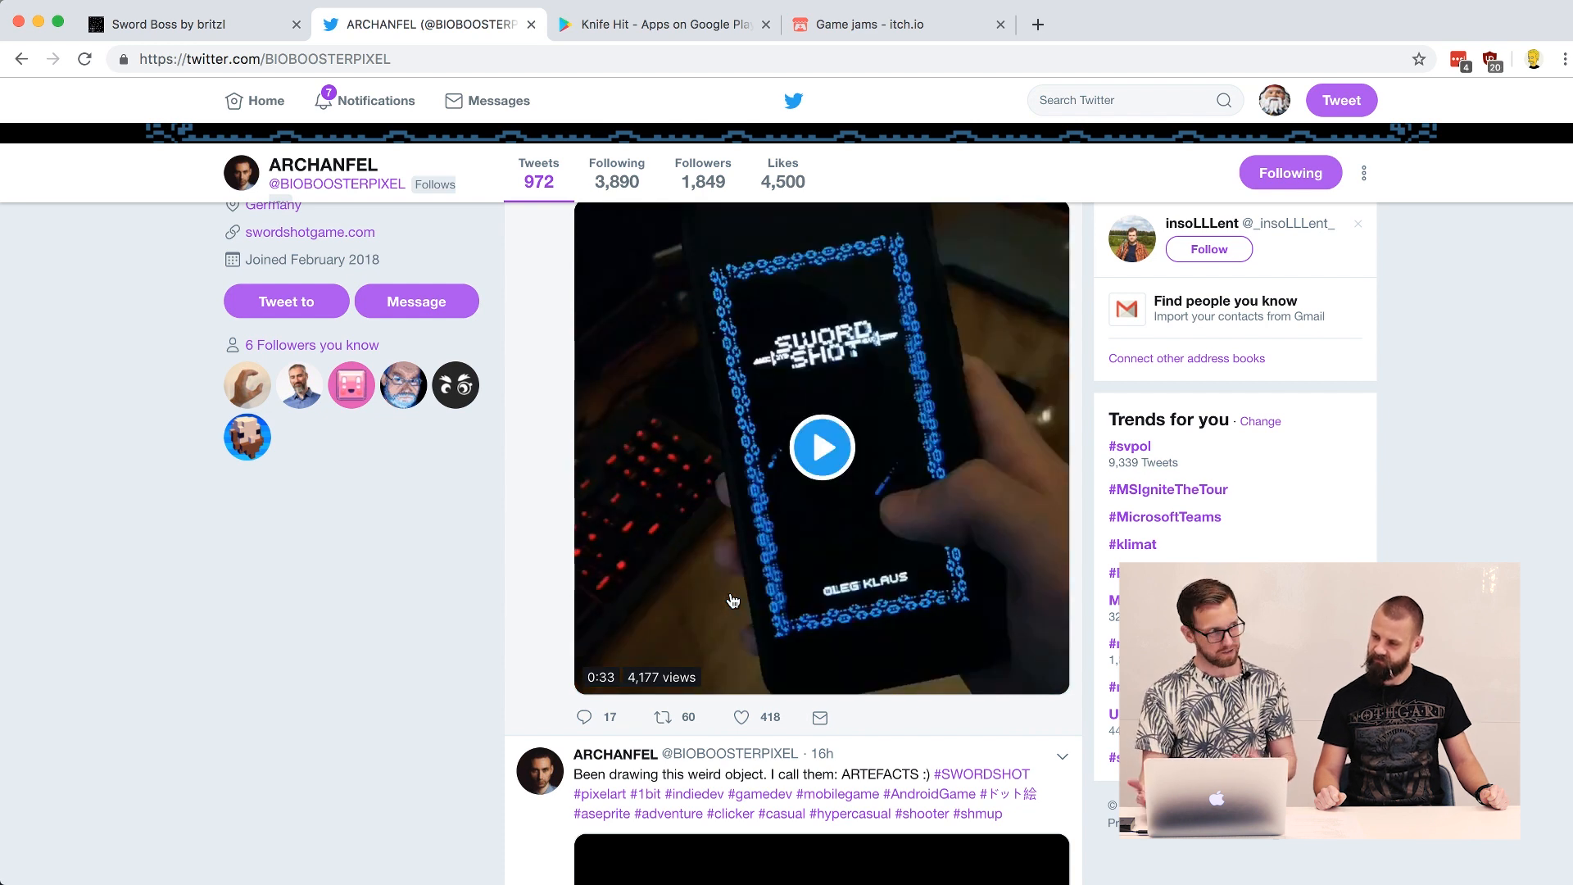
click(662, 24)
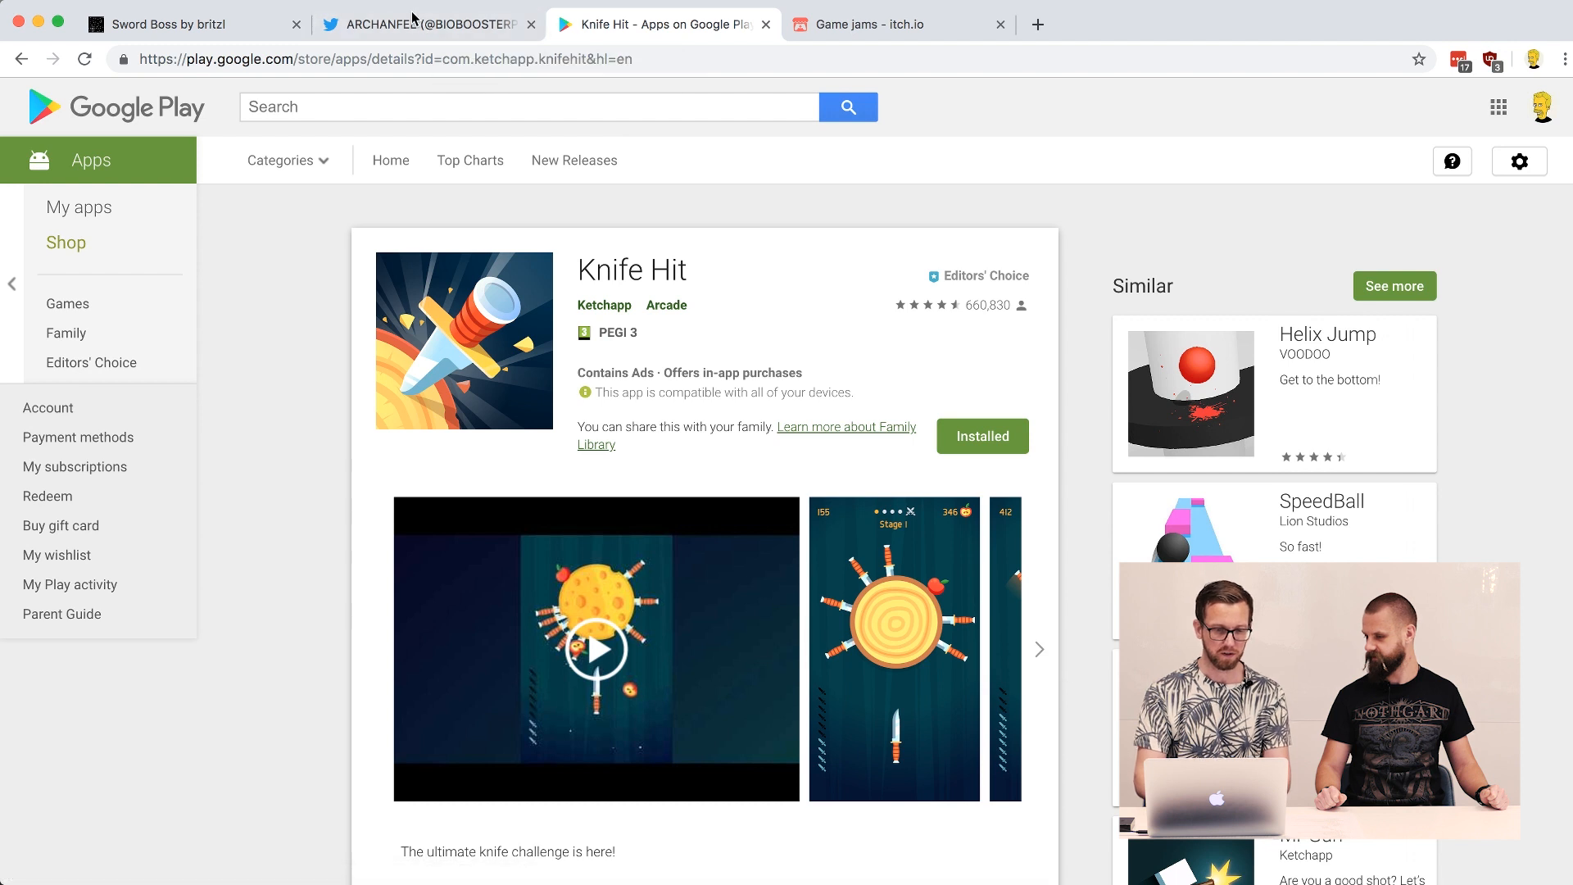
click(426, 23)
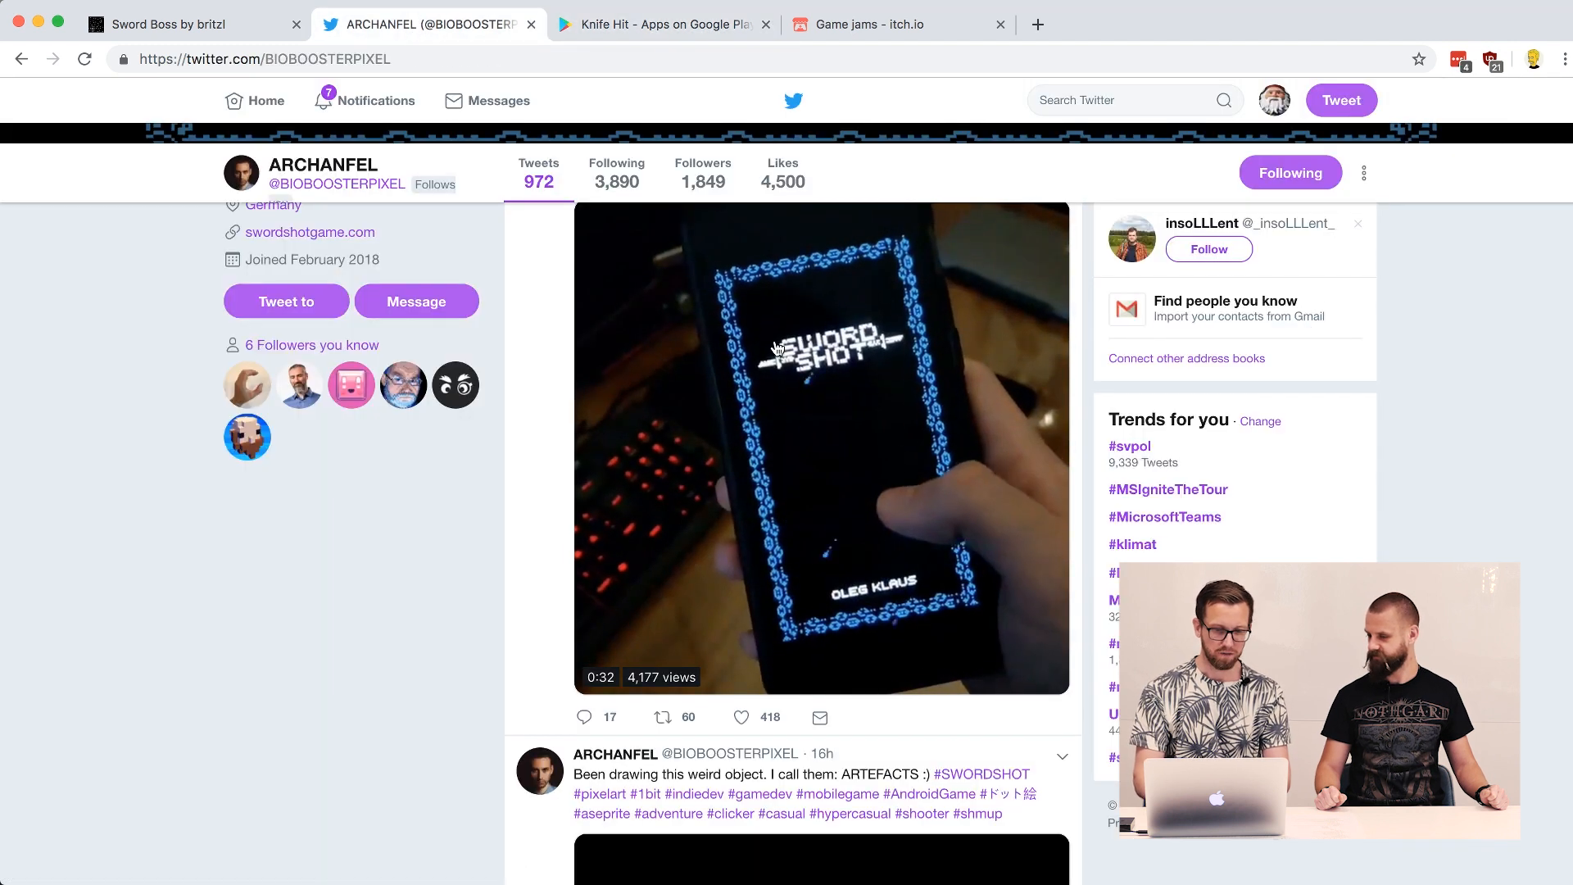
click(821, 446)
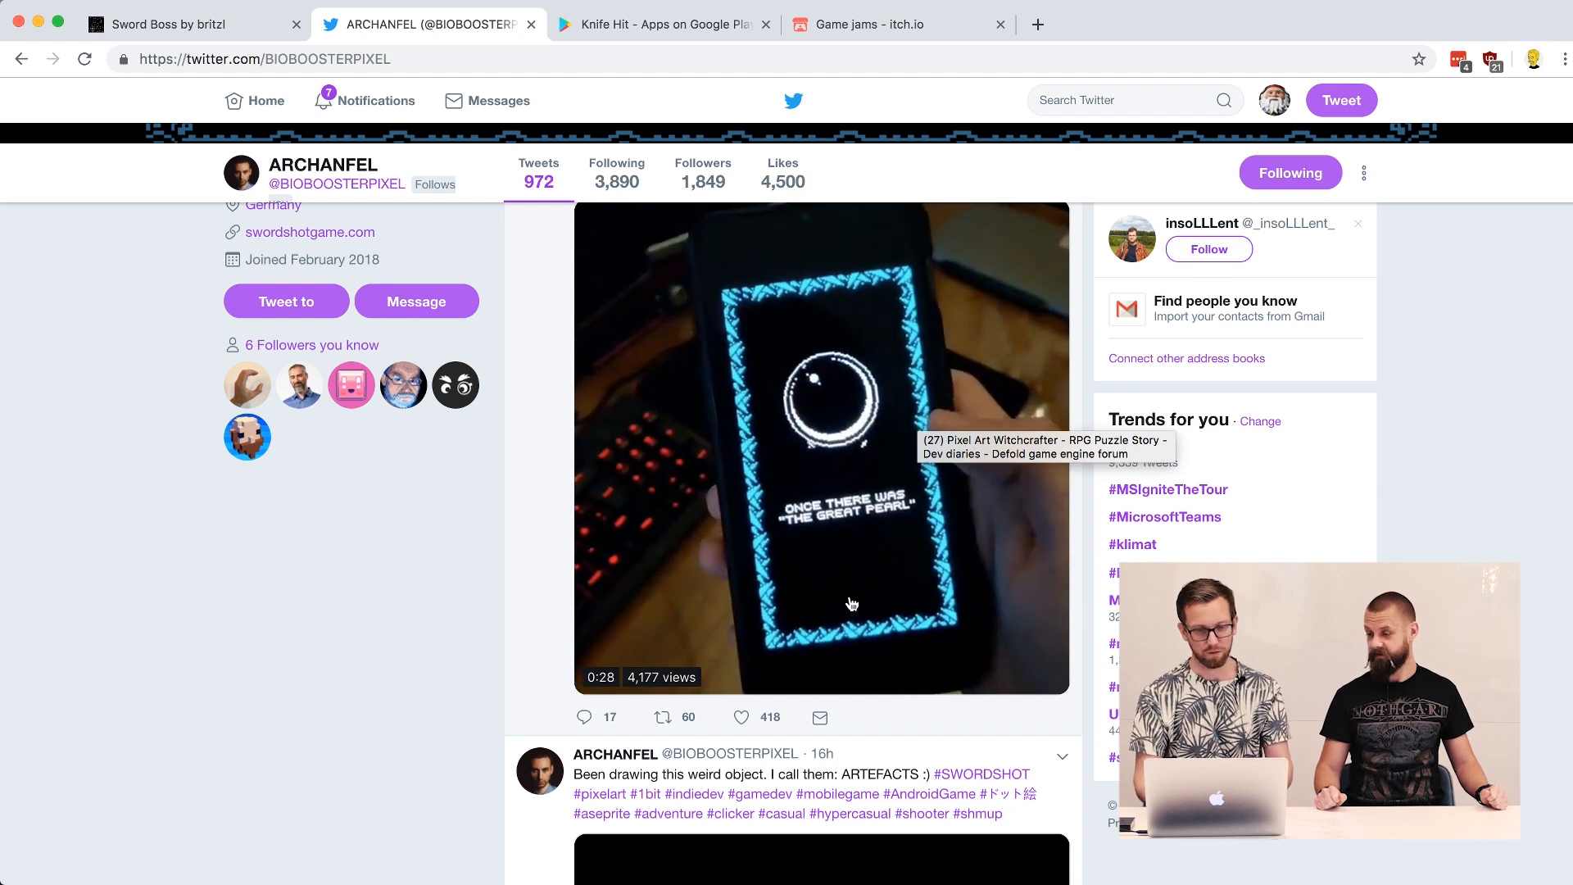
click(190, 23)
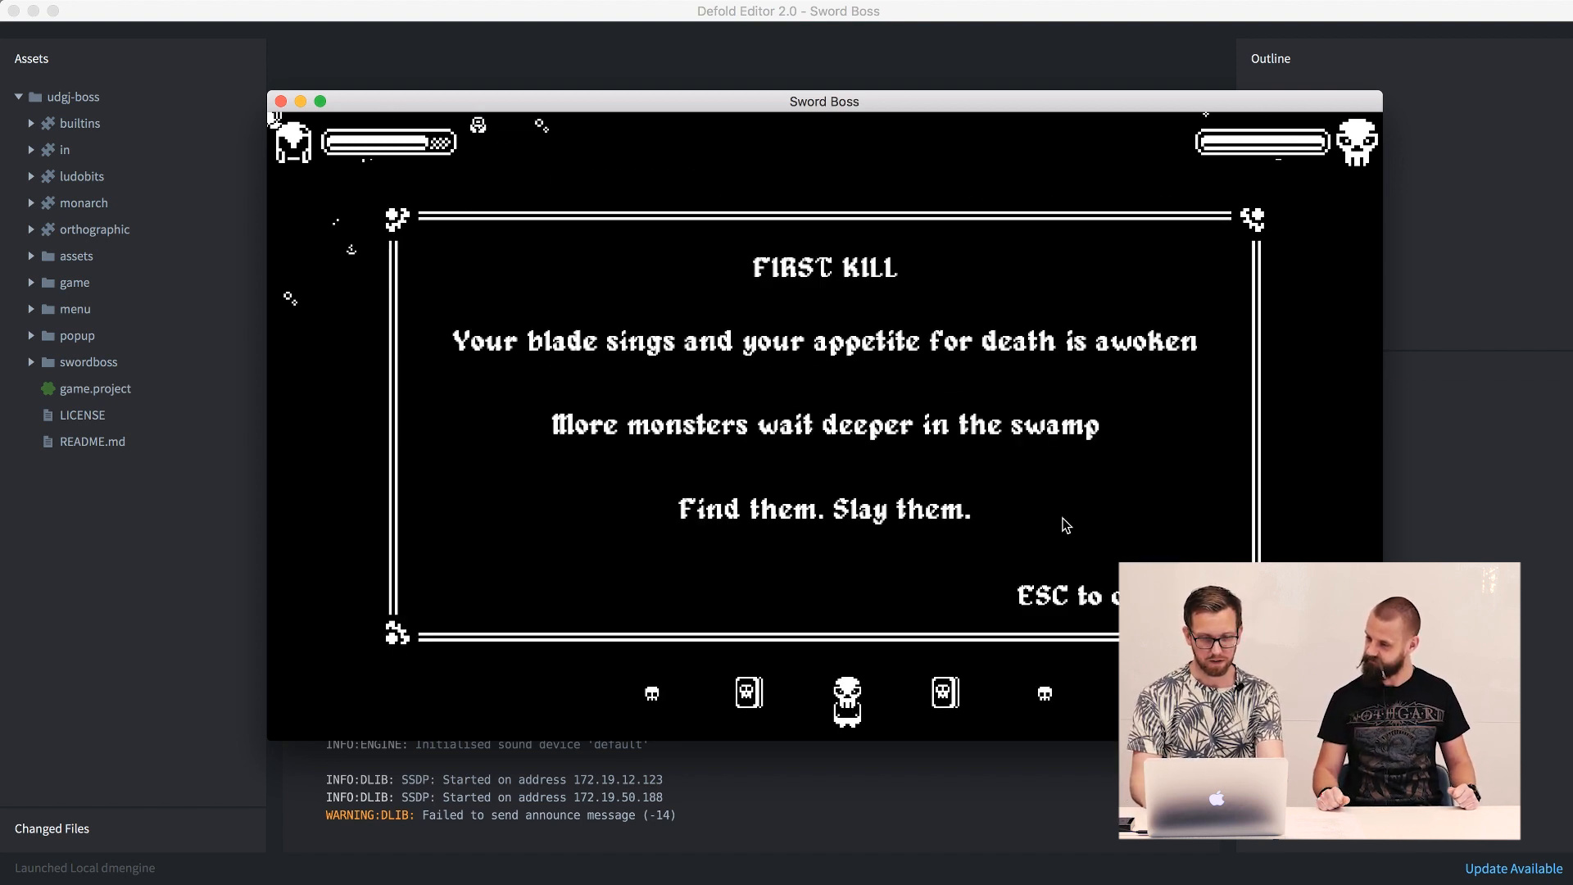
- Continue past the story screen to Defeat, then close the running game window
key(Escape)
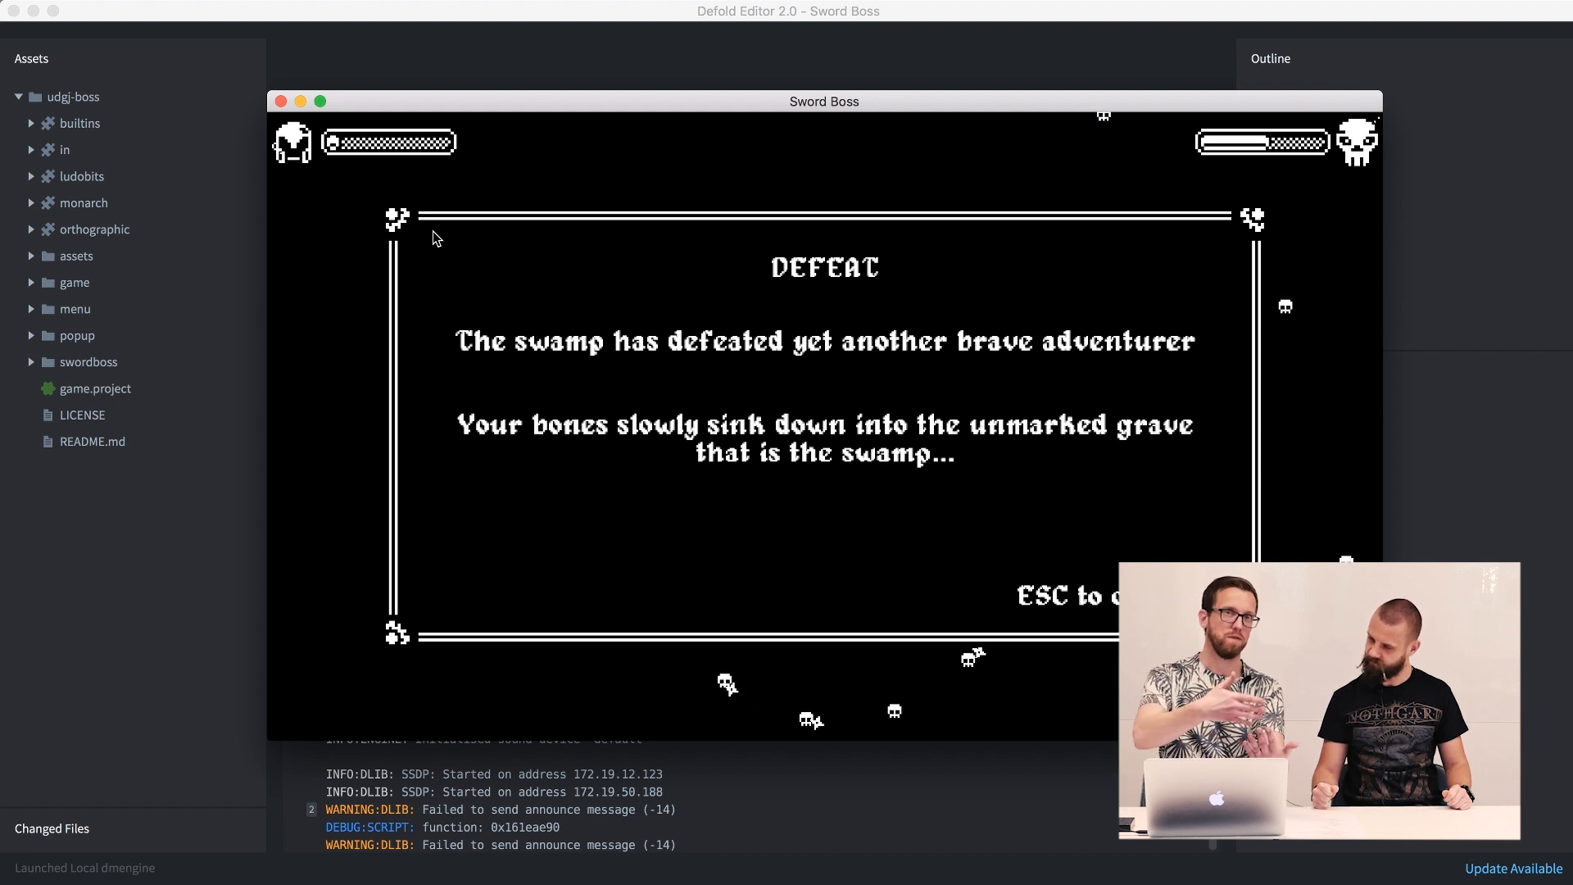
click(97, 388)
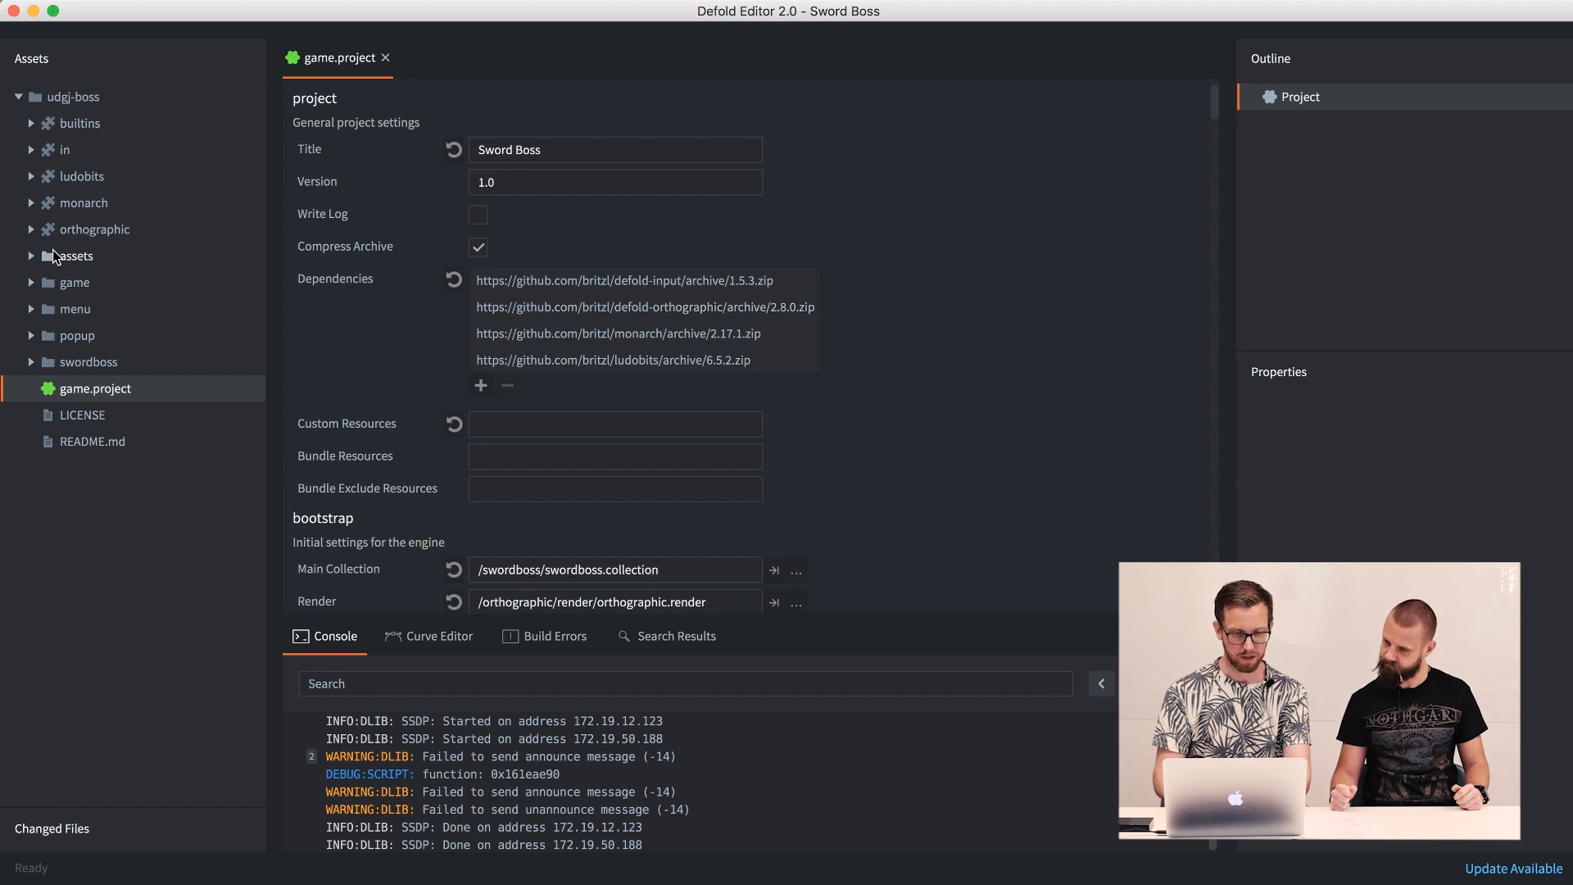
- Expand the swordboss folder in Assets to reach swordboss.collection
click(622, 280)
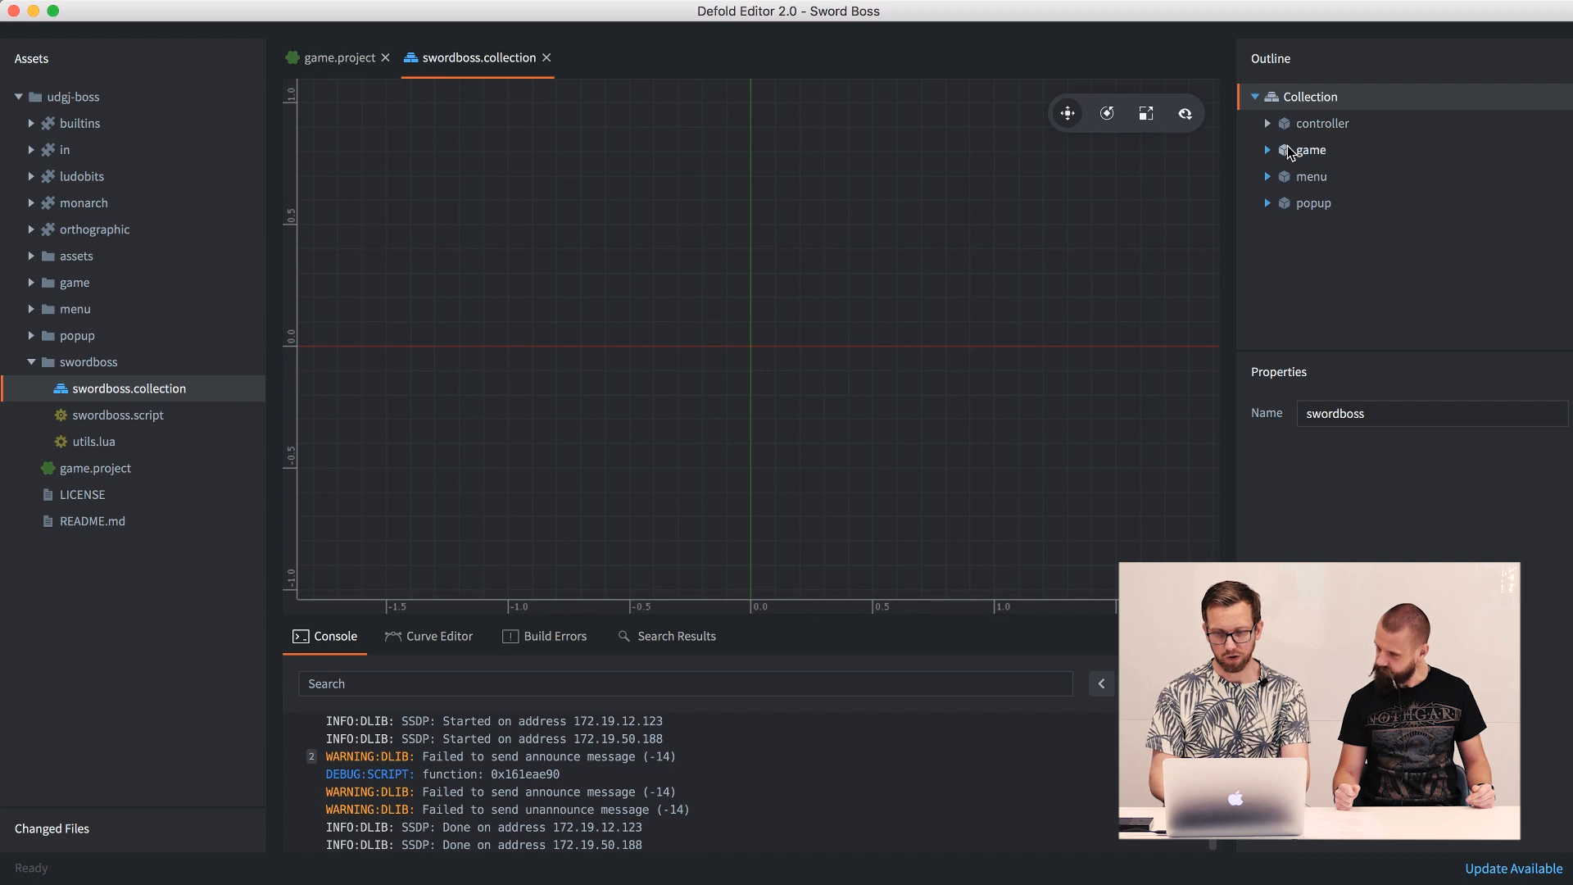
- Expand game and popup to show their collection proxies, then open swordboss.script
click(1267, 150)
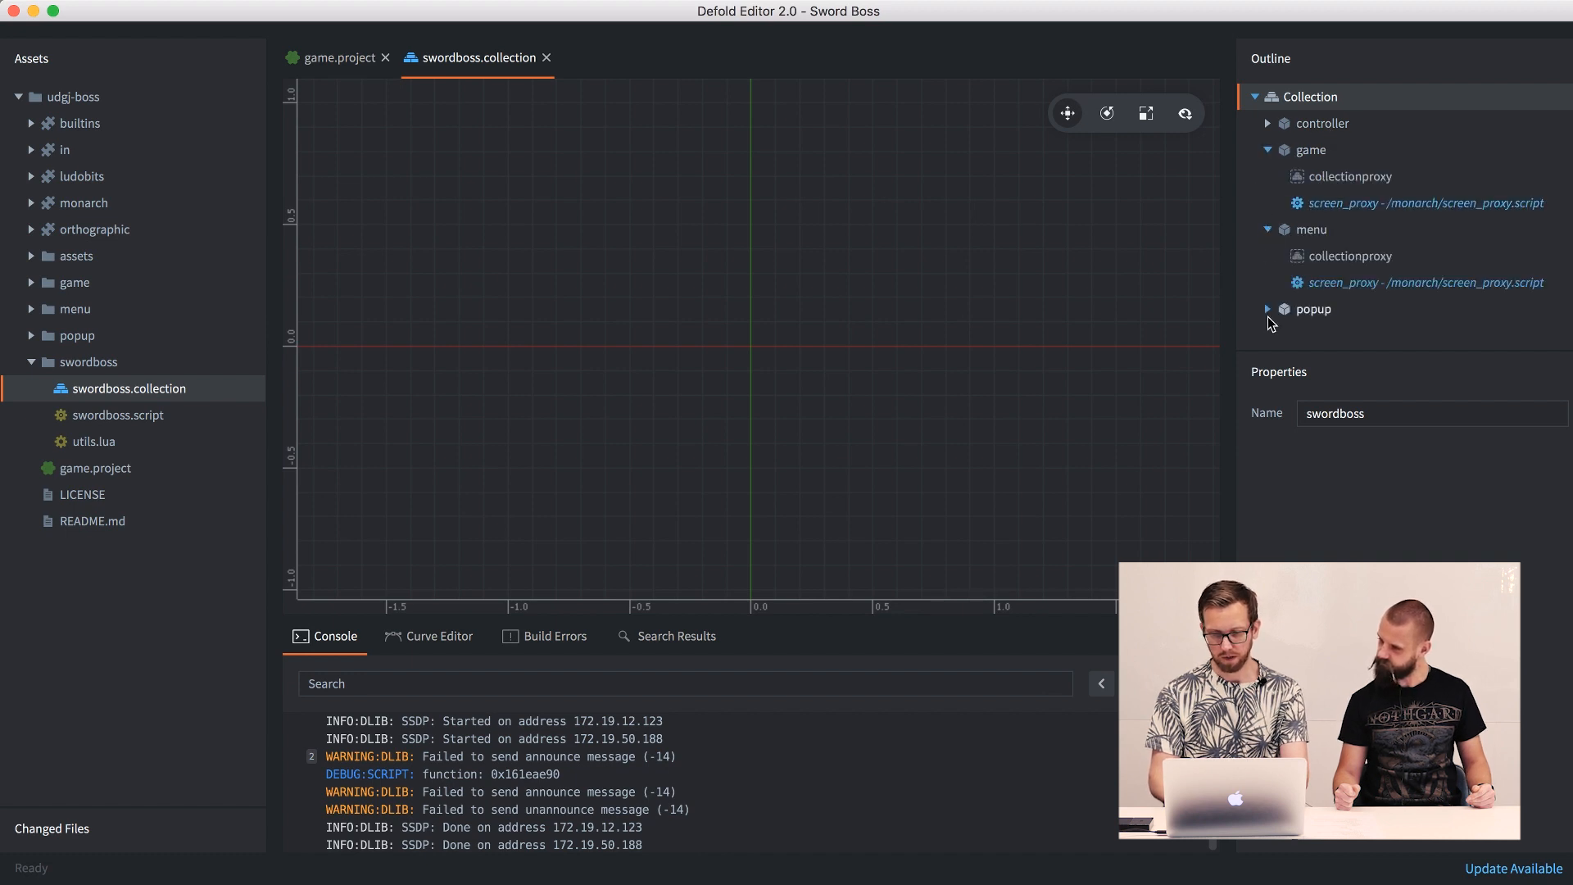
click(1267, 308)
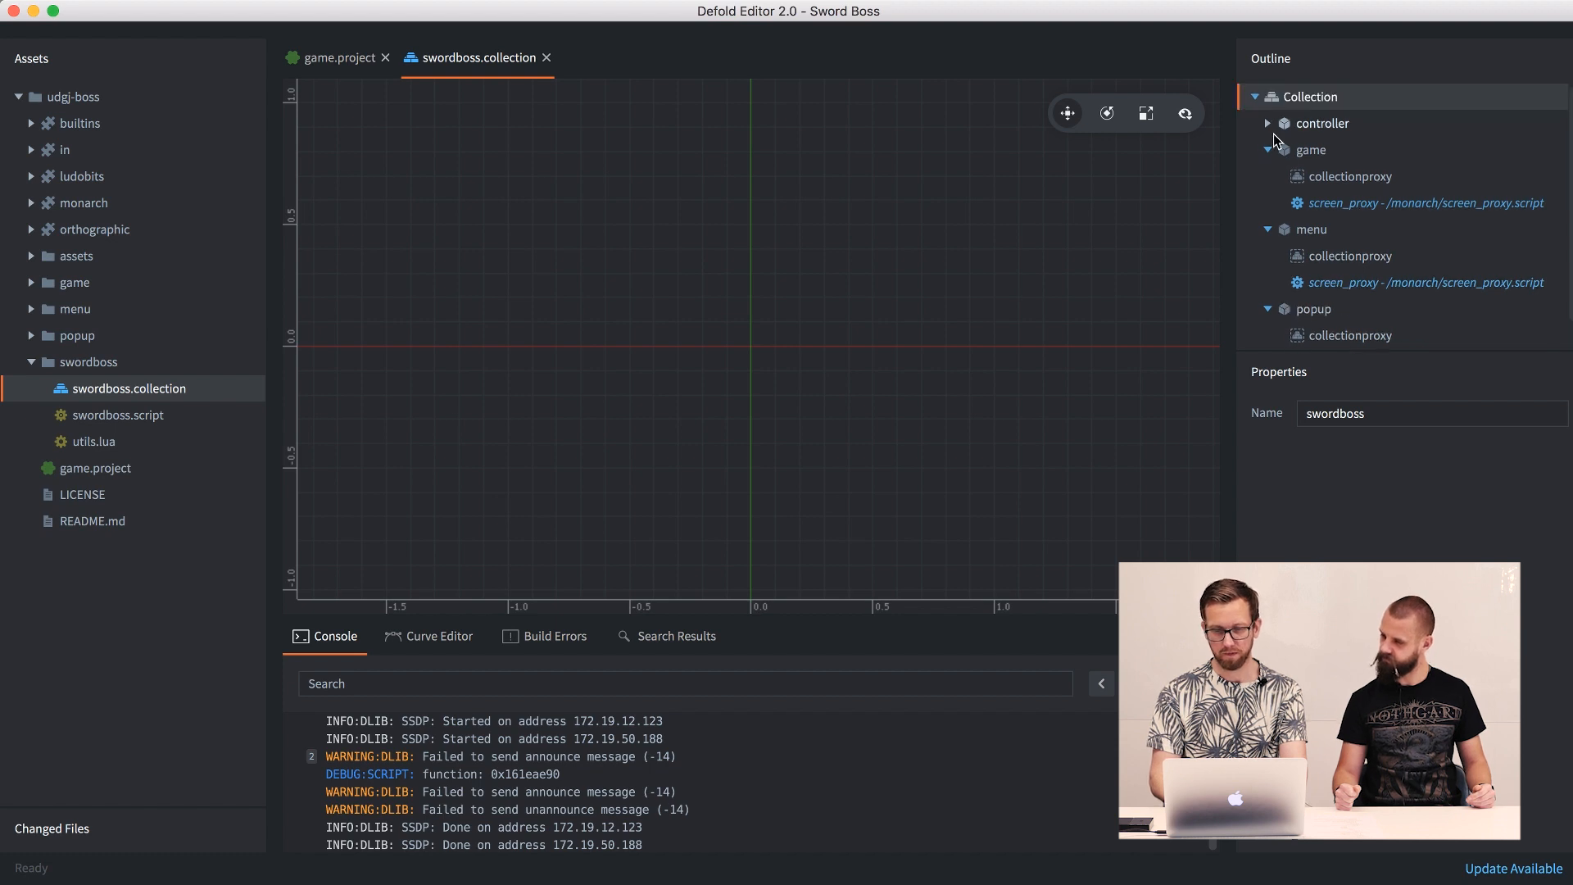
double_click(118, 414)
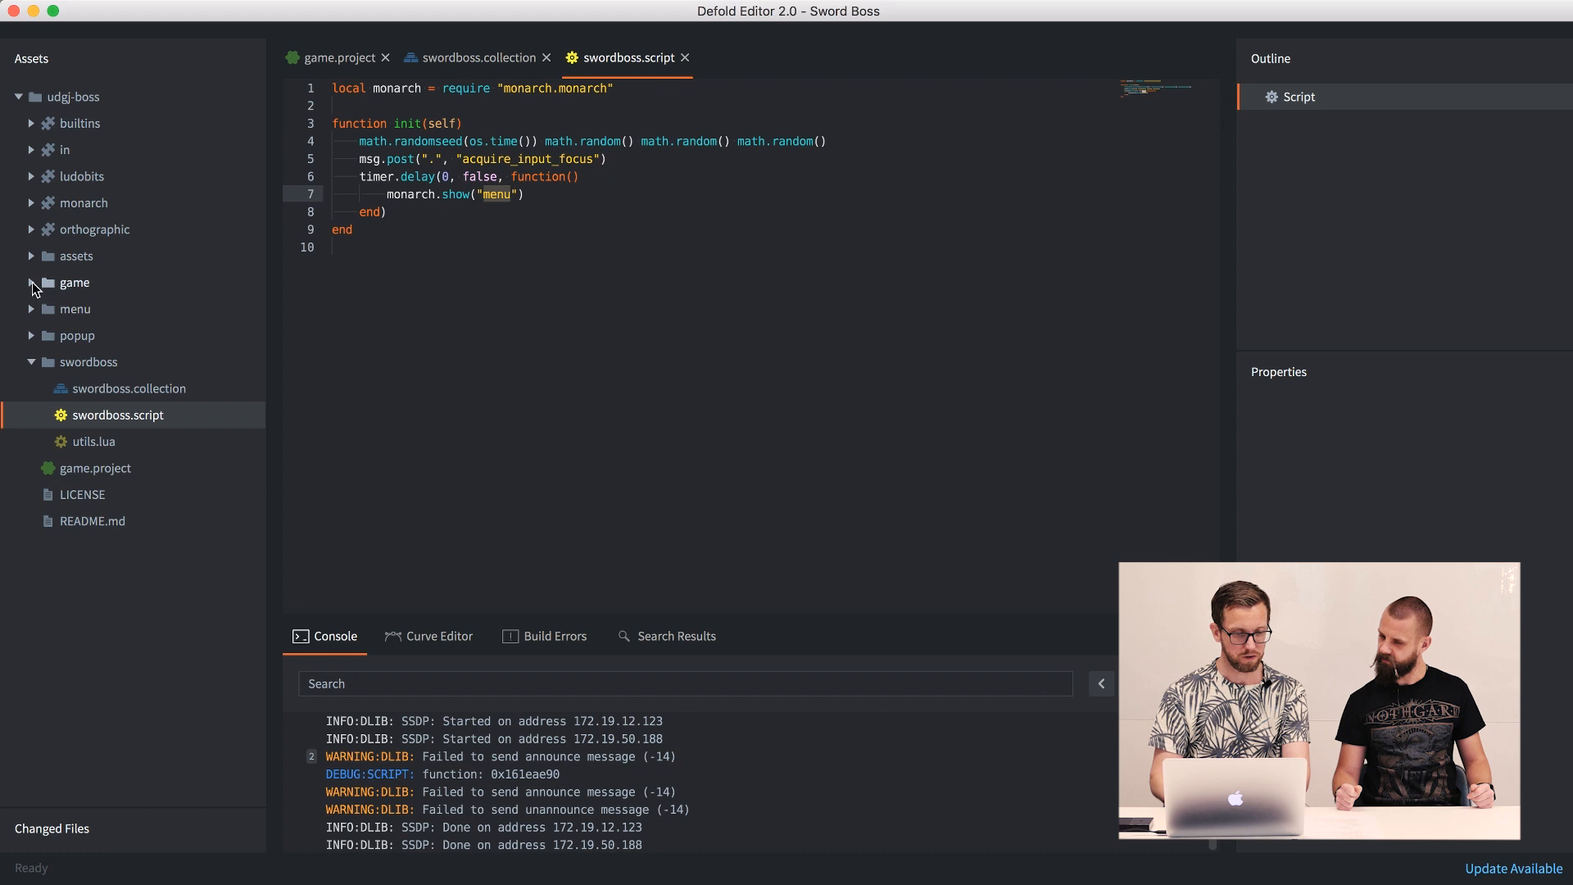
- Expand the game folder to list boss, hud, player, game.collection and game.script
click(31, 282)
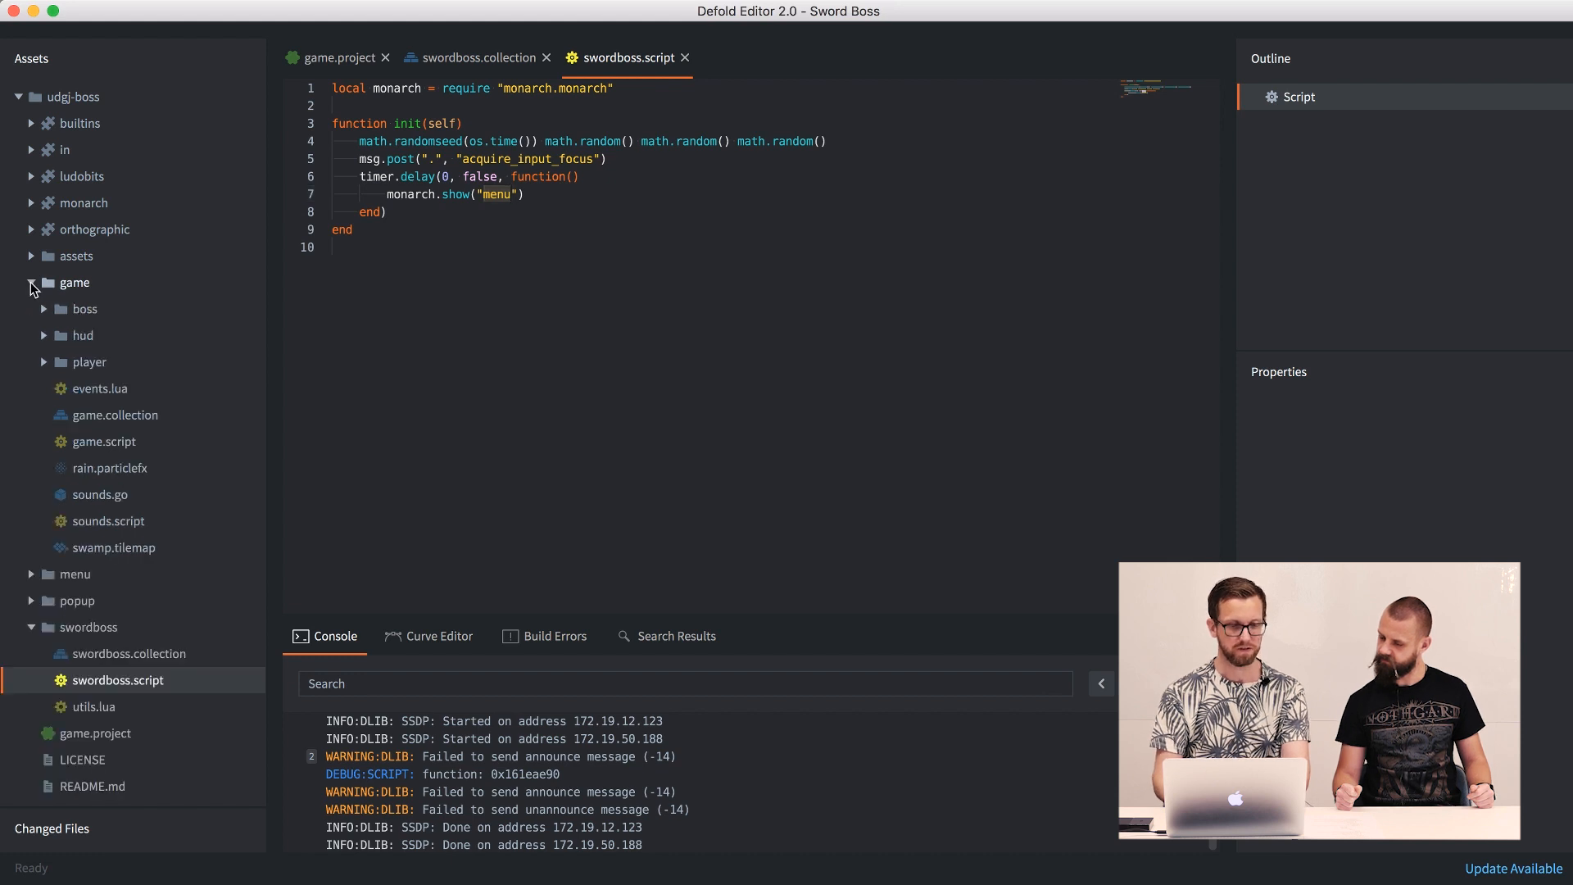
mouse_move(114, 415)
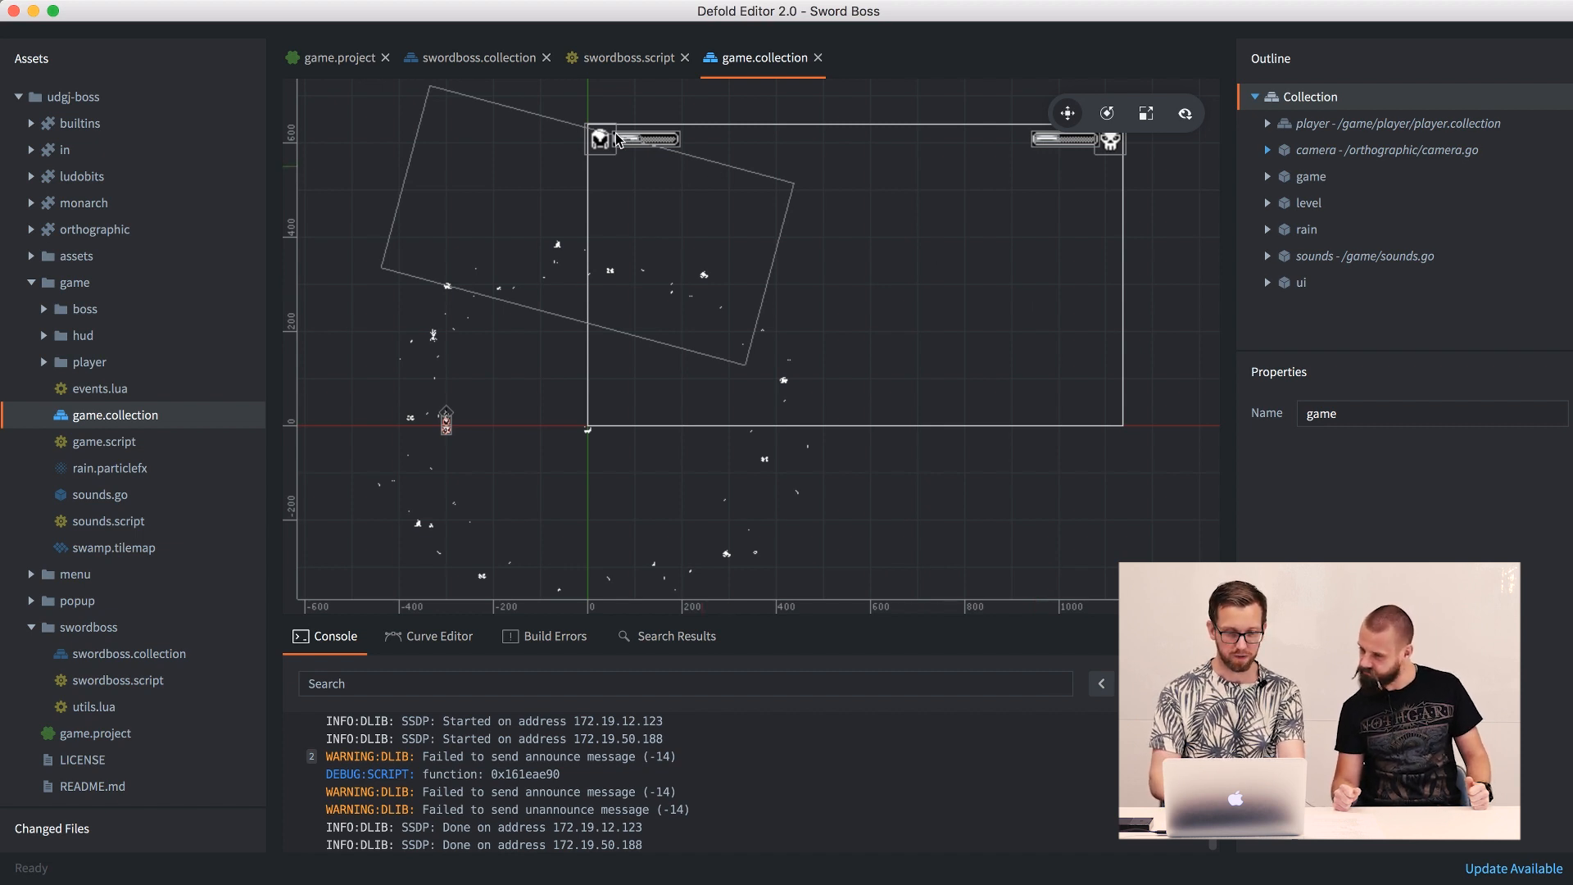
mouse_move(652, 159)
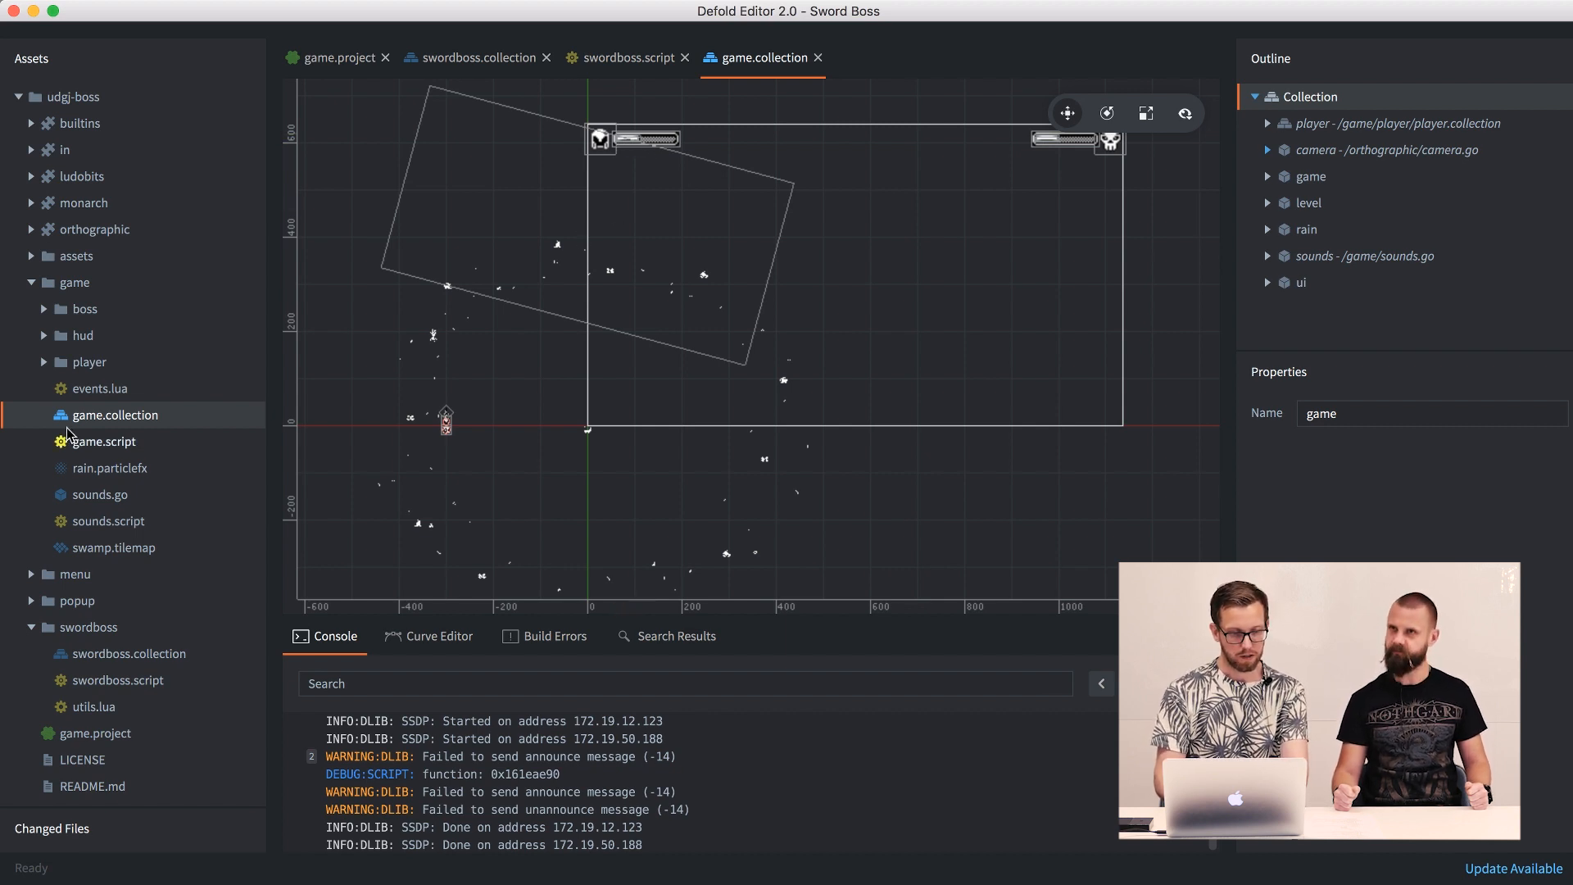
mouse_move(159, 457)
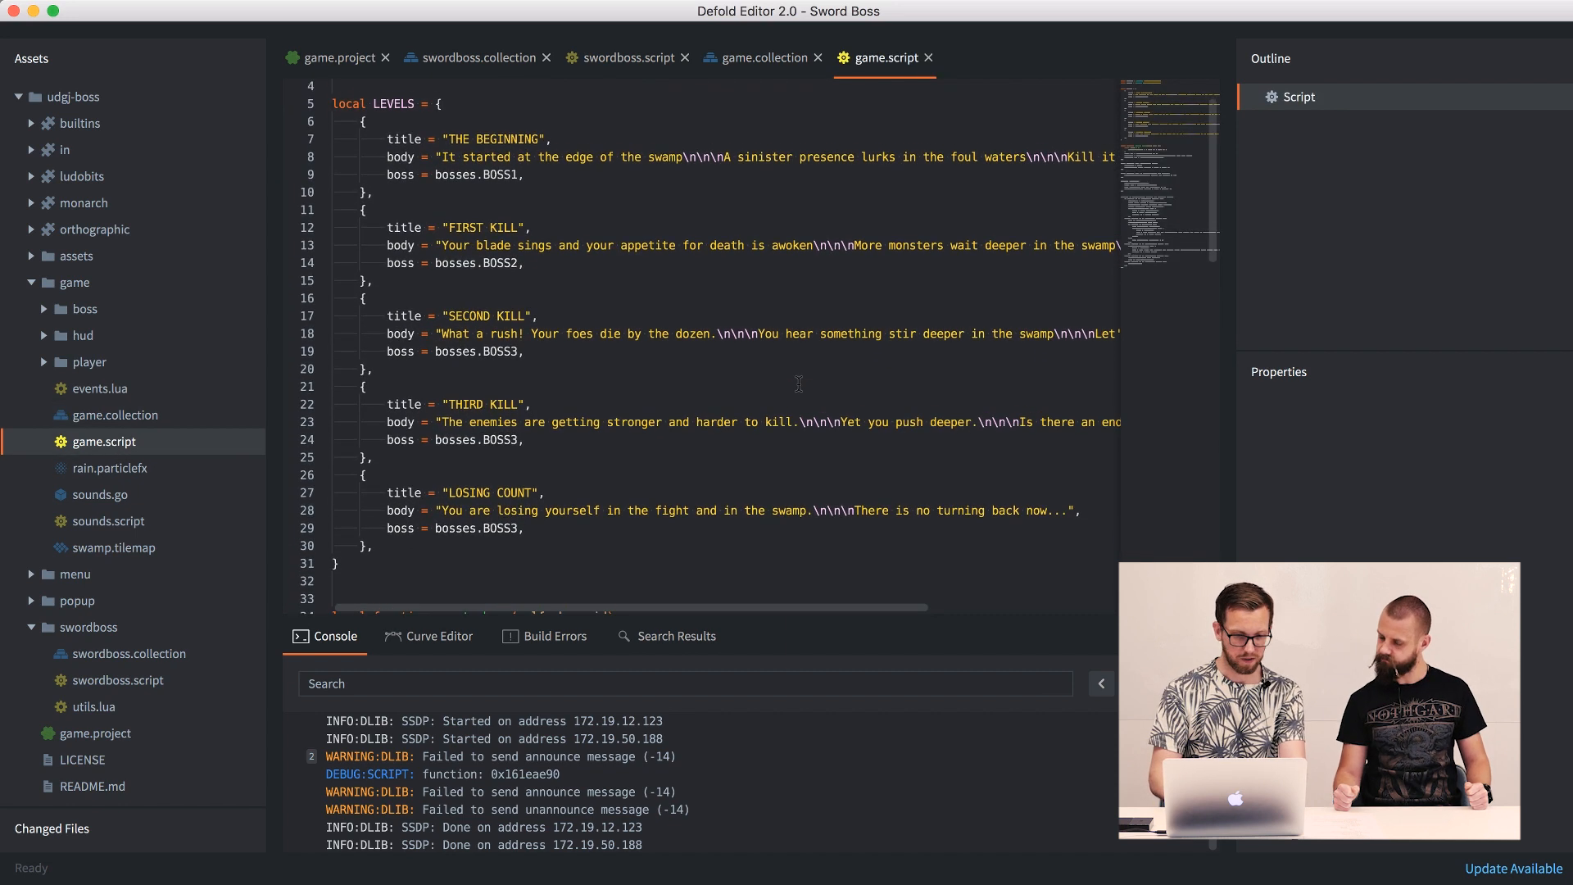
- Scroll down through game.script's level code and LEVELS story text
scroll(down, 3)
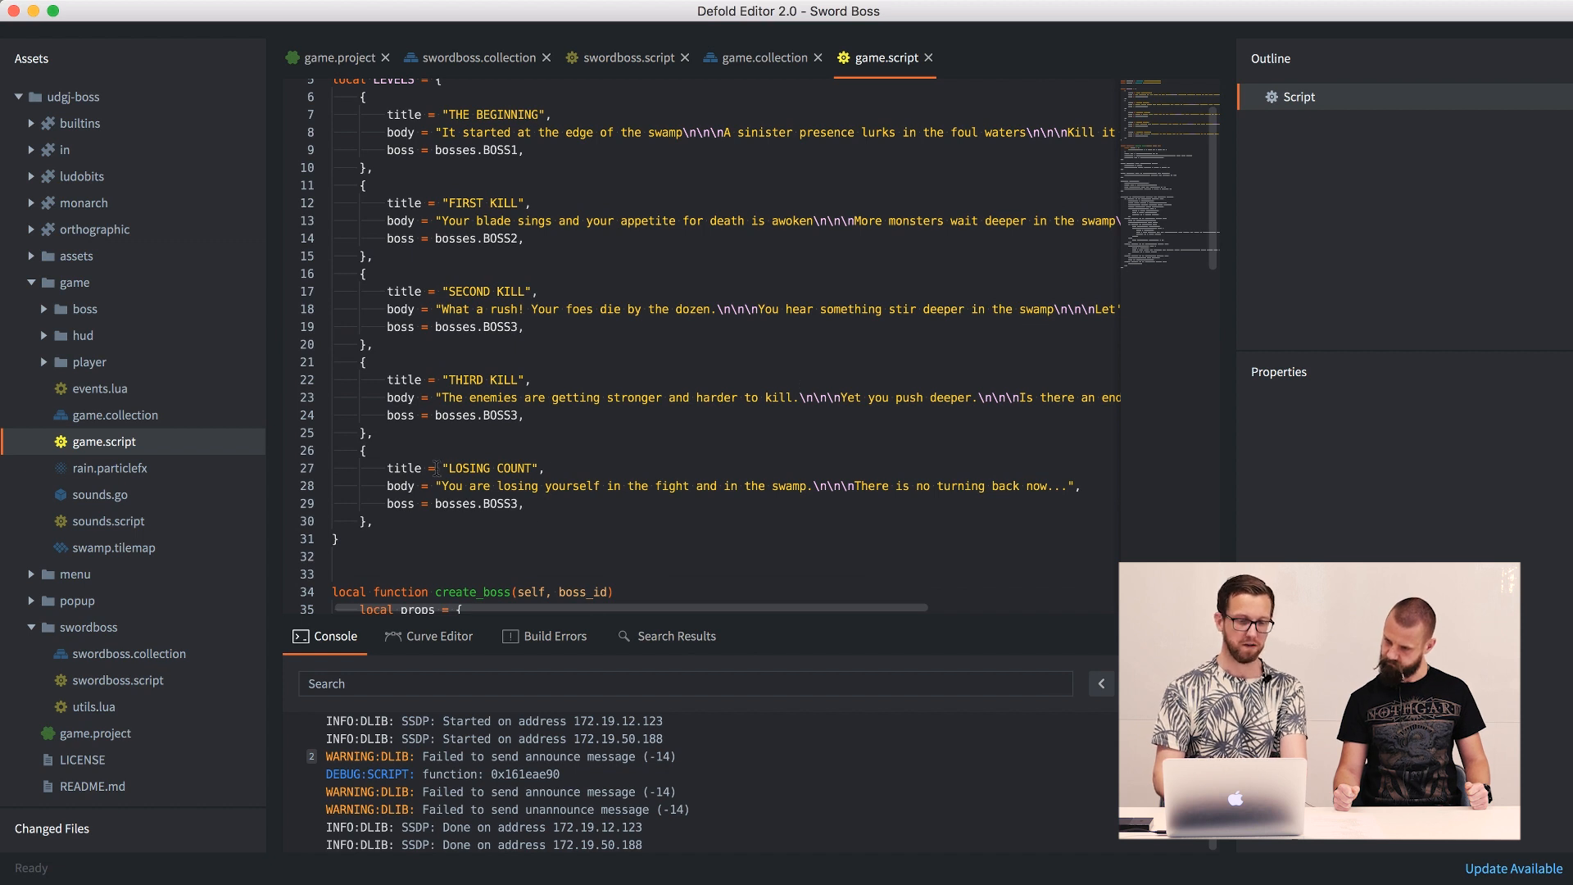
scroll(down, 3)
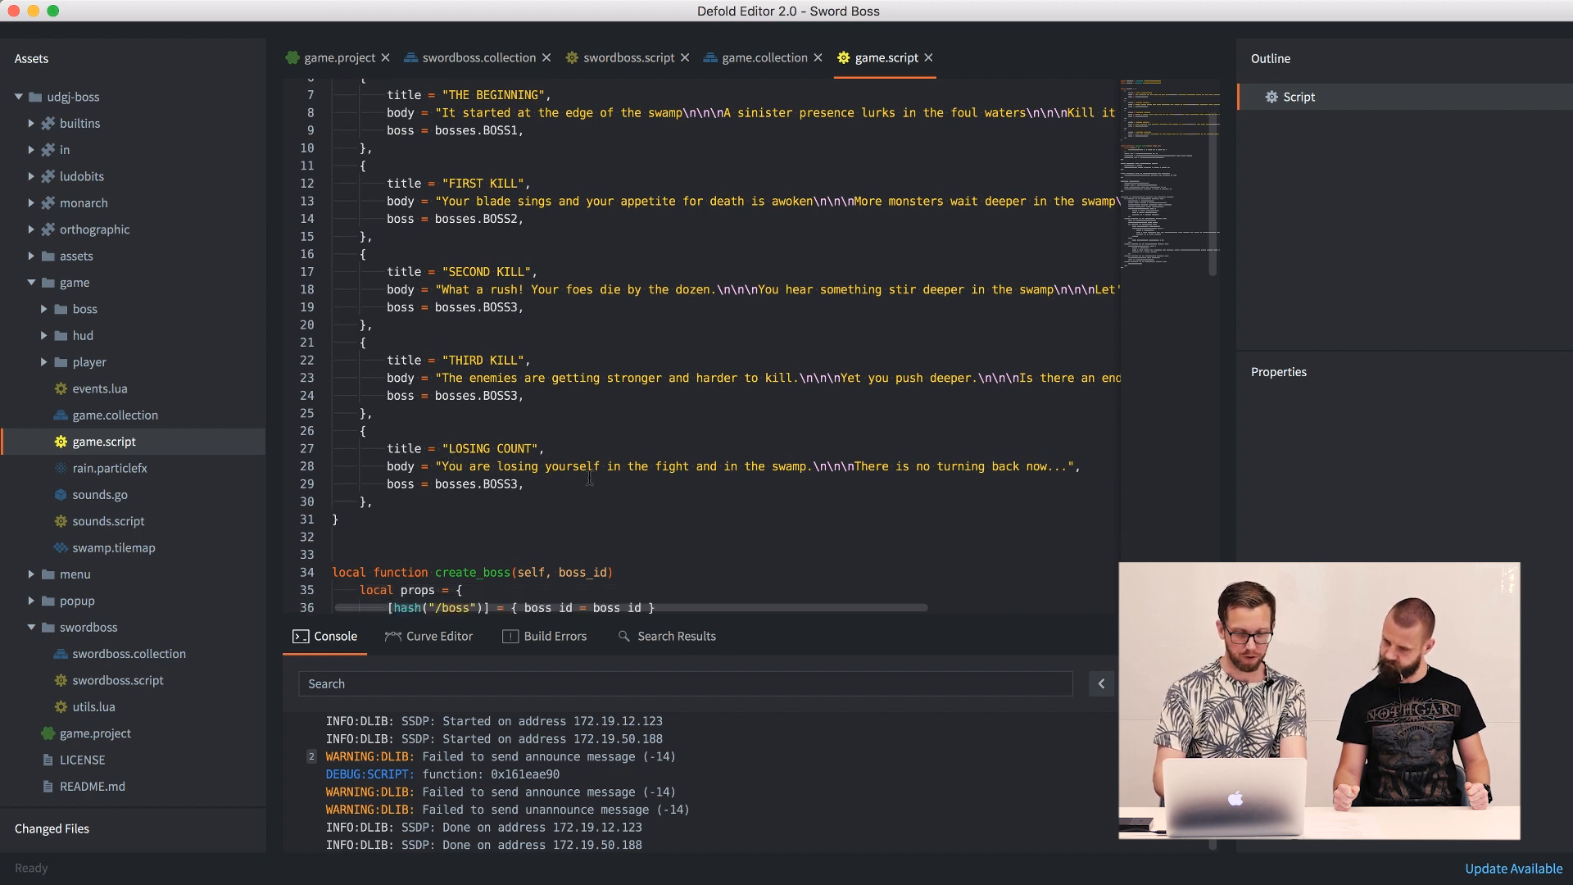
scroll(down, 3)
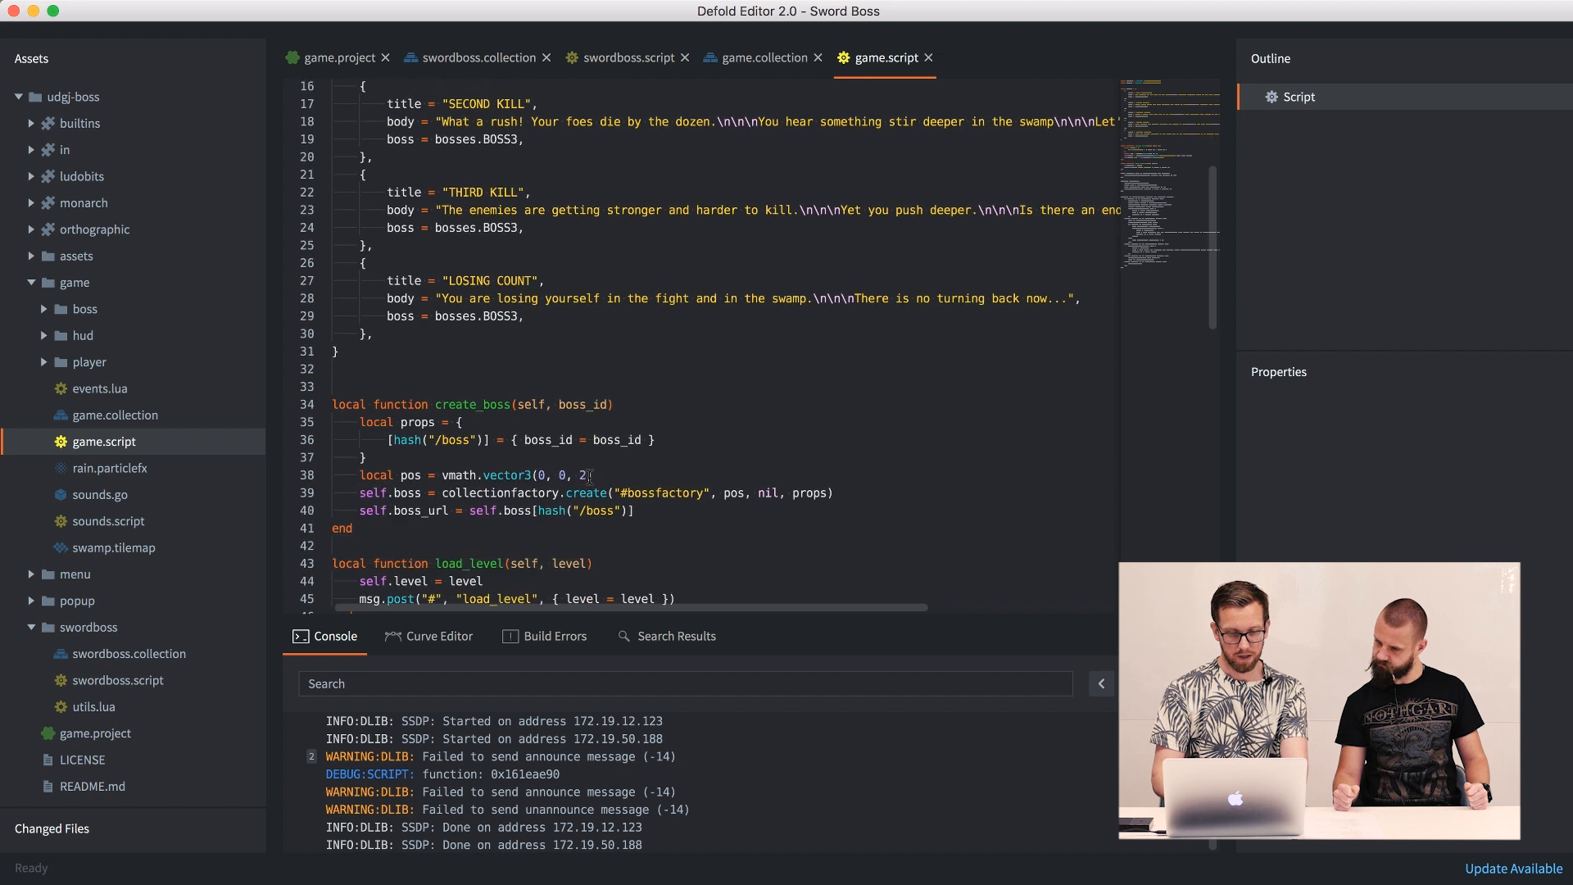
scroll(down, 3)
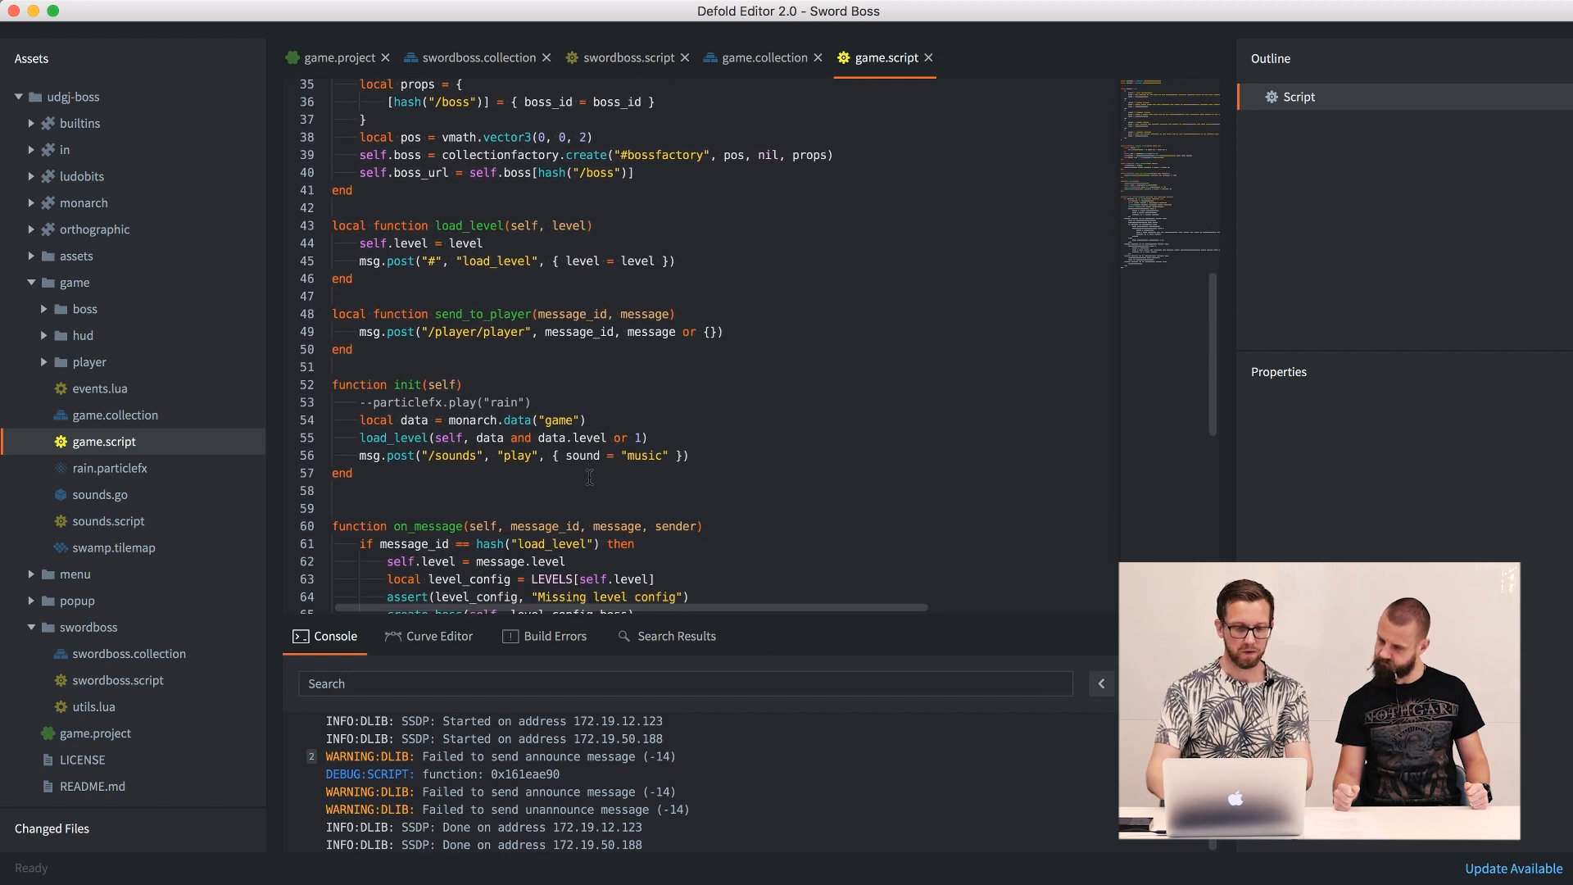
scroll(down, 3)
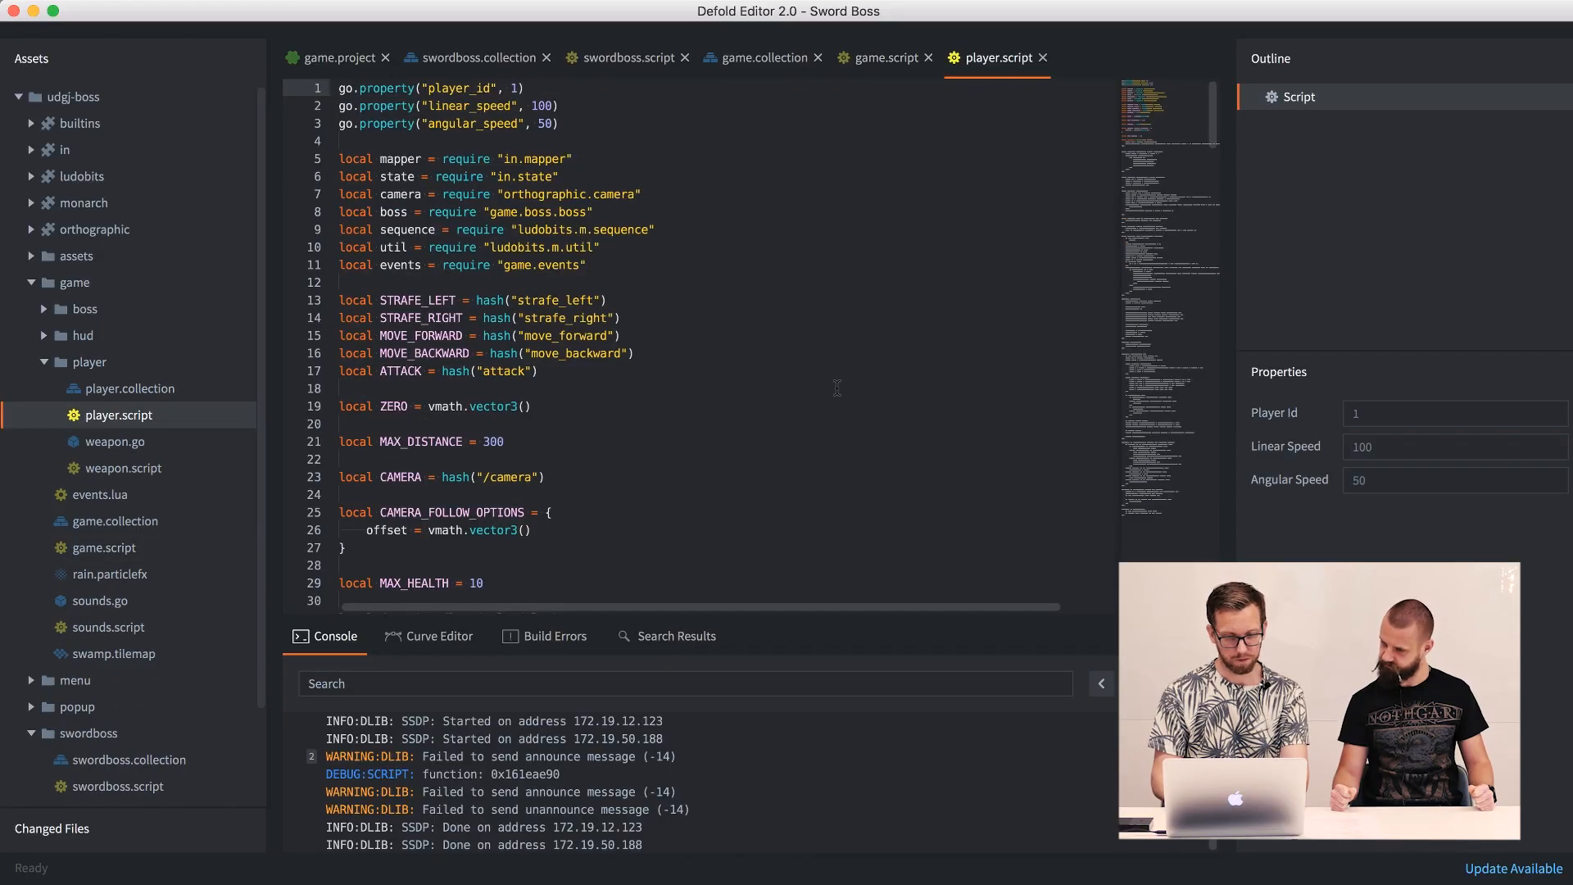
- Open player.collection and inspect the player and armor objects' transforms
double_click(130, 388)
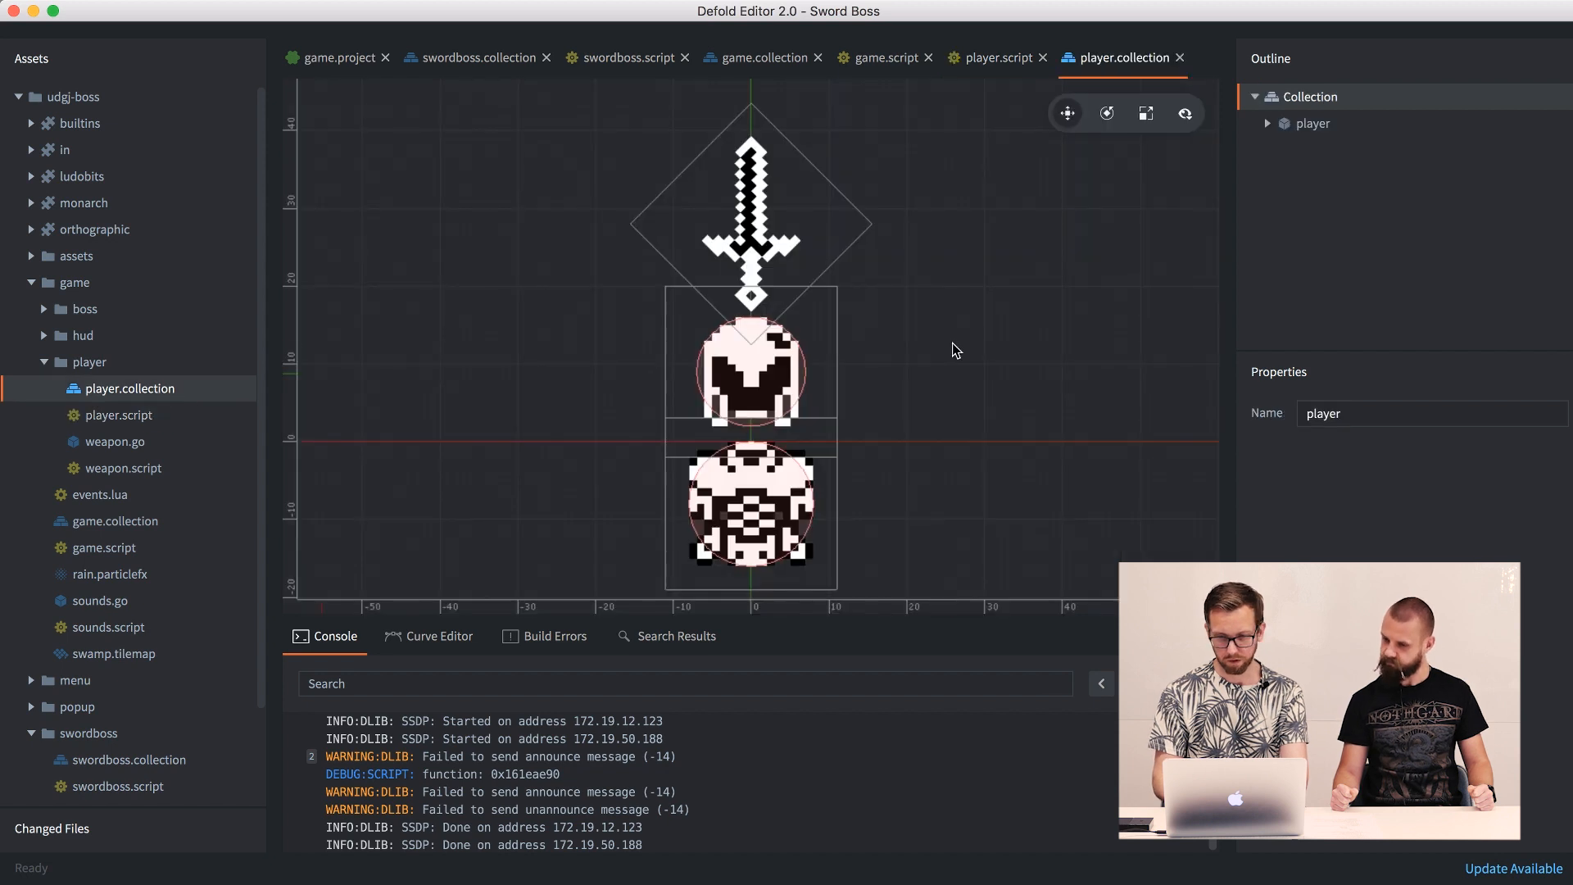
click(1267, 123)
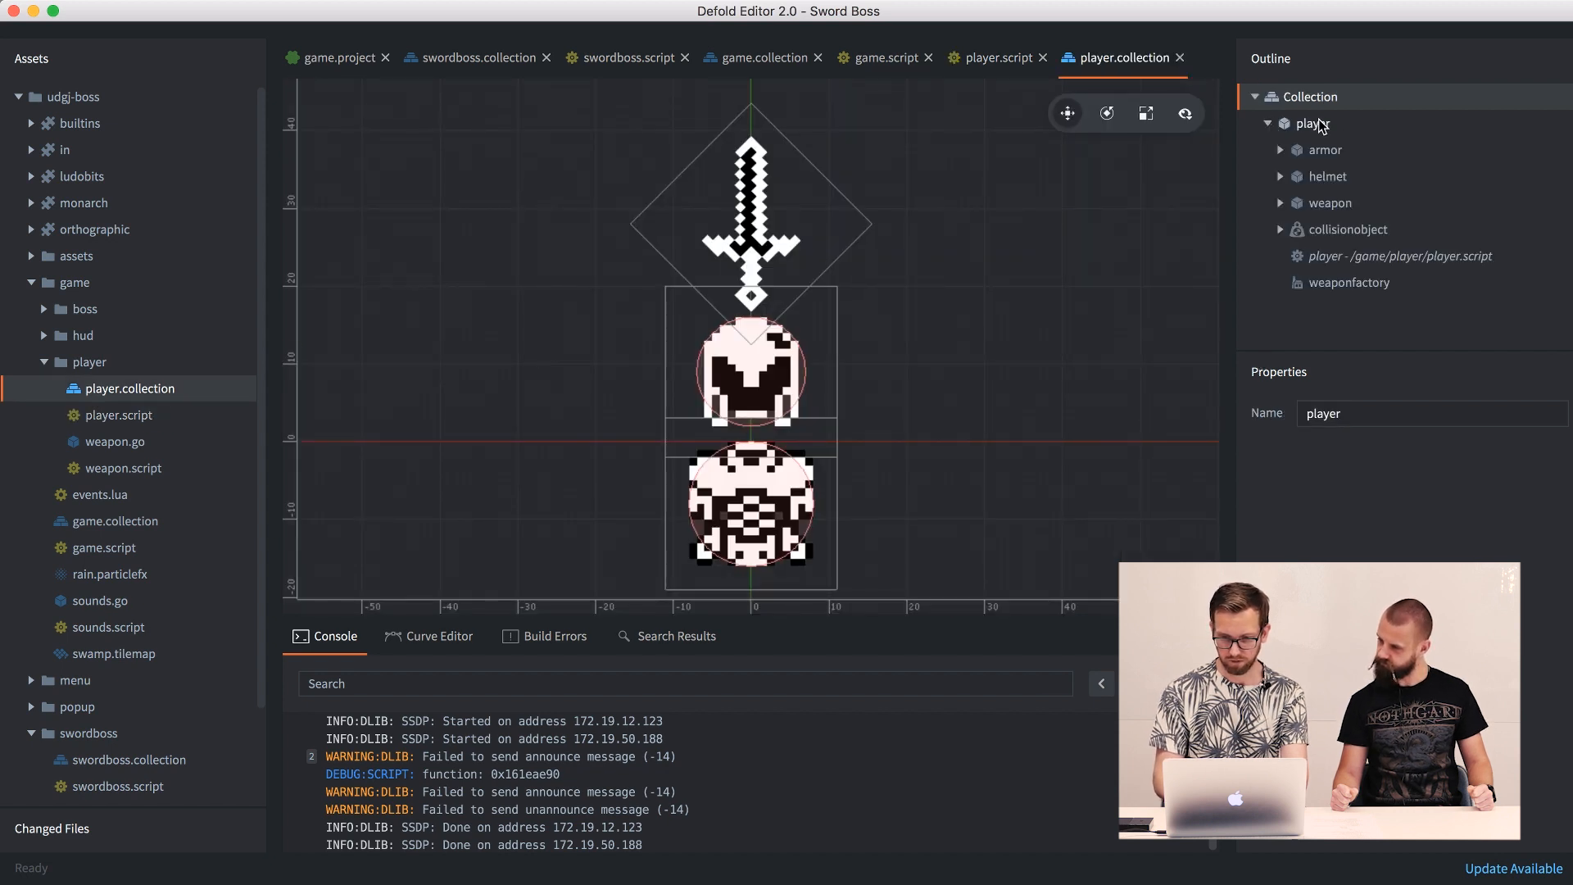
click(1312, 123)
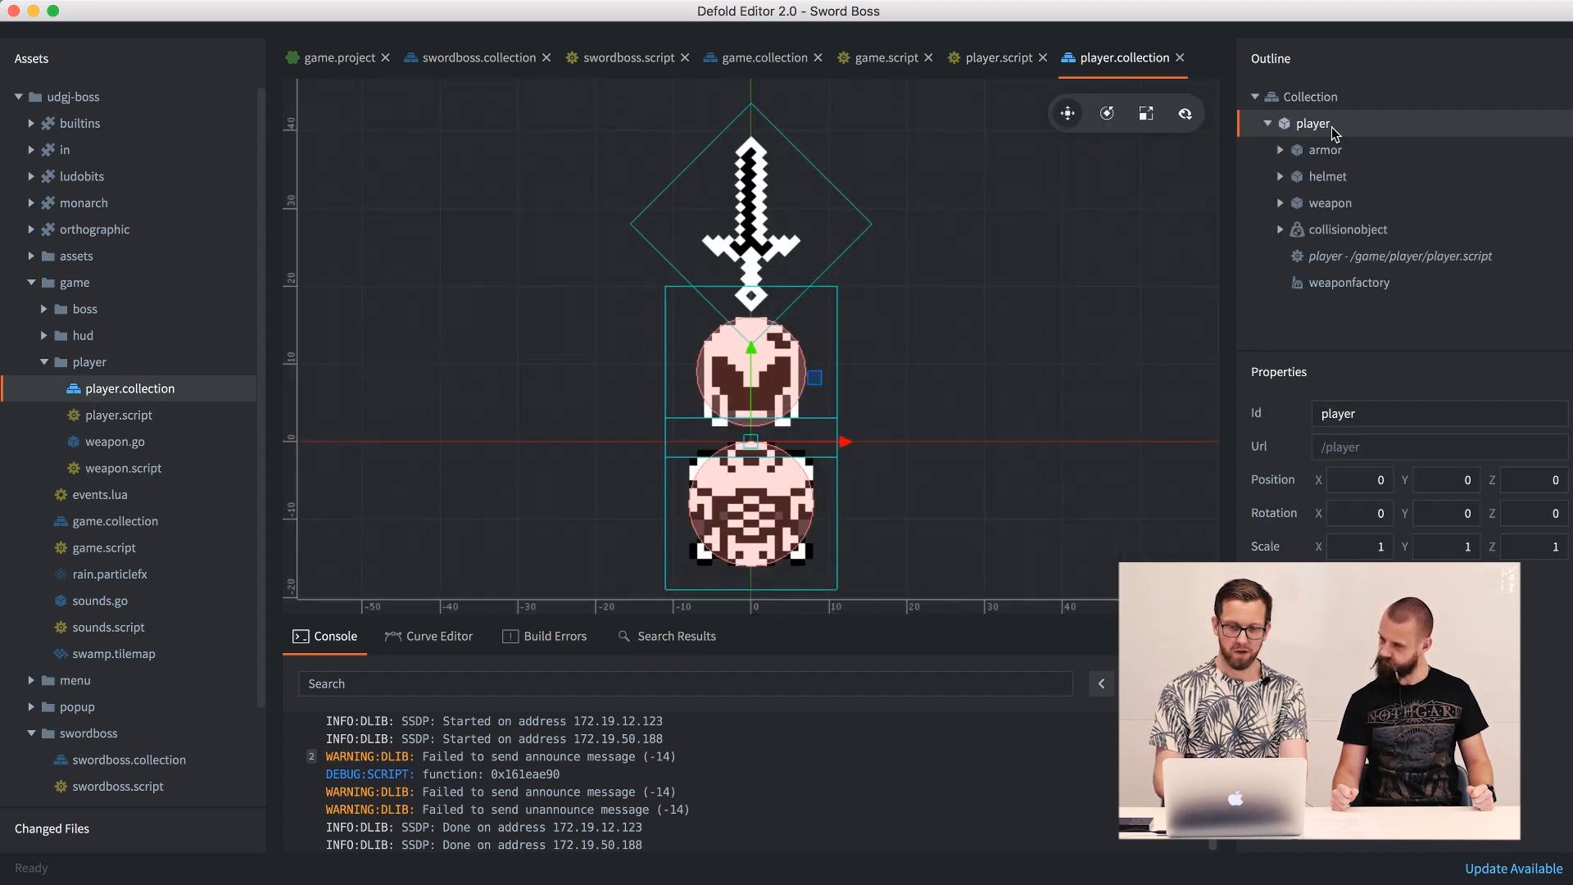
click(1326, 149)
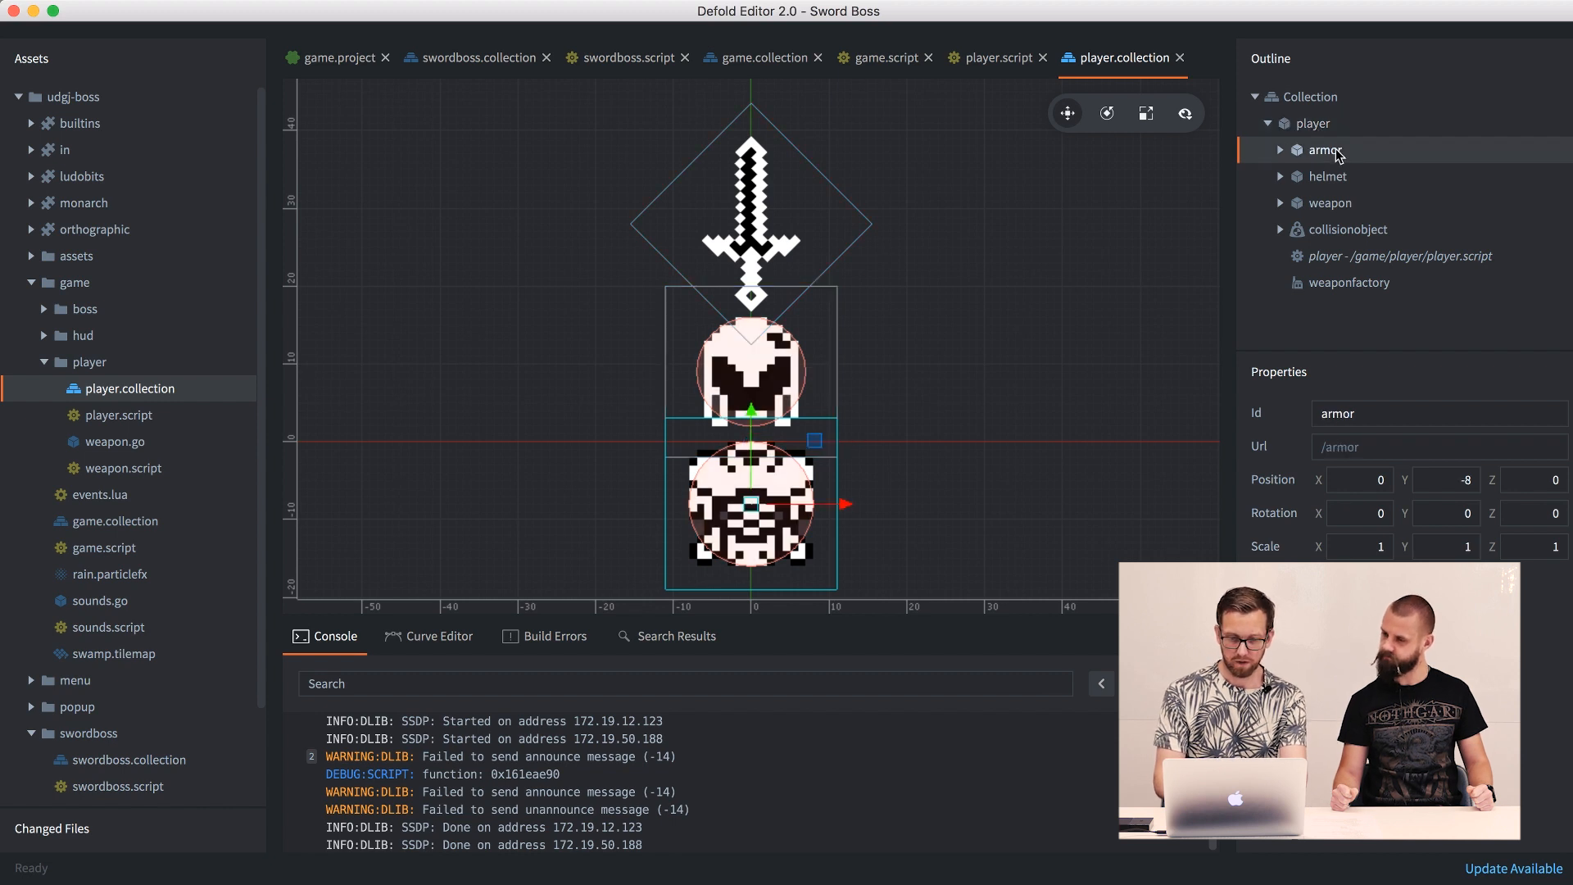
mouse_move(1334, 187)
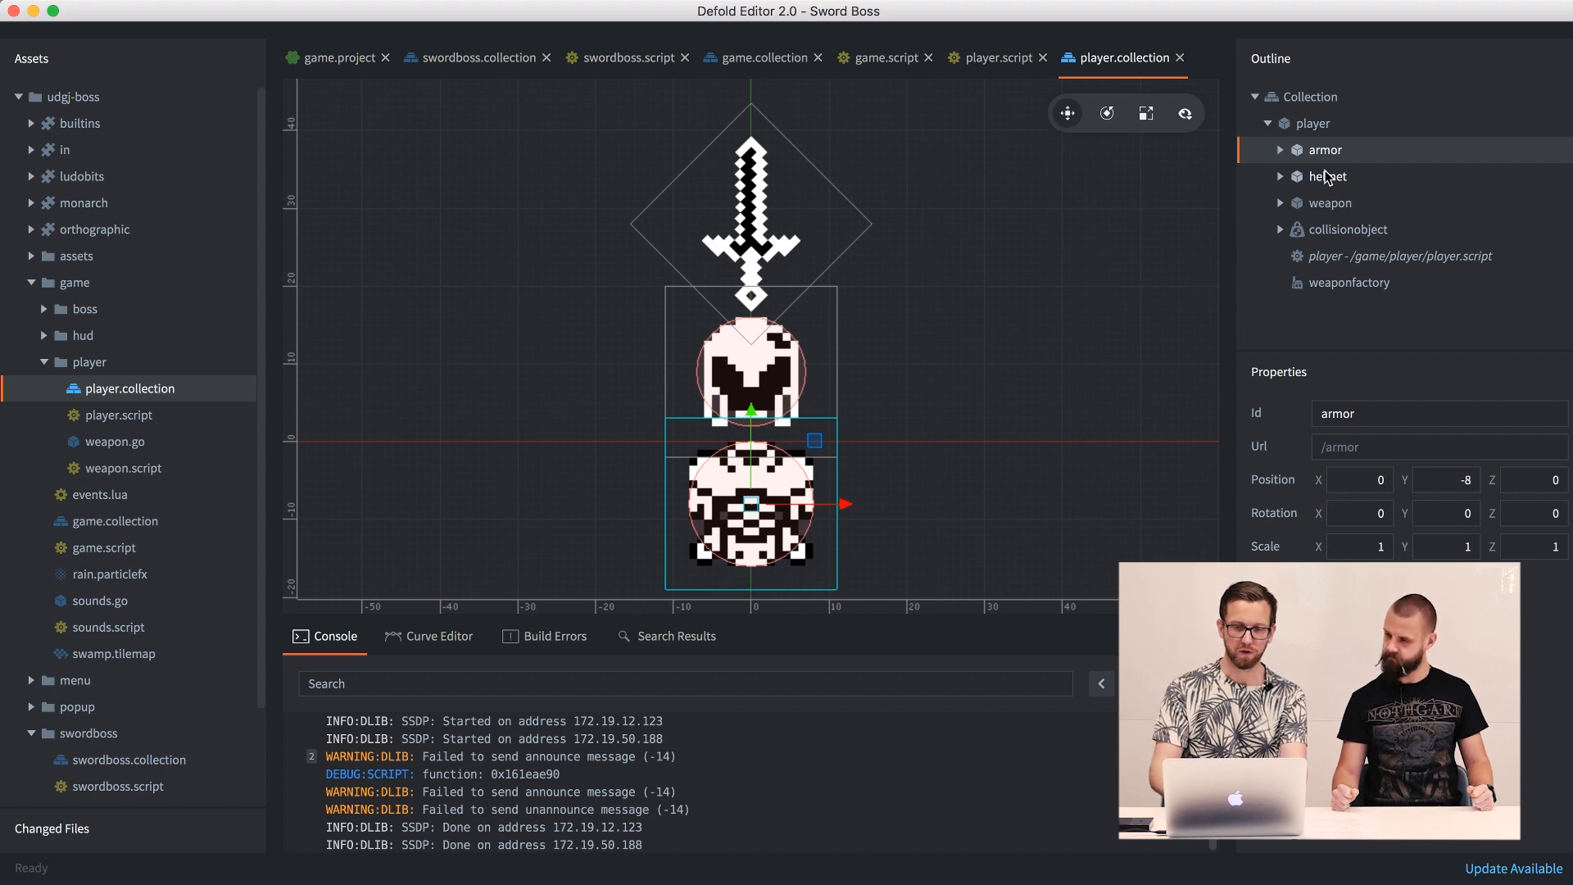
- Inspect the weapon sprite, collision object and weaponfactory prototype, then return to player.script
click(1282, 203)
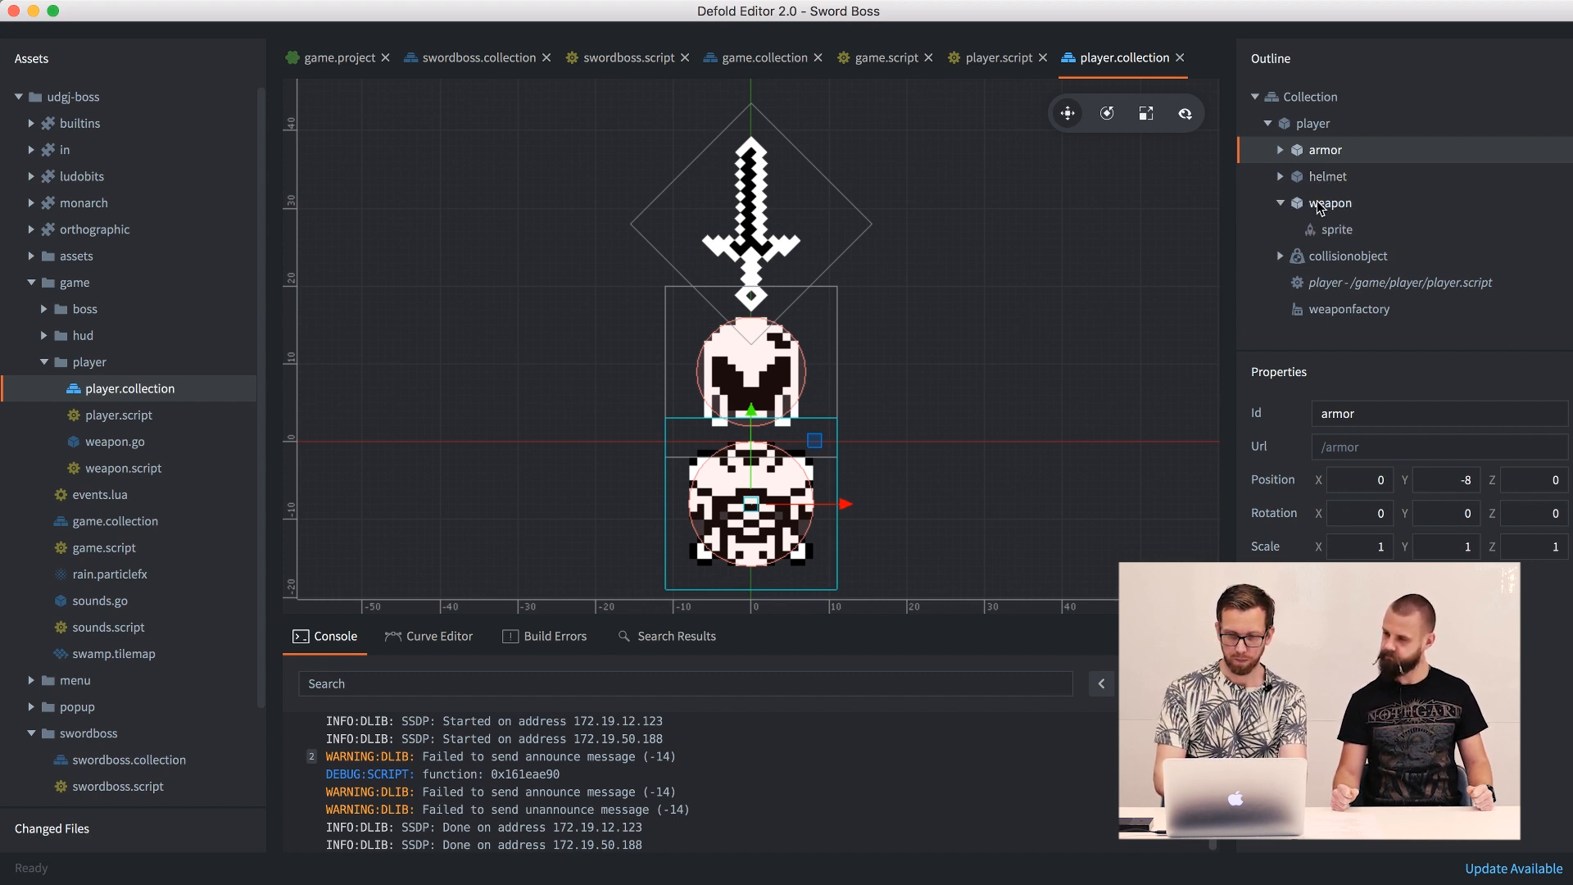
click(1347, 256)
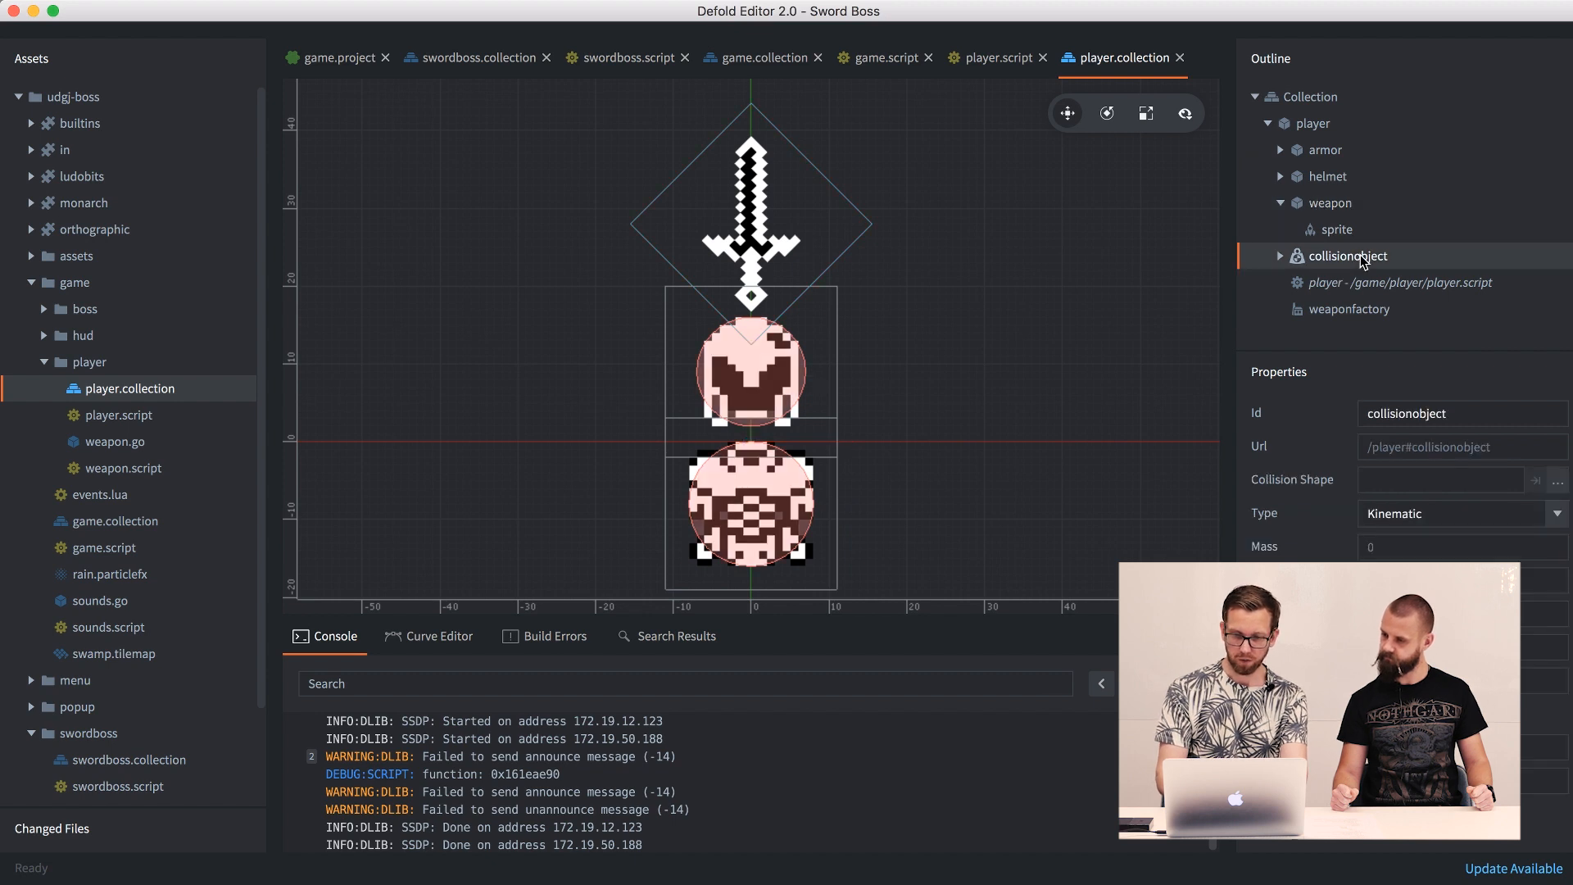
click(1349, 310)
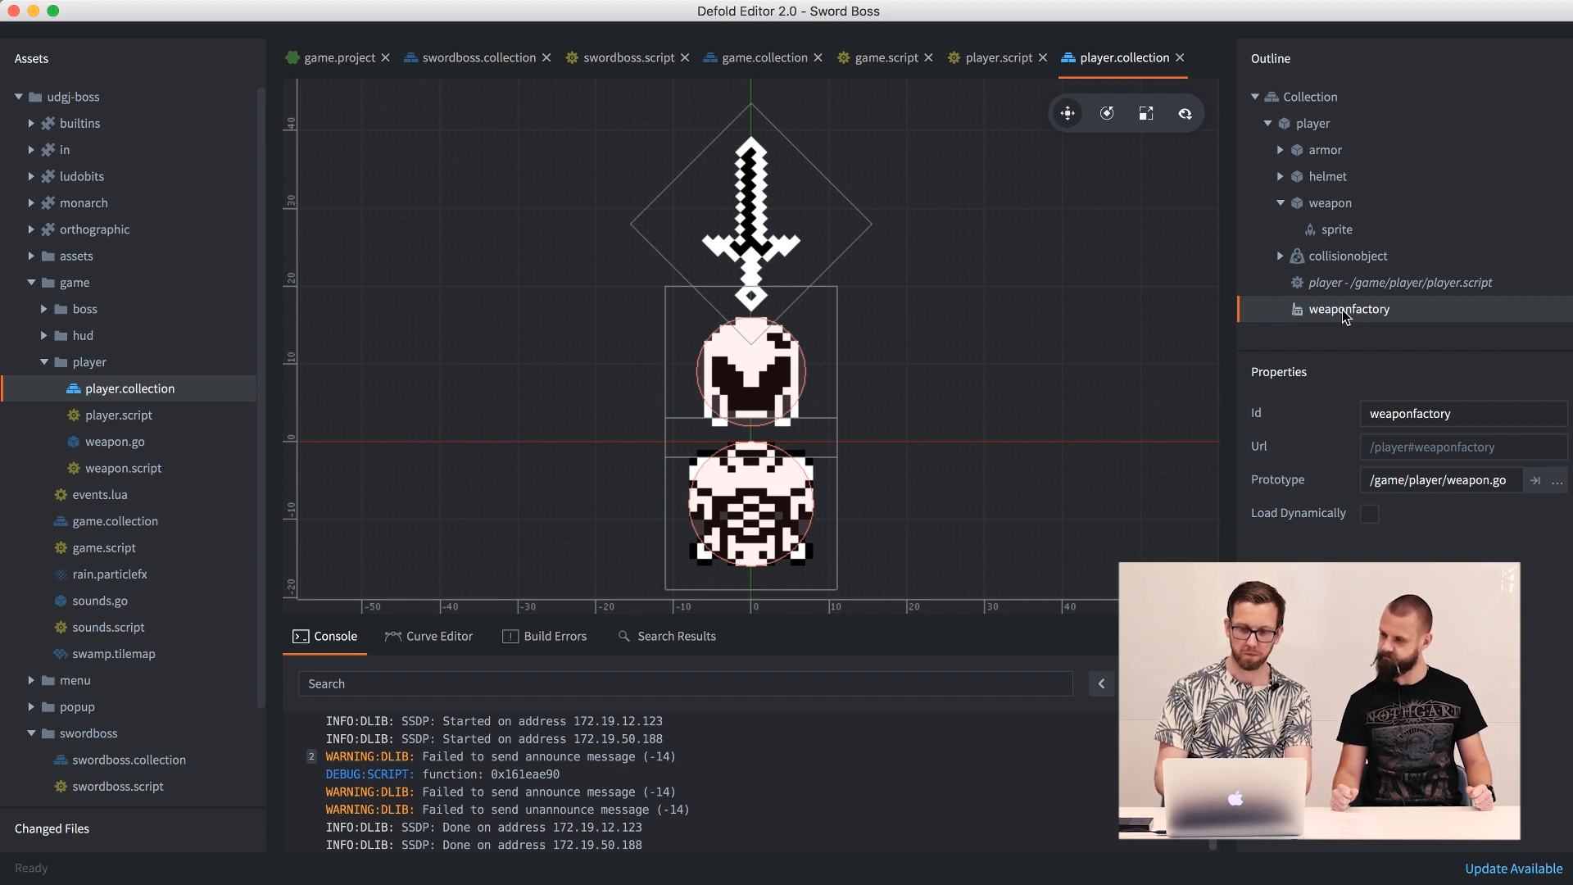
click(995, 58)
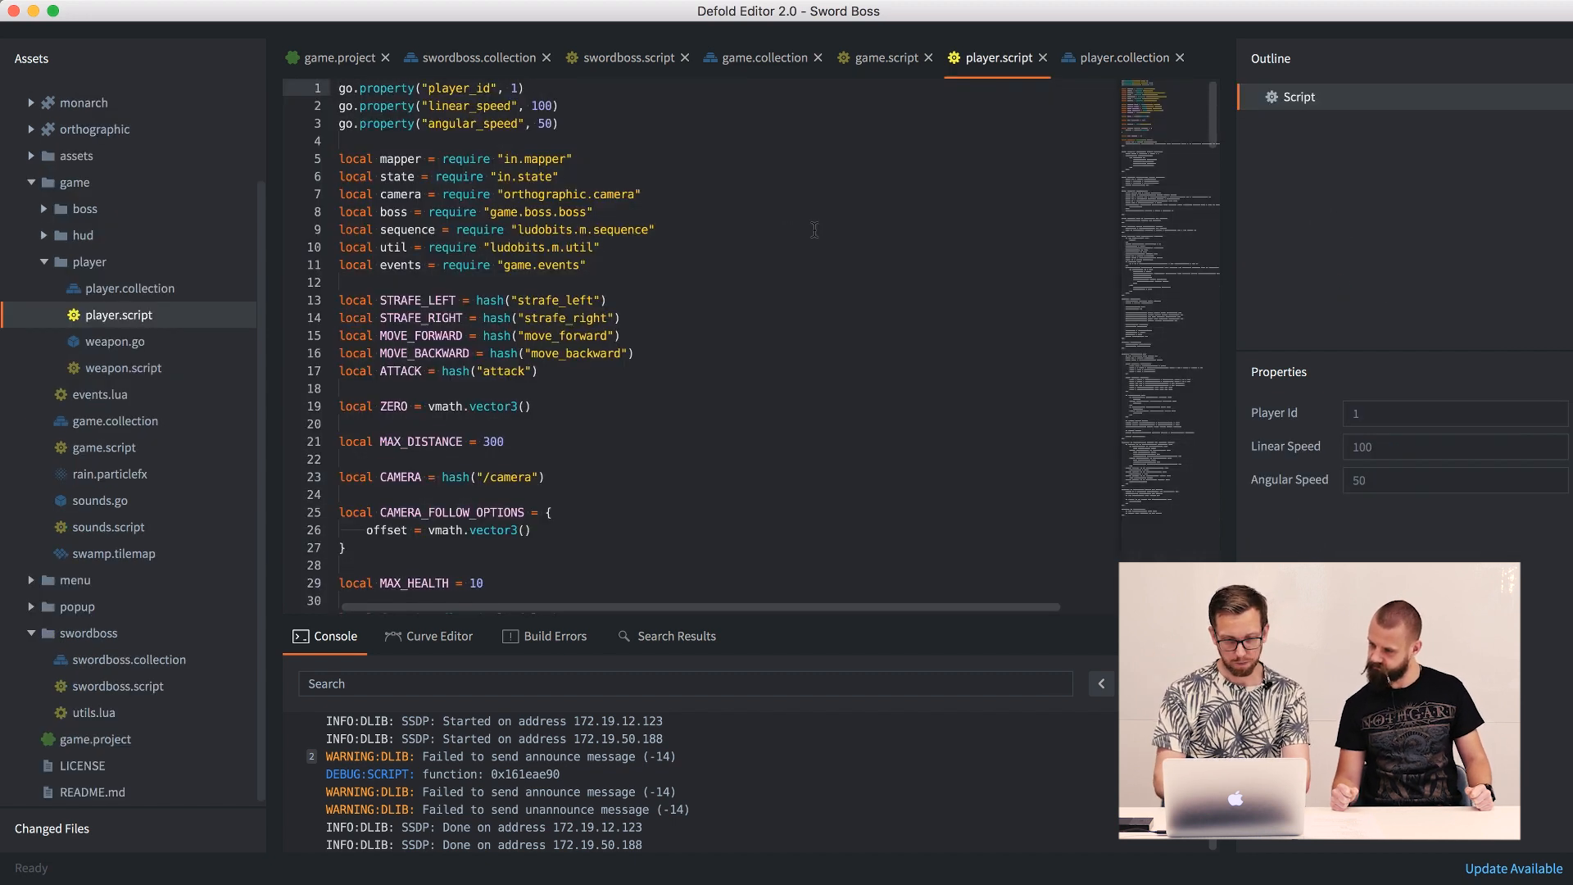
scroll(down, 3)
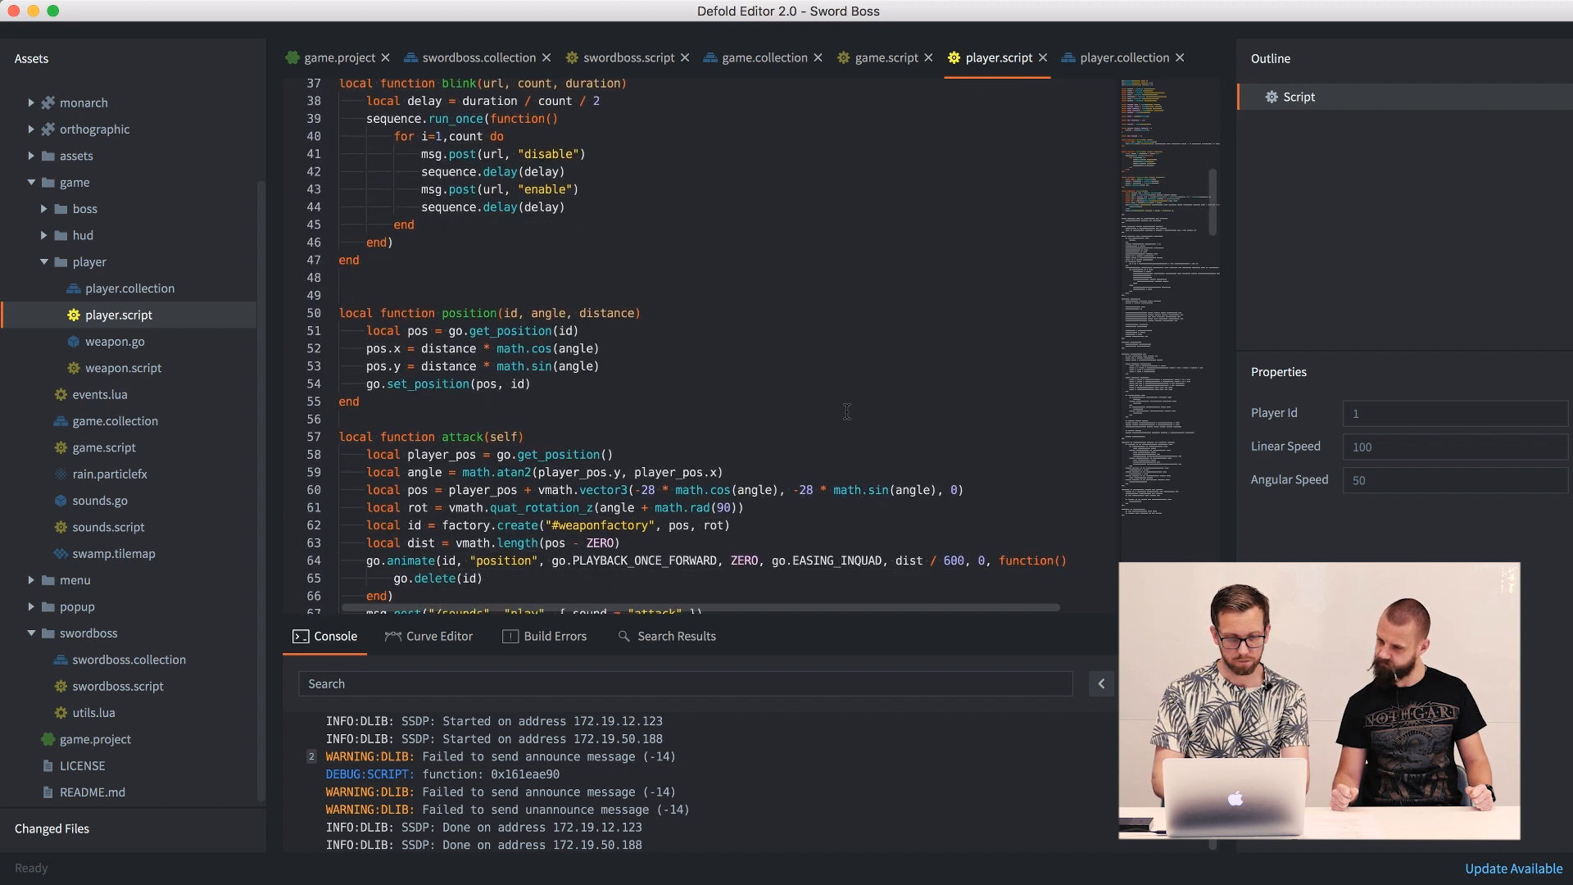
scroll(down, 3)
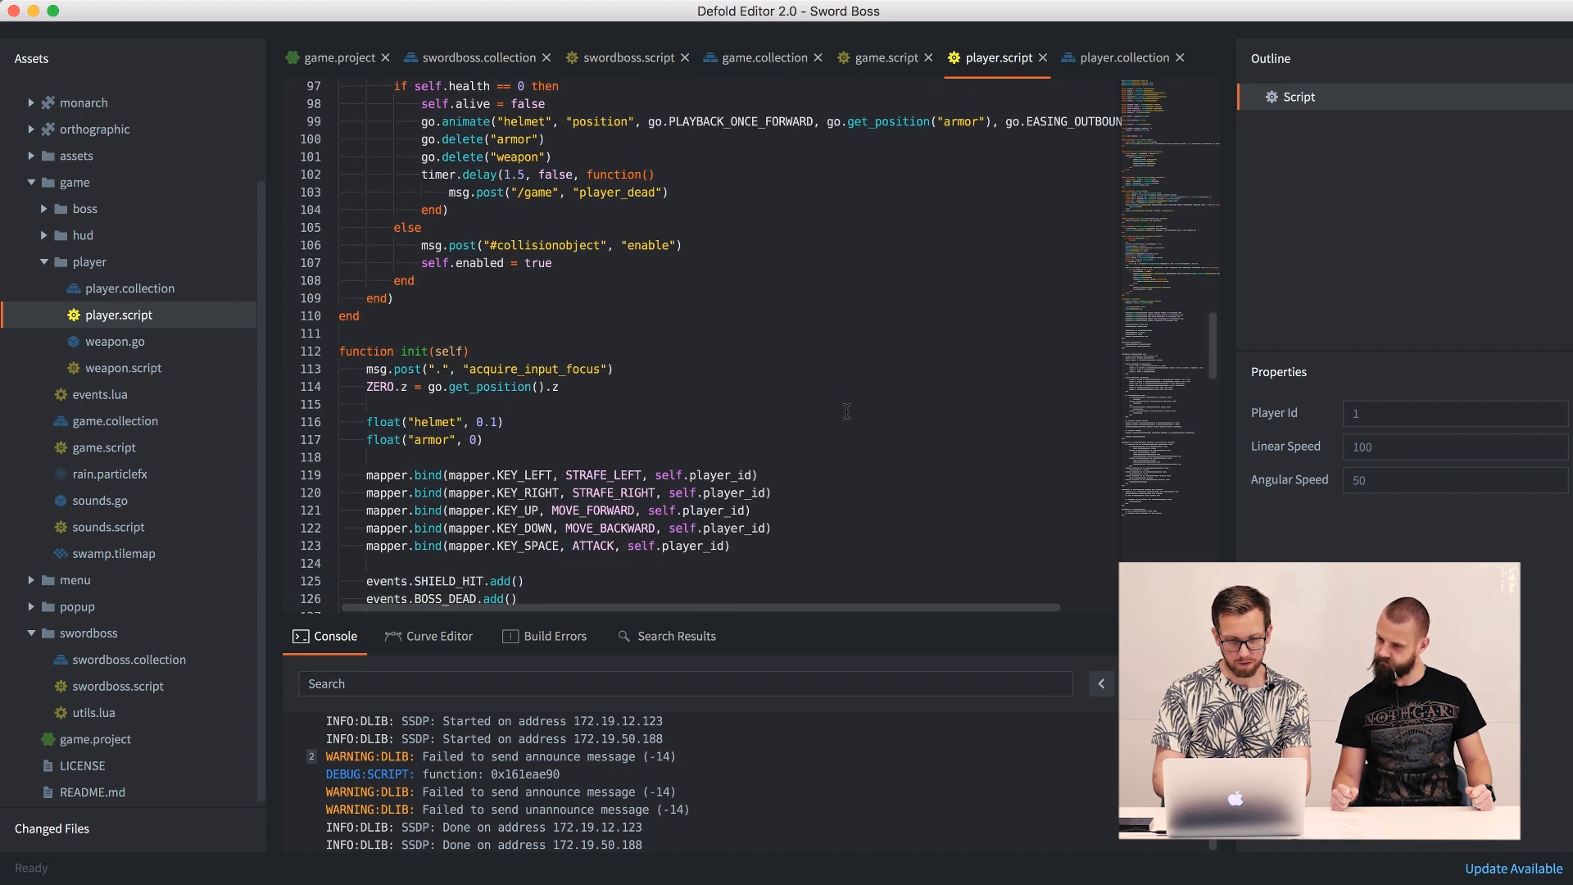
scroll(down, 3)
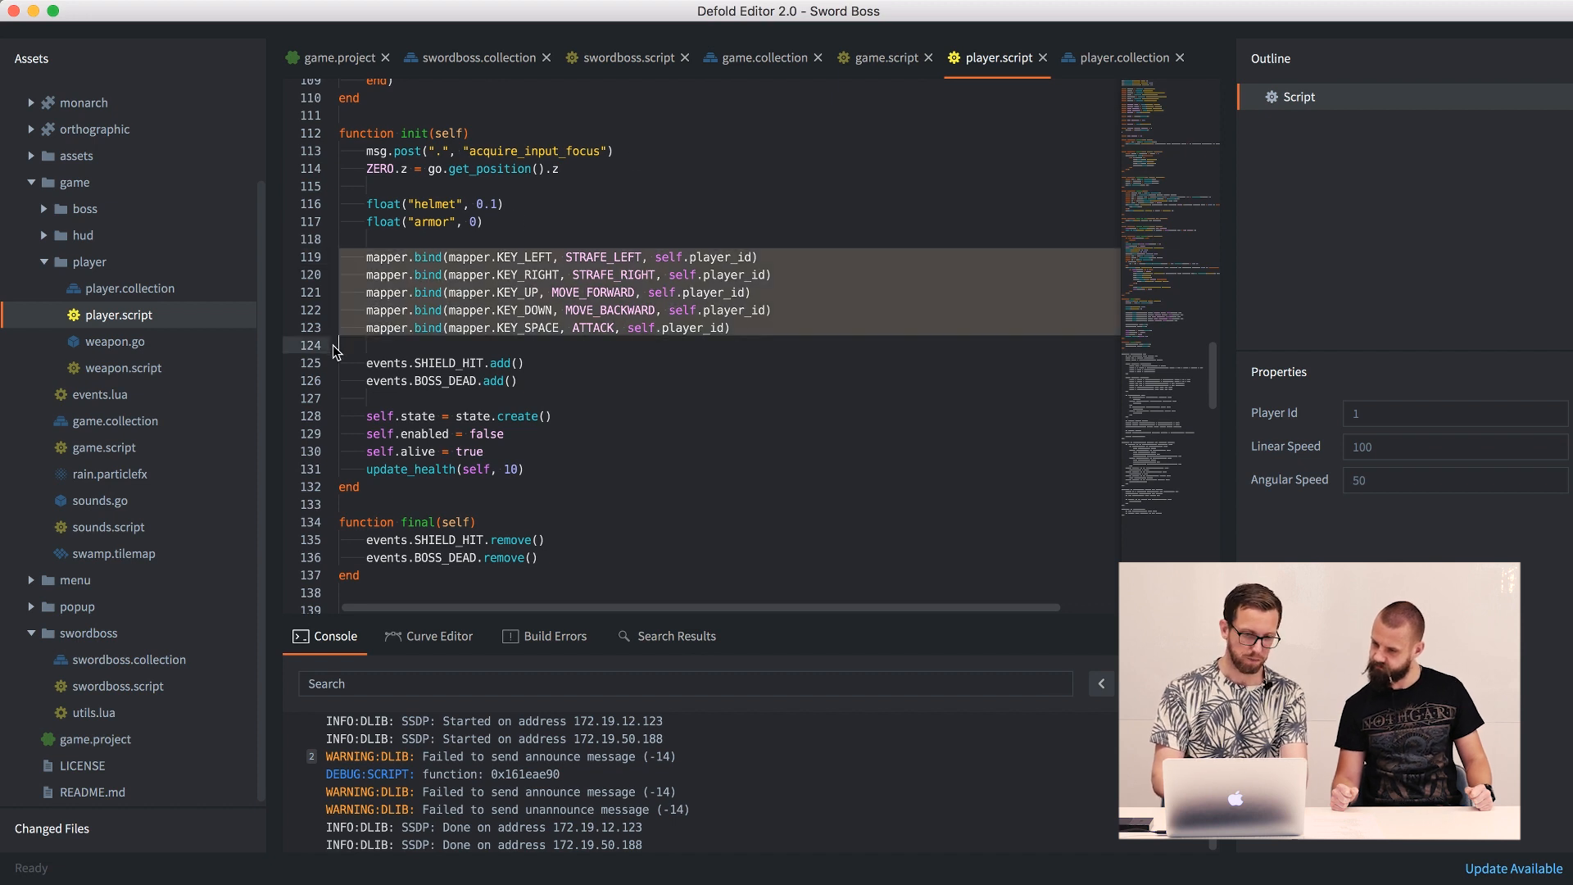
scroll(down, 3)
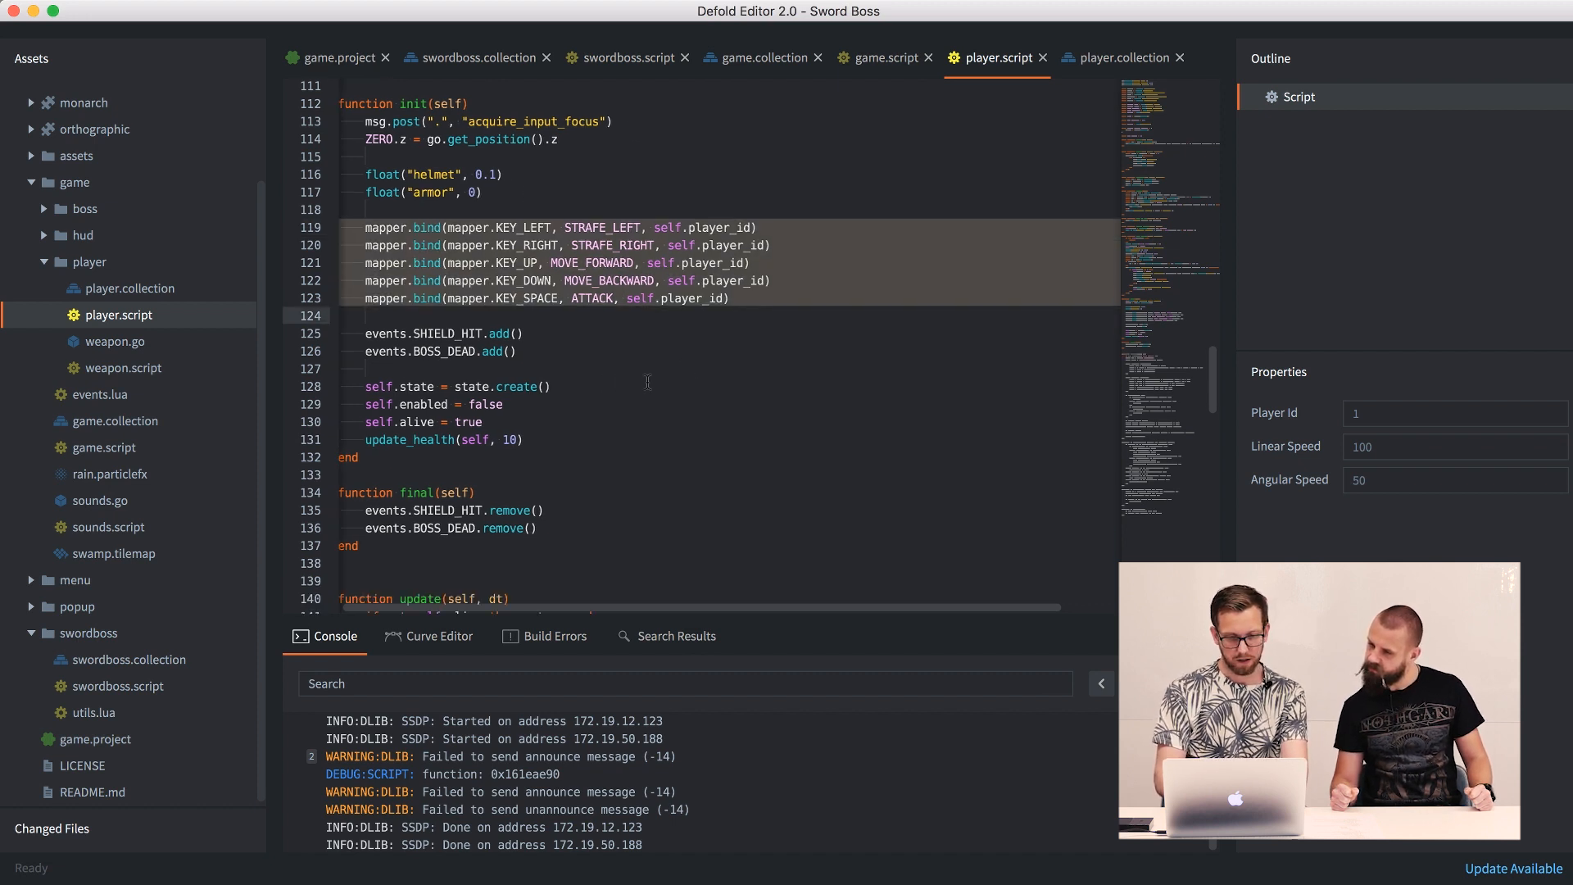
scroll(down, 3)
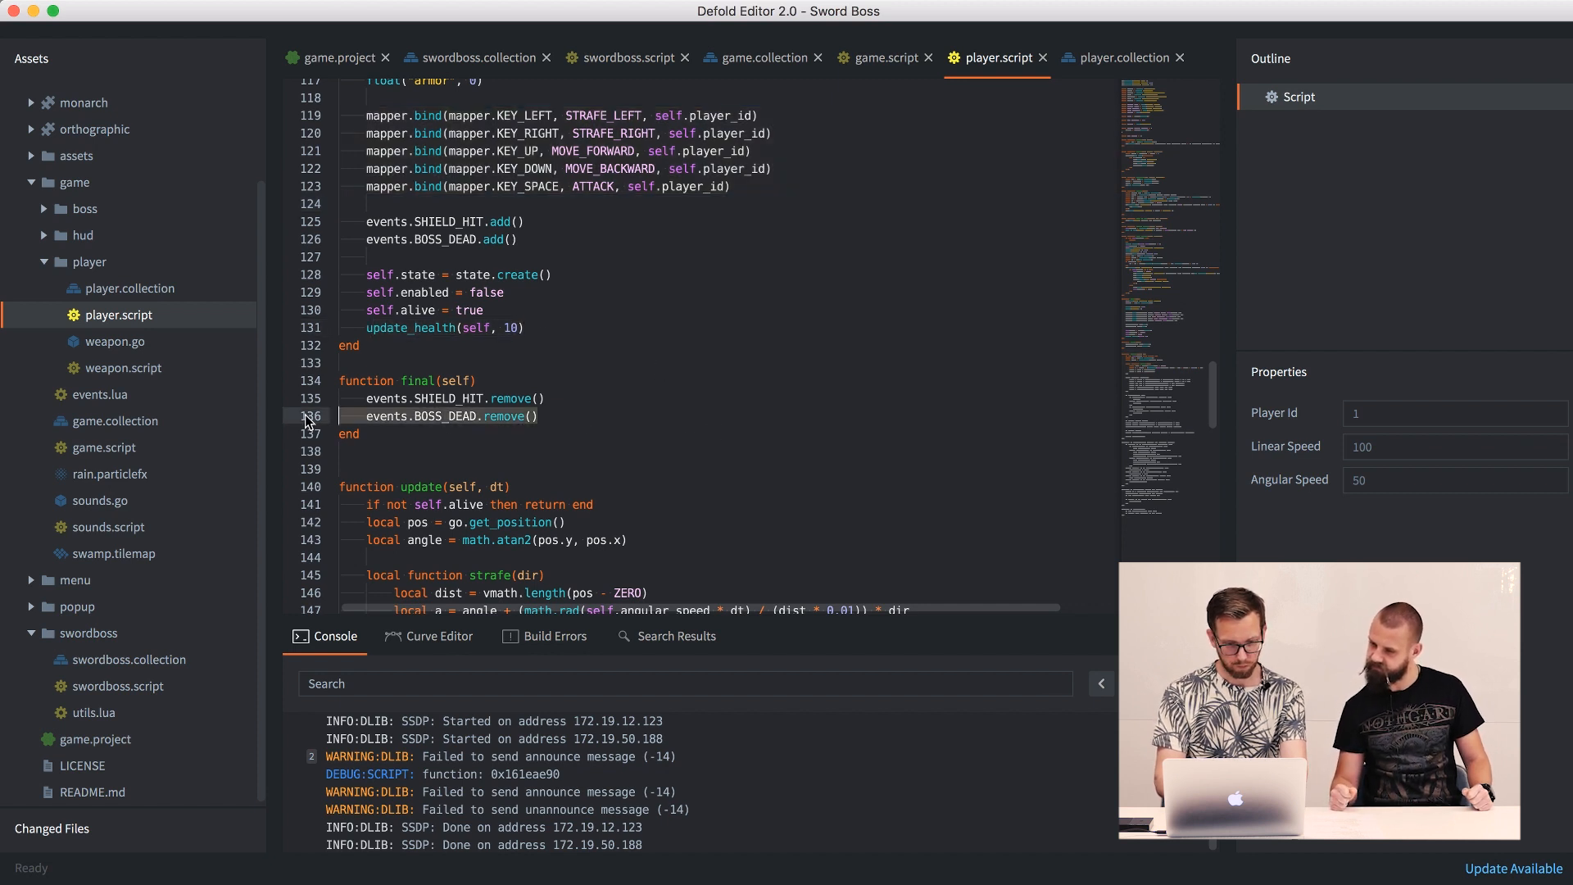
scroll(down, 3)
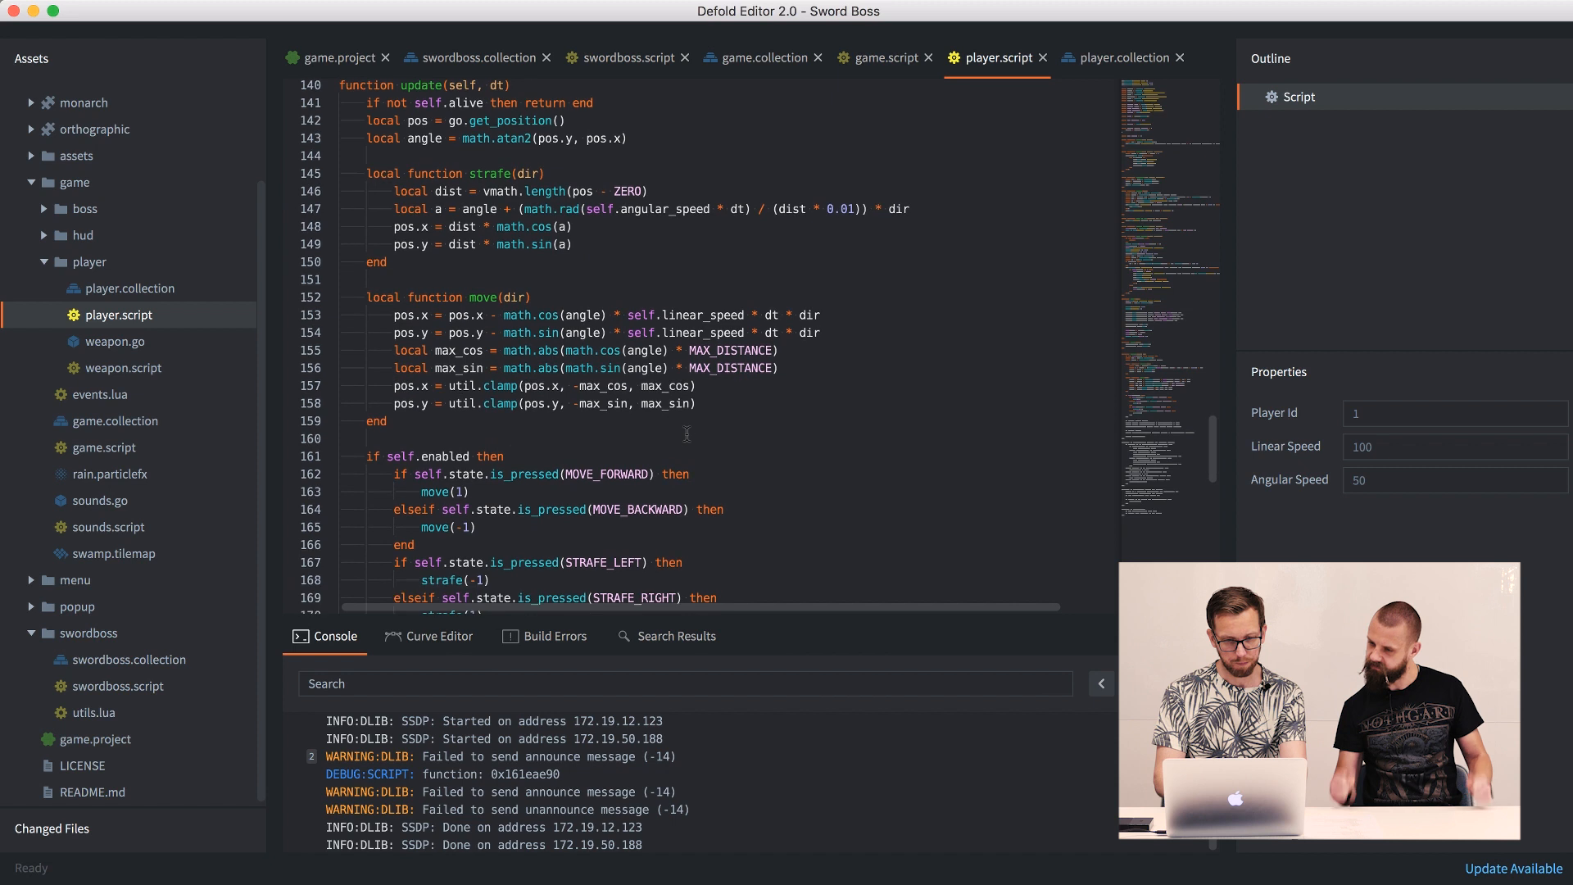
scroll(down, 3)
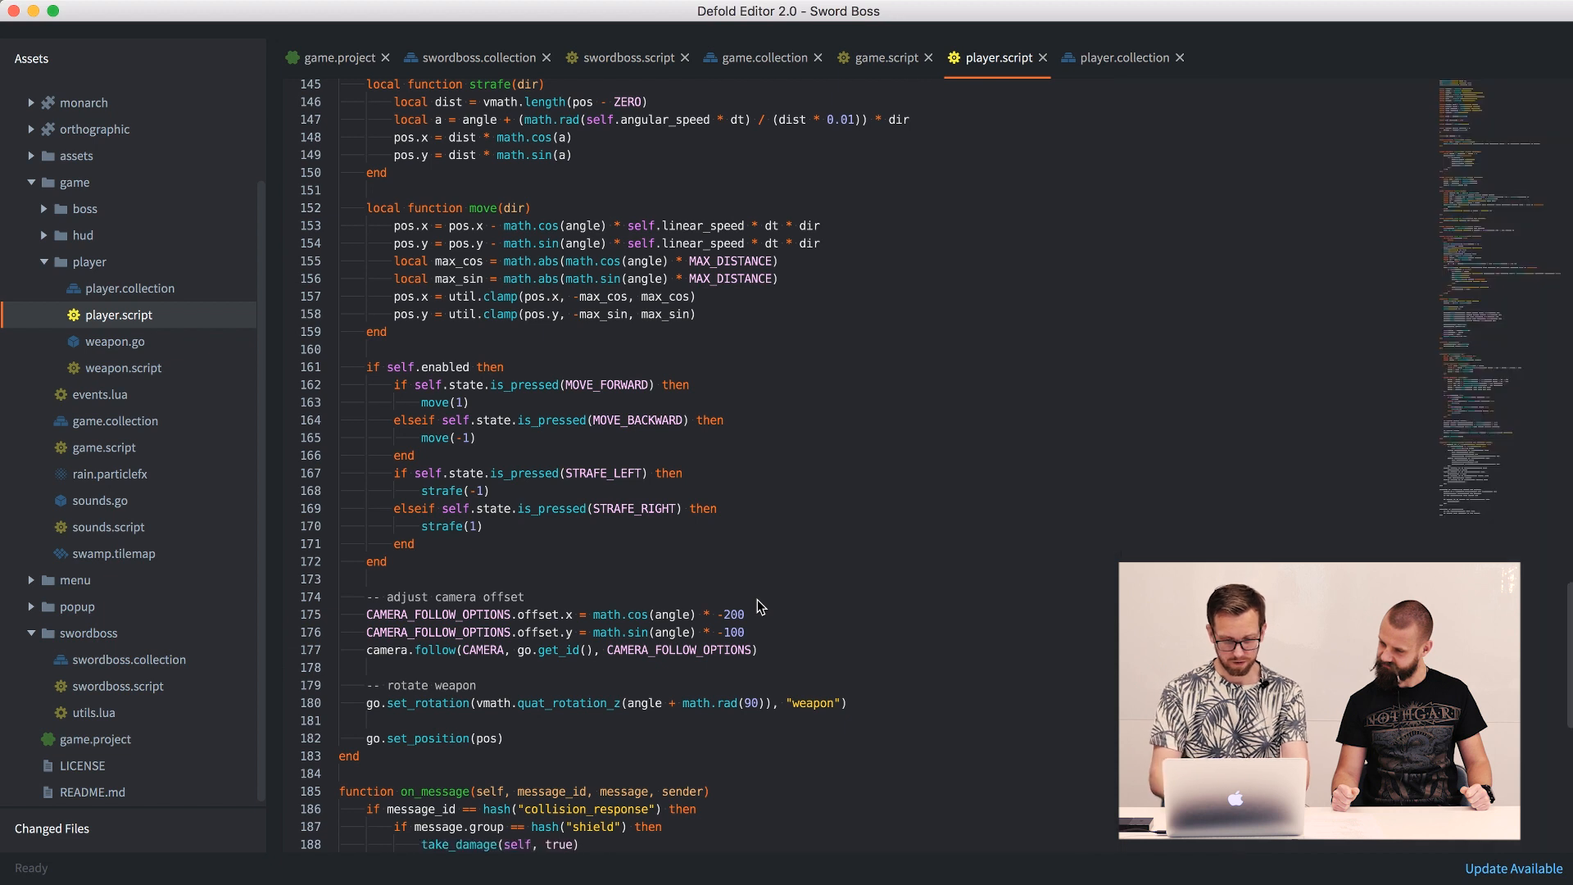
scroll(down, 3)
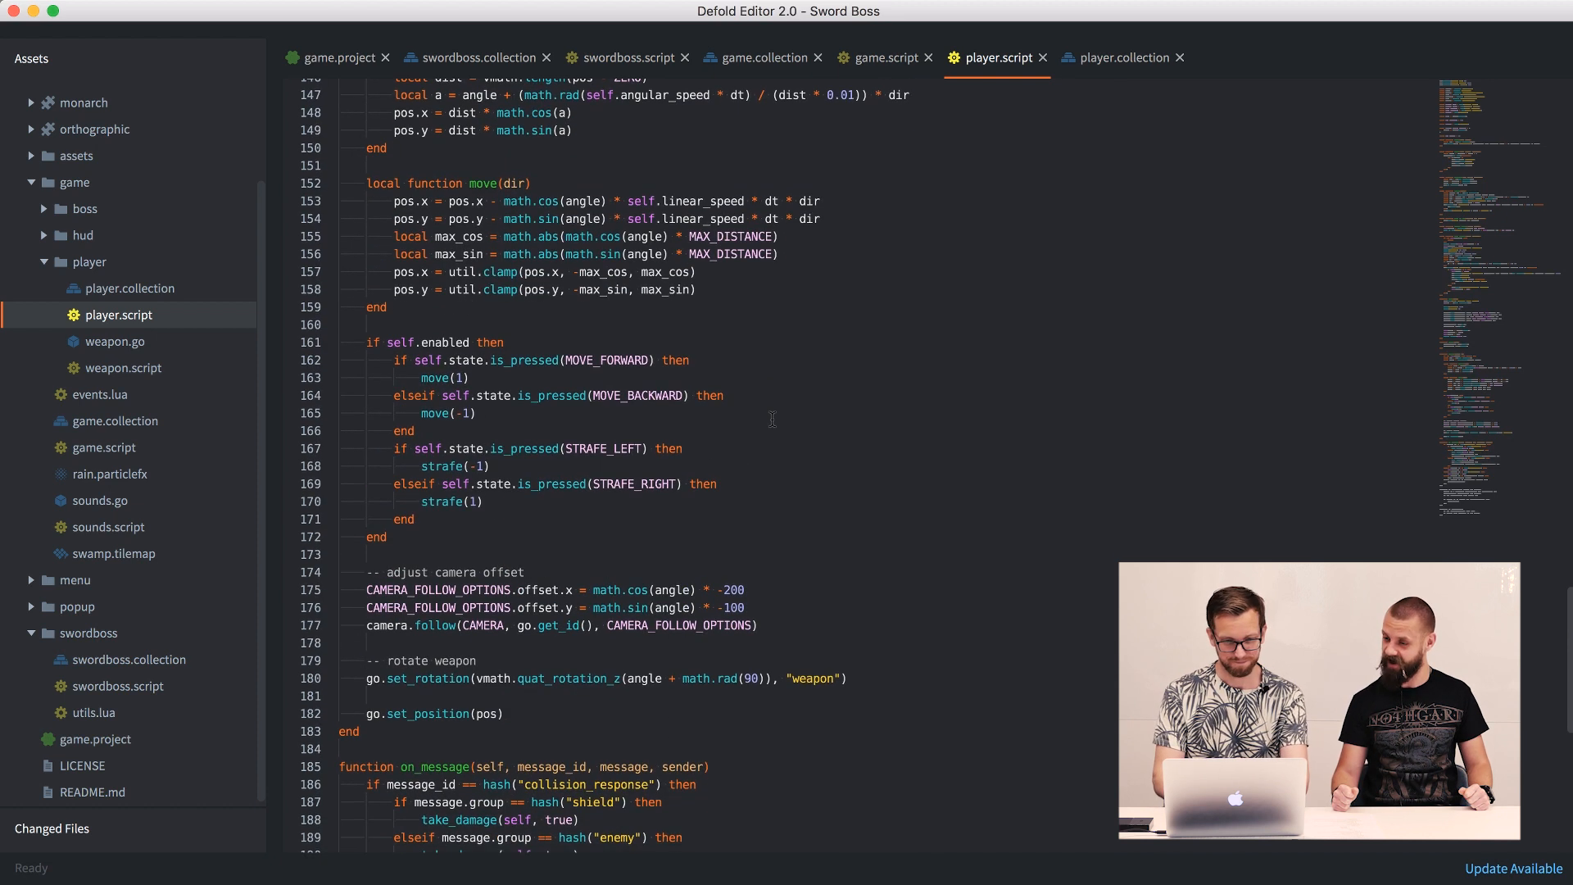
scroll(up, 3)
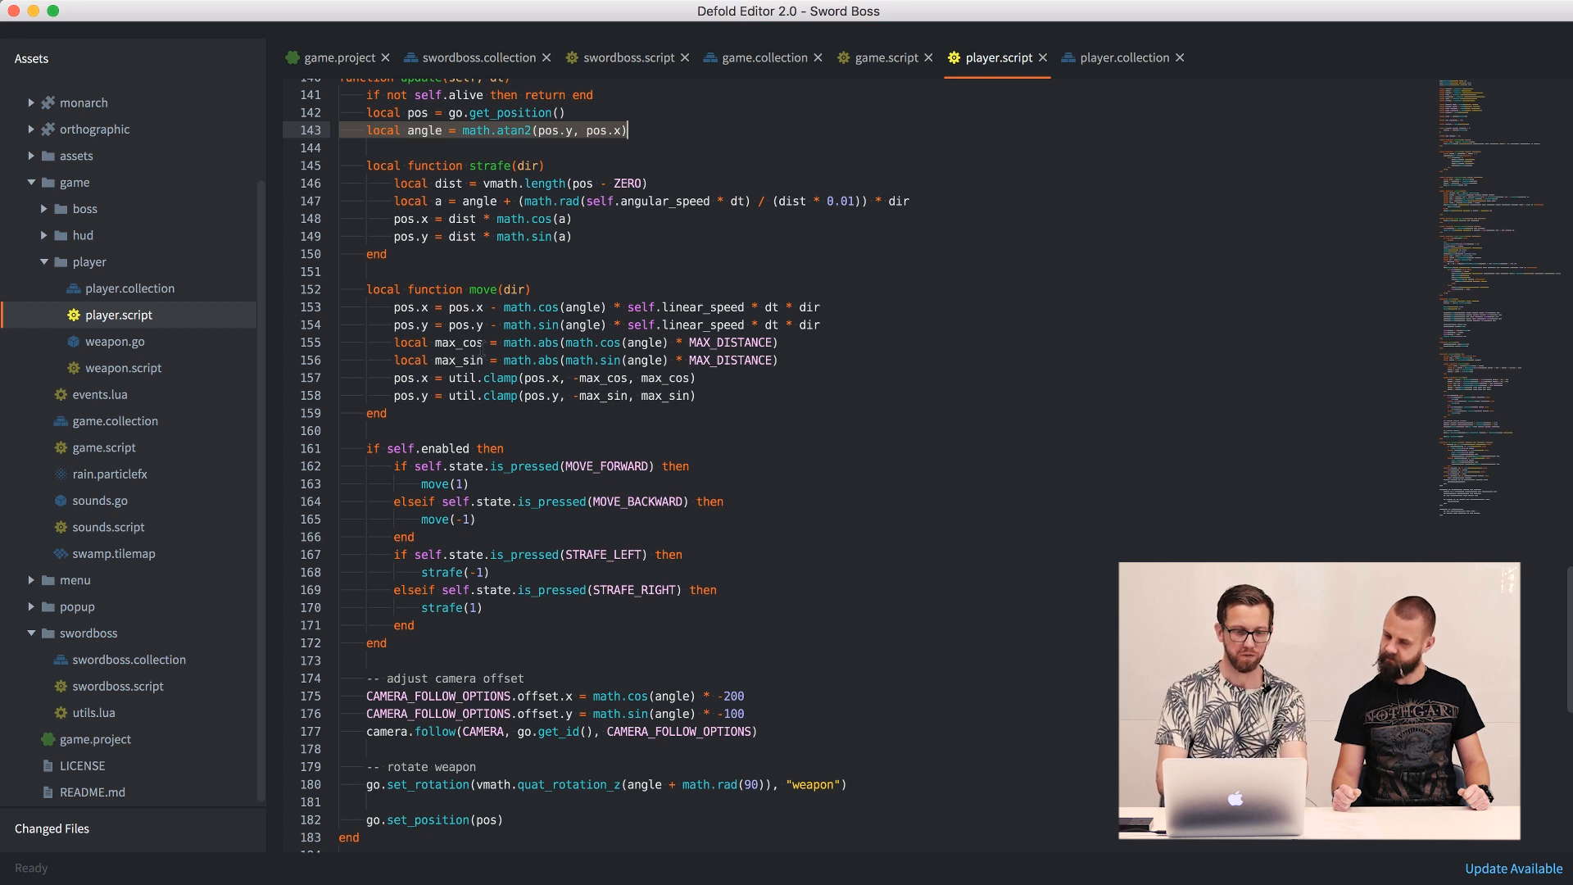
scroll(down, 3)
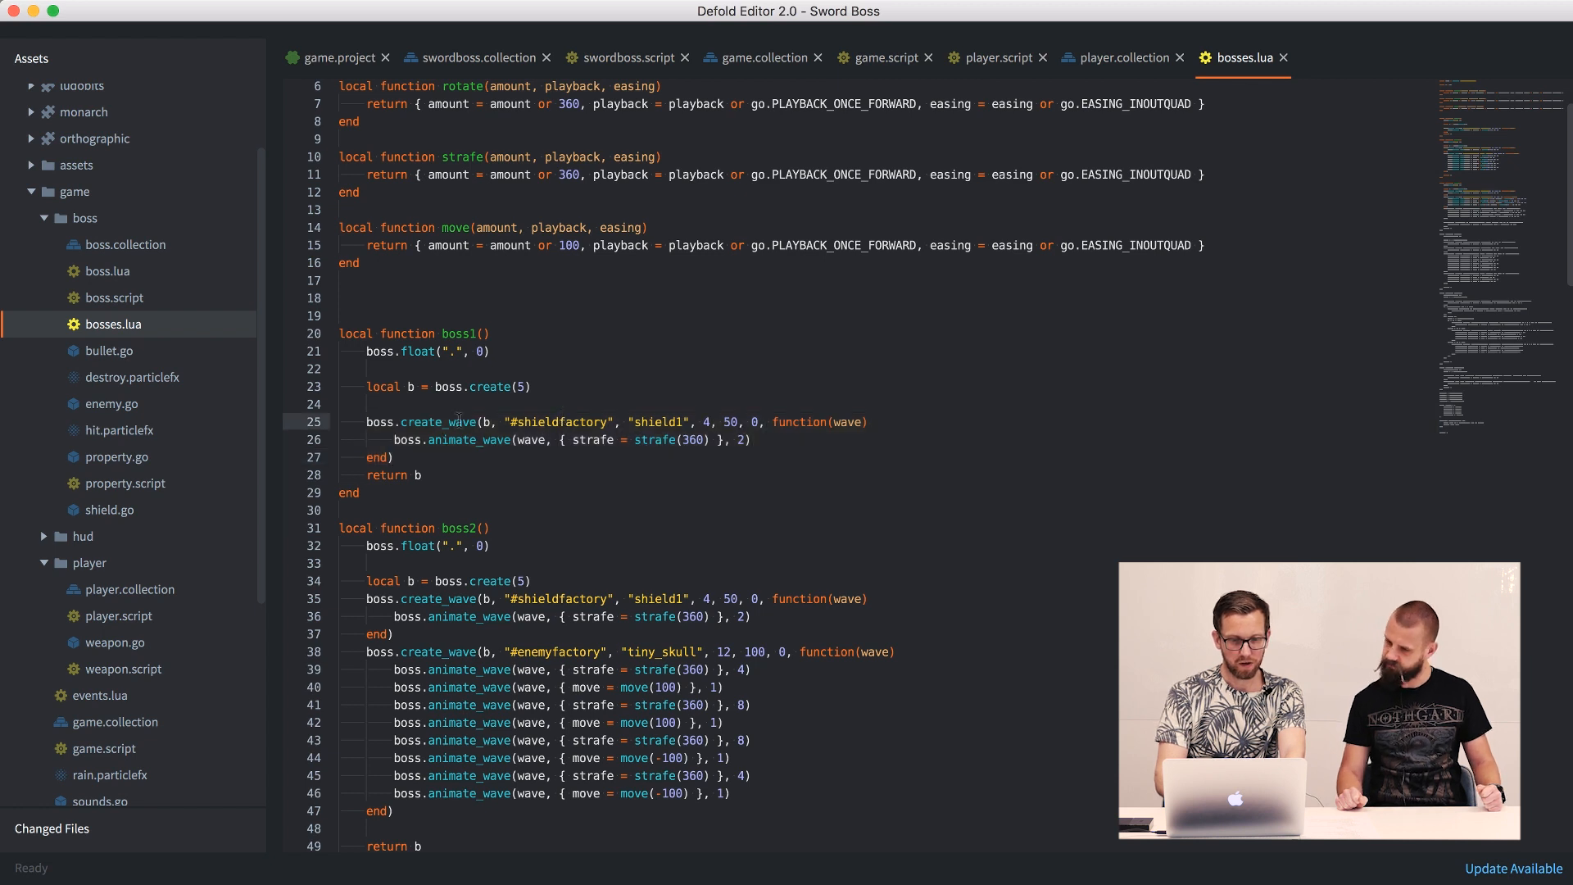
double_click(438, 421)
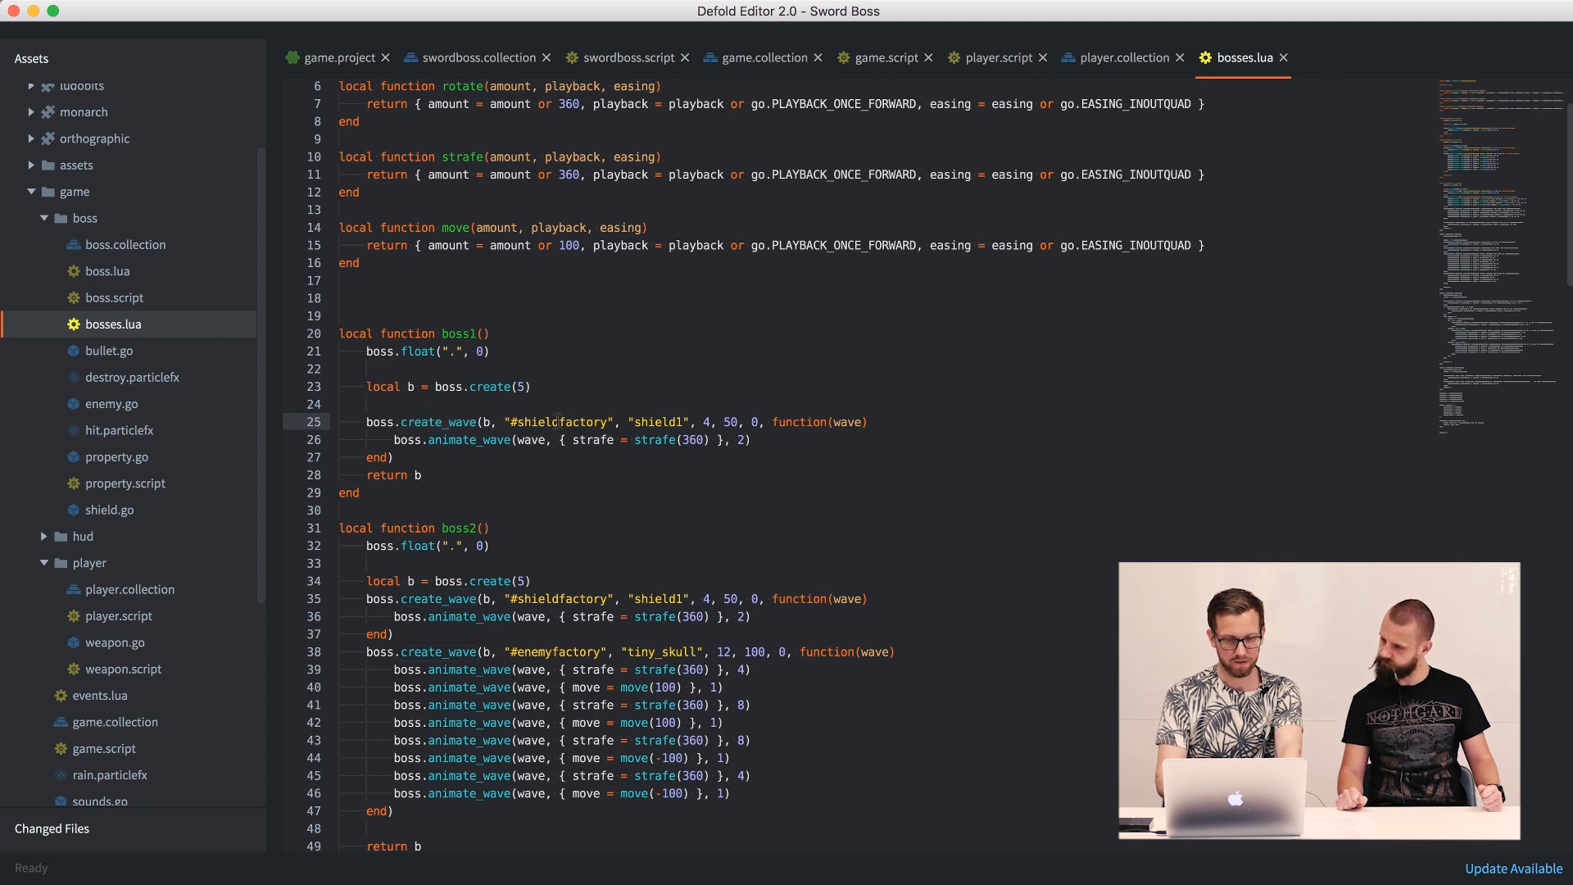
double_click(568, 421)
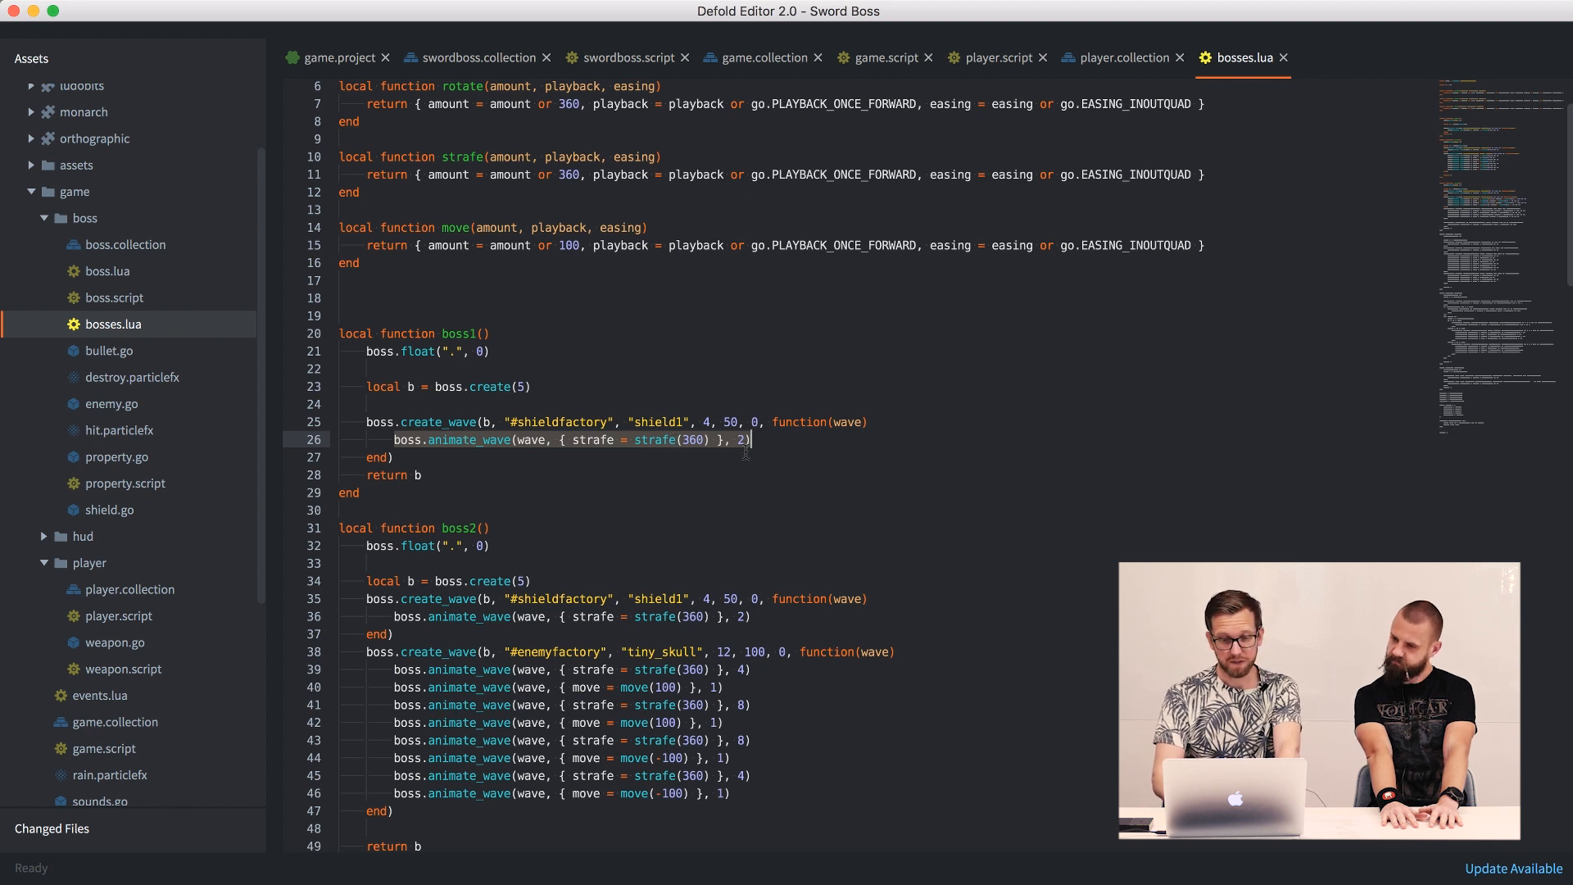
scroll(down, 3)
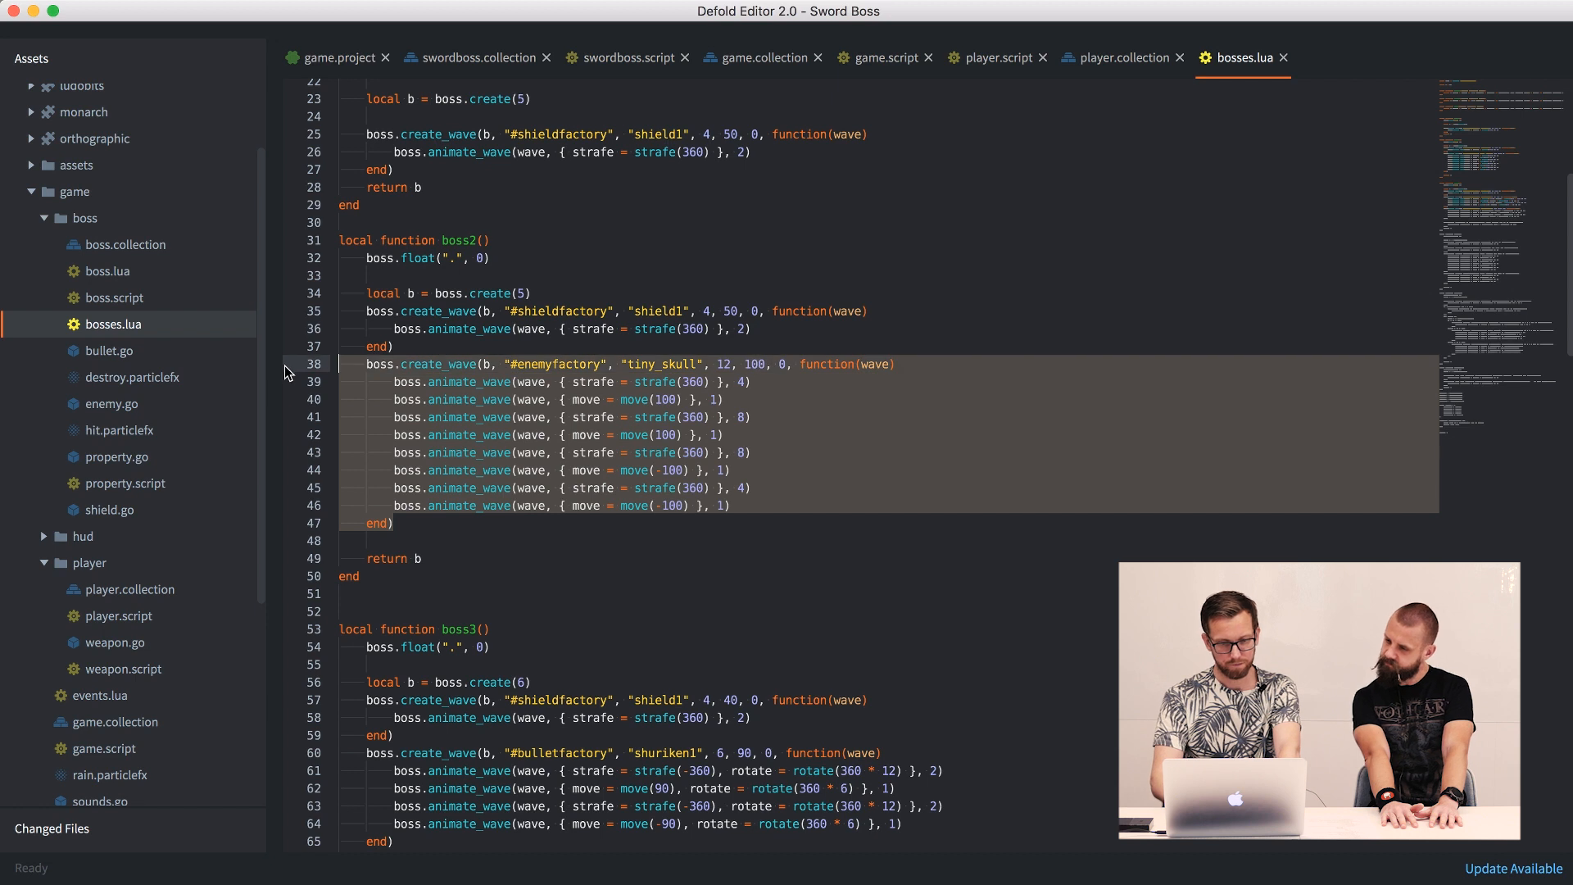
mouse_move(793, 382)
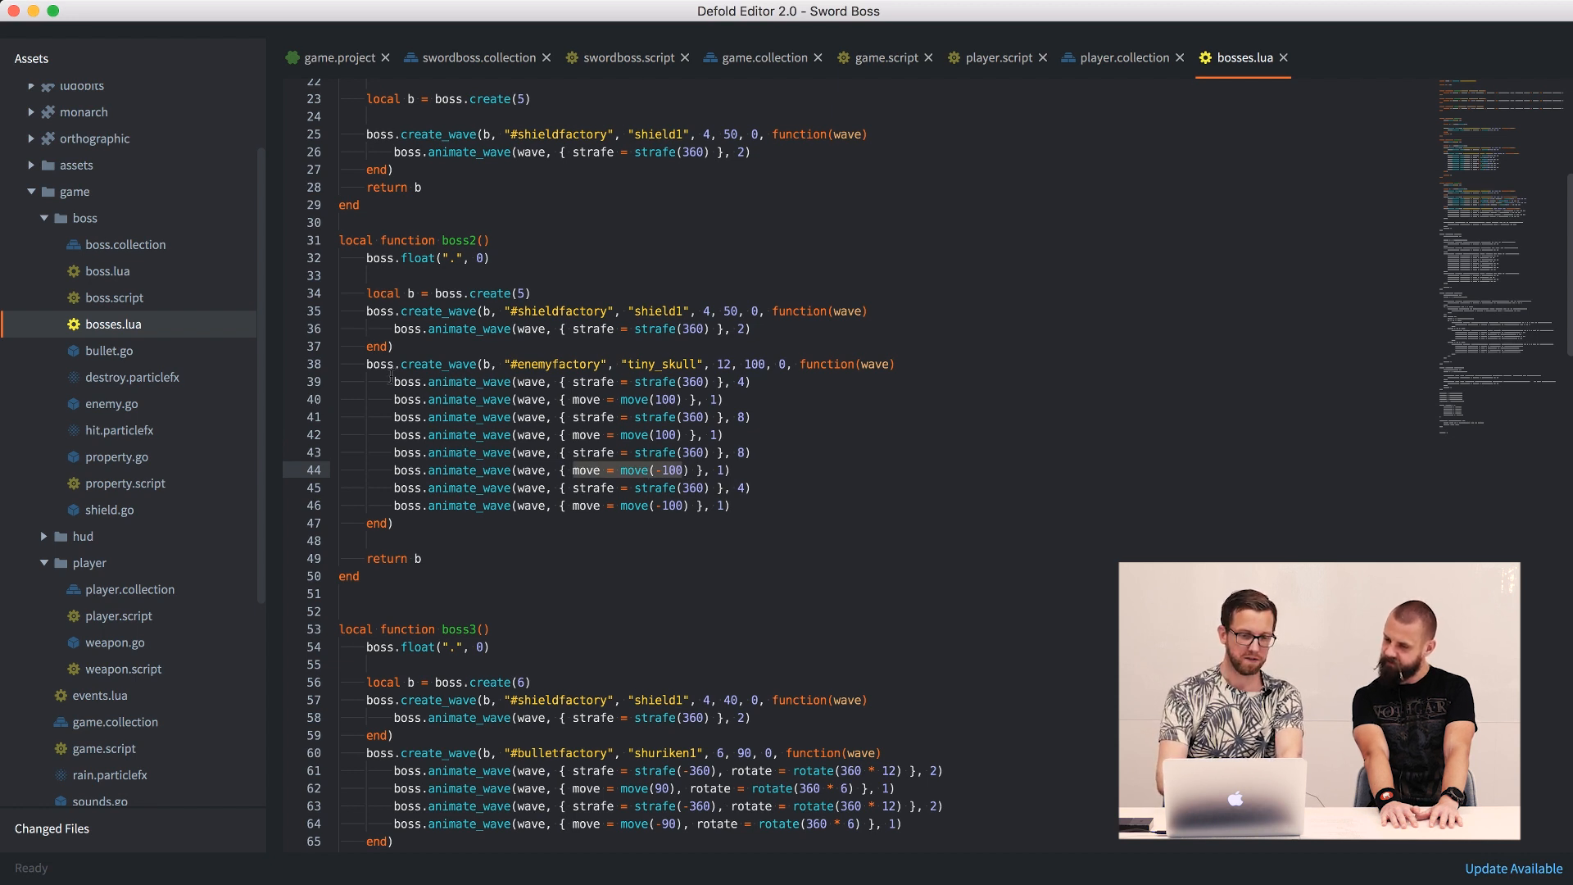
drag(396, 382, 731, 506)
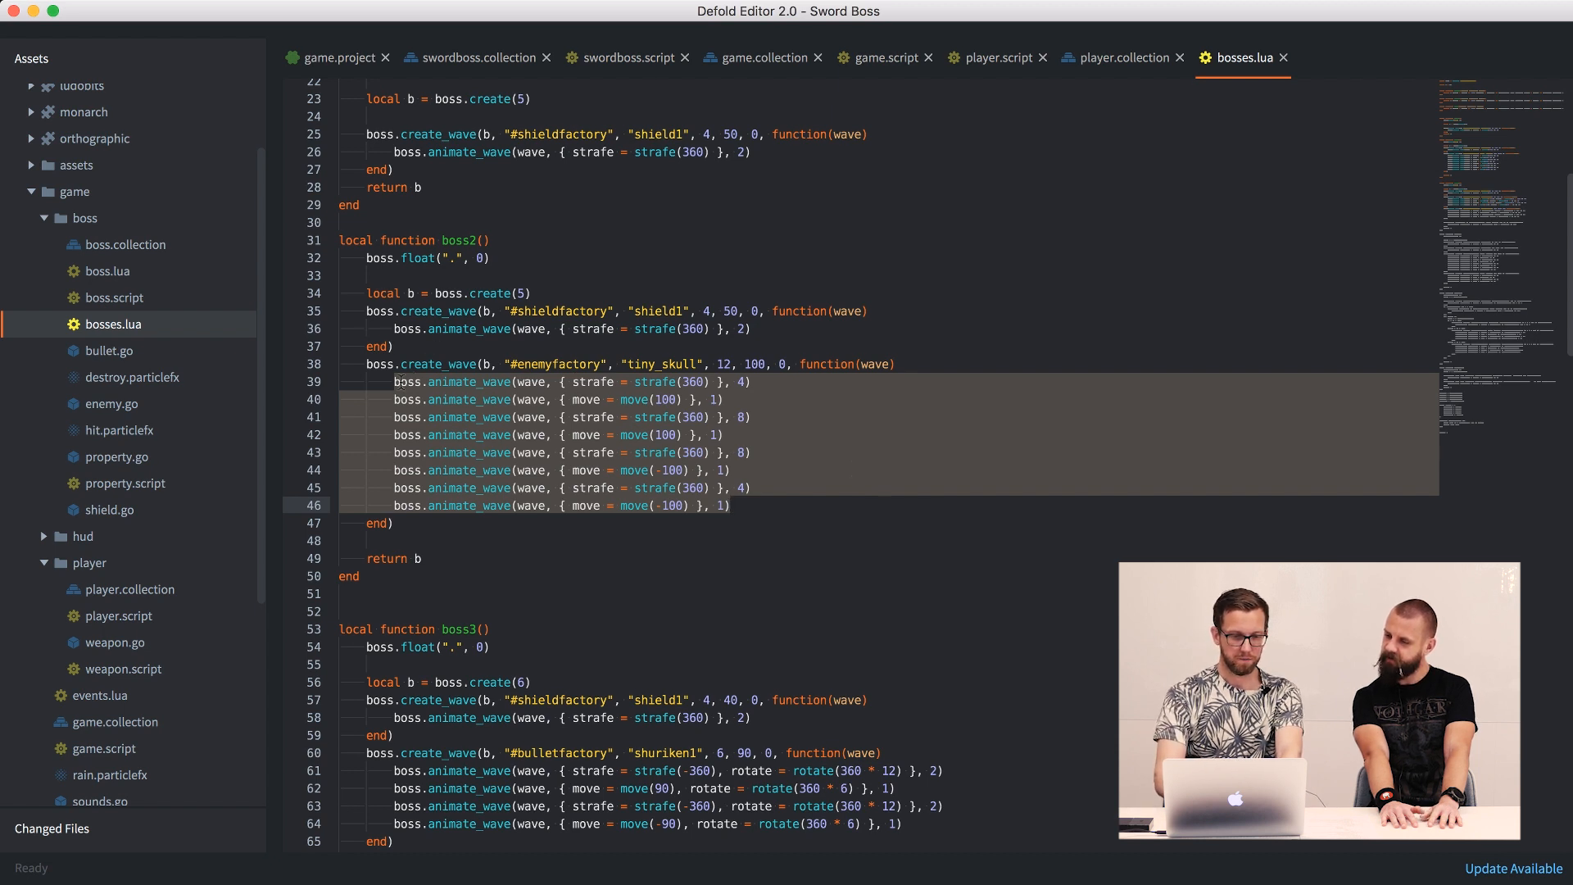
scroll(down, 3)
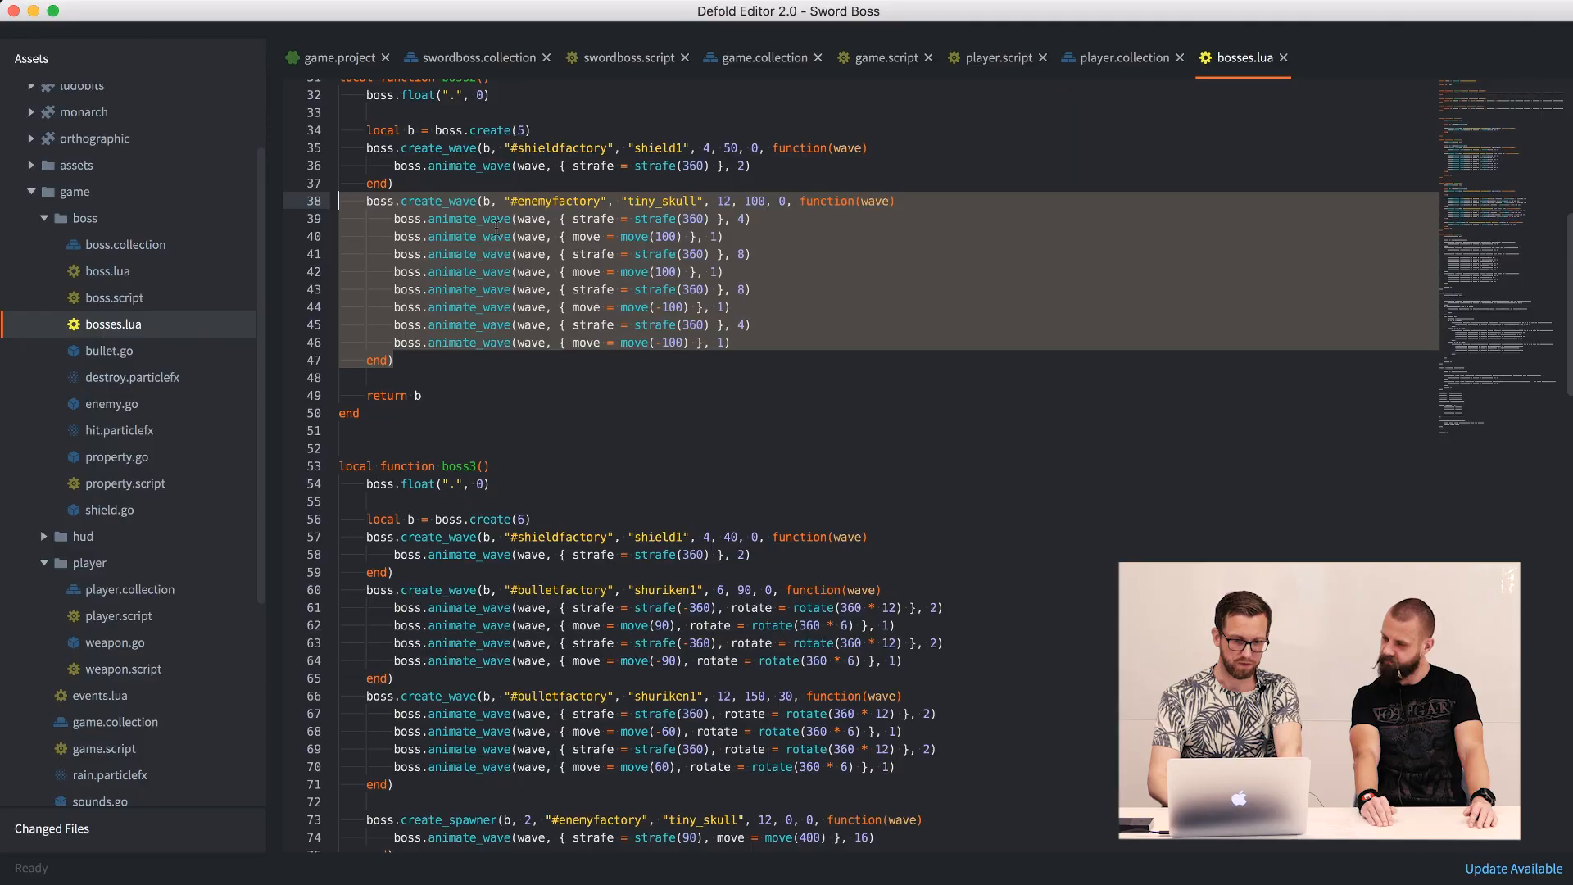
double_click(468, 218)
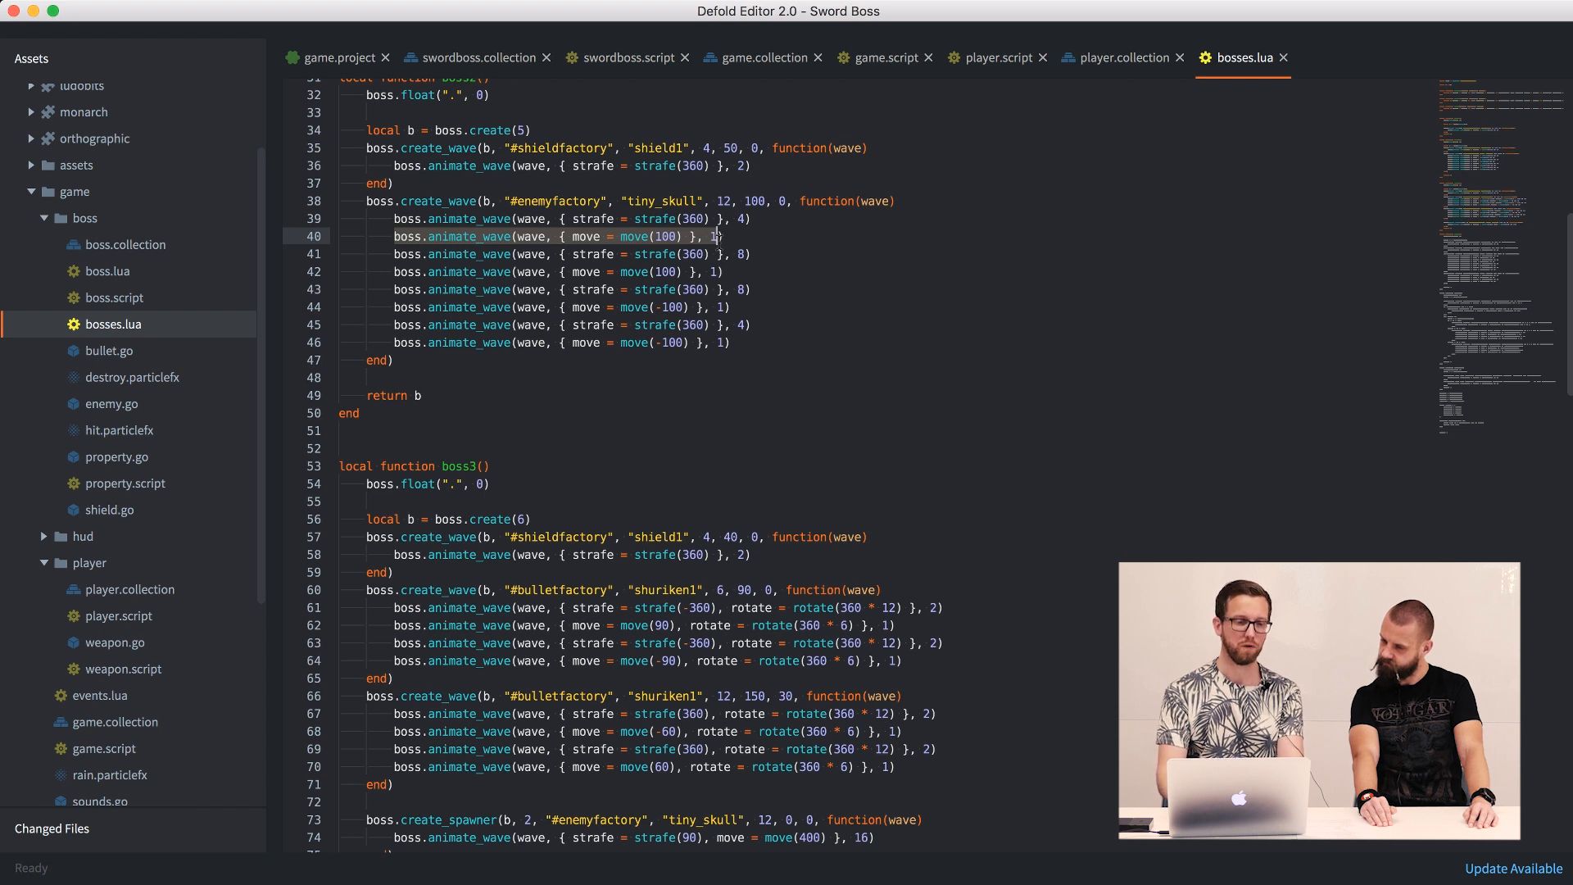
scroll(down, 3)
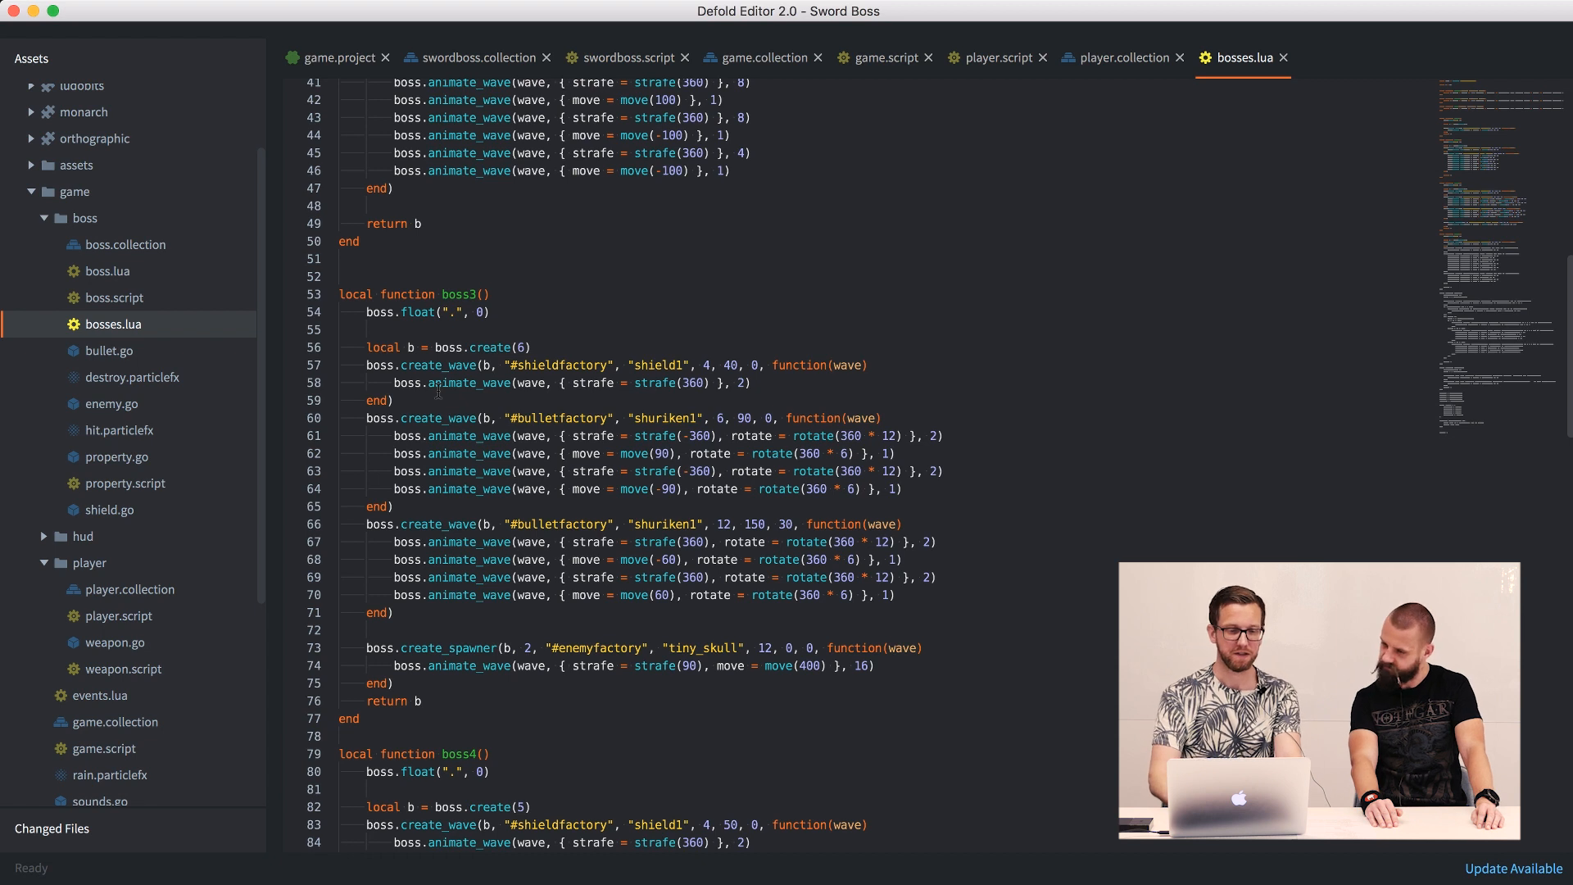
click(759, 58)
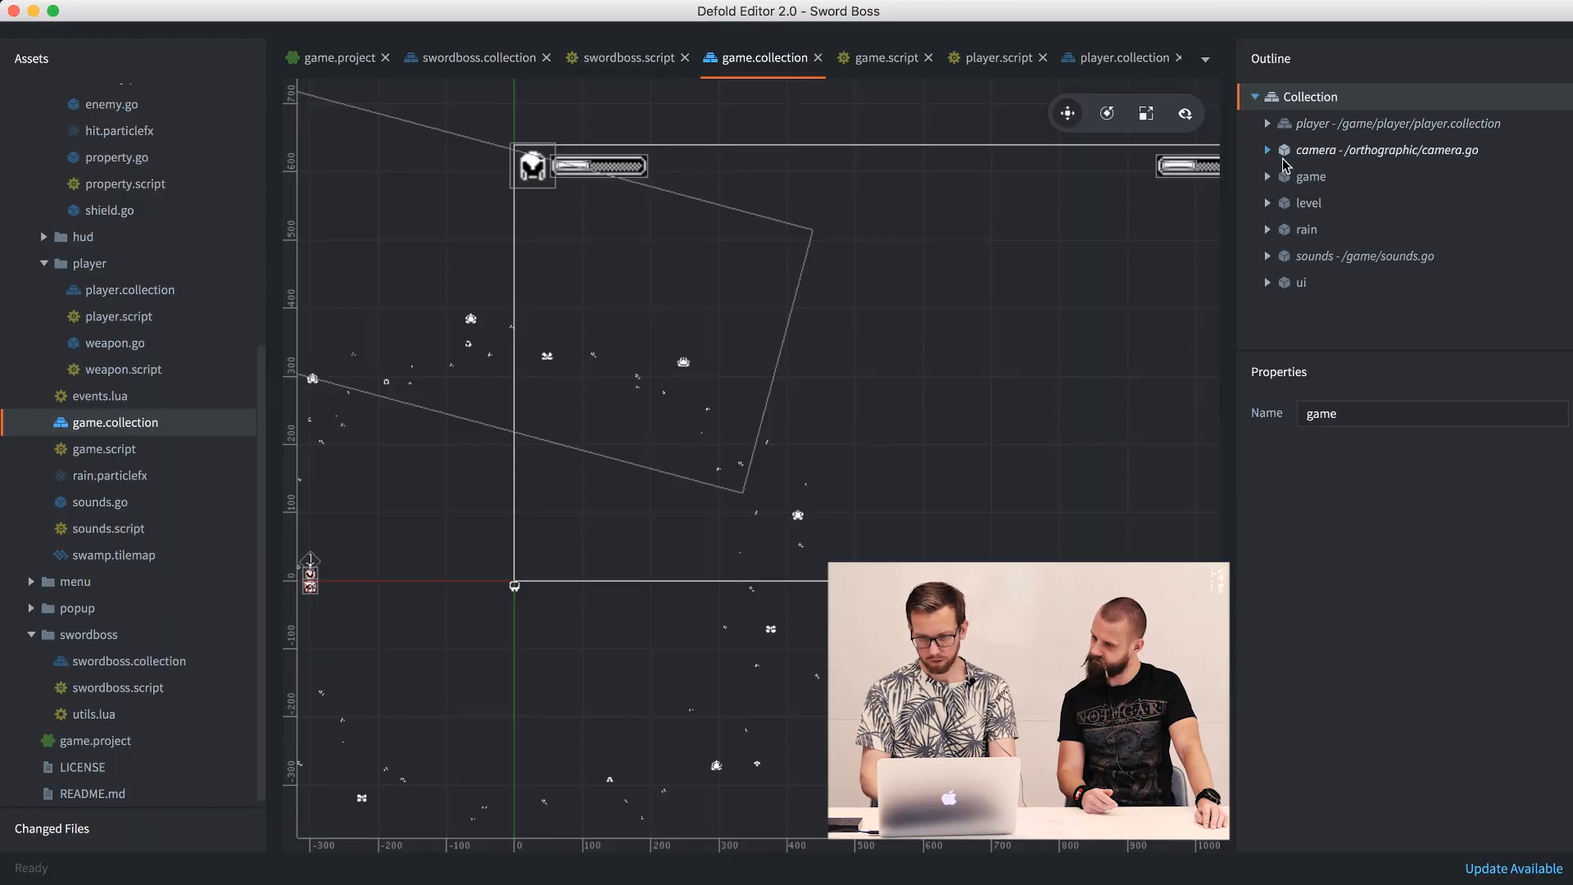
click(1268, 149)
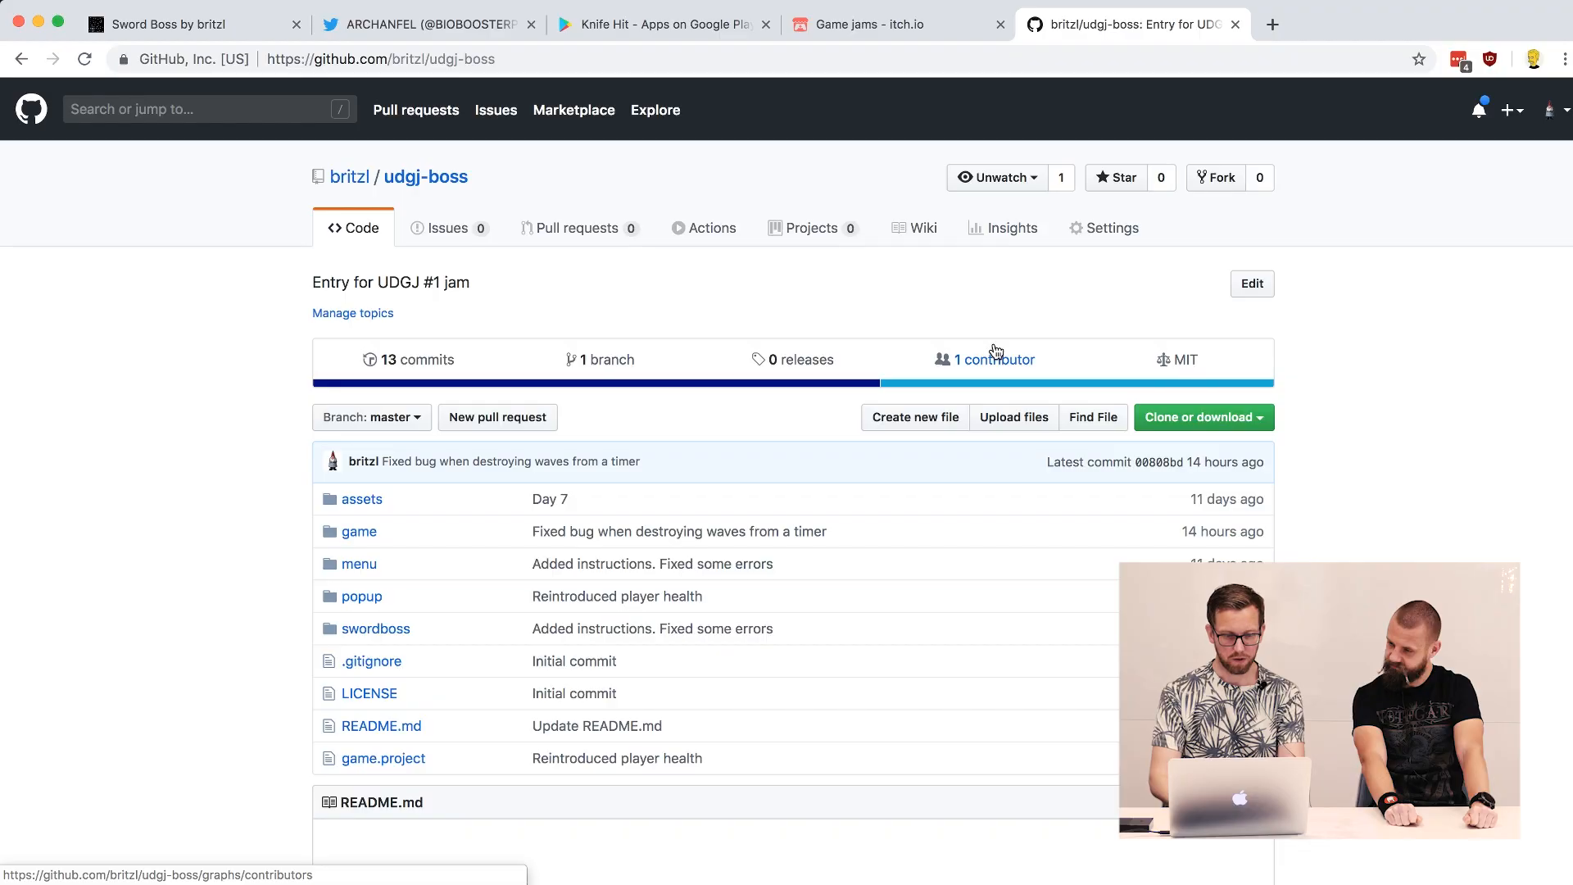
- Scroll the udgj-boss commit list down to the initial April 7 commits
scroll(down, 3)
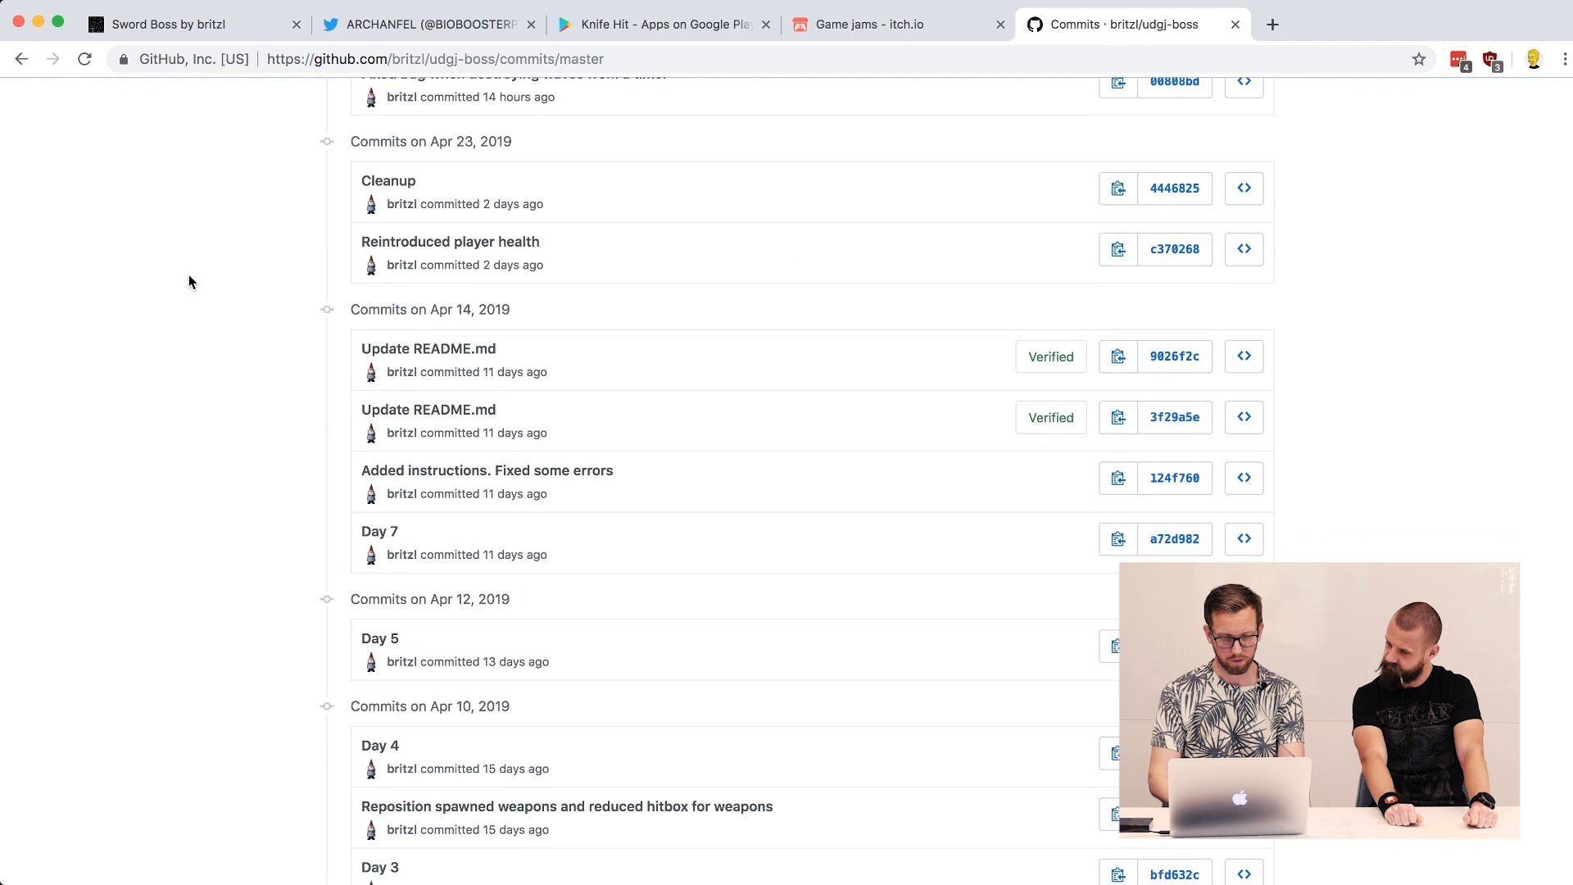
scroll(down, 3)
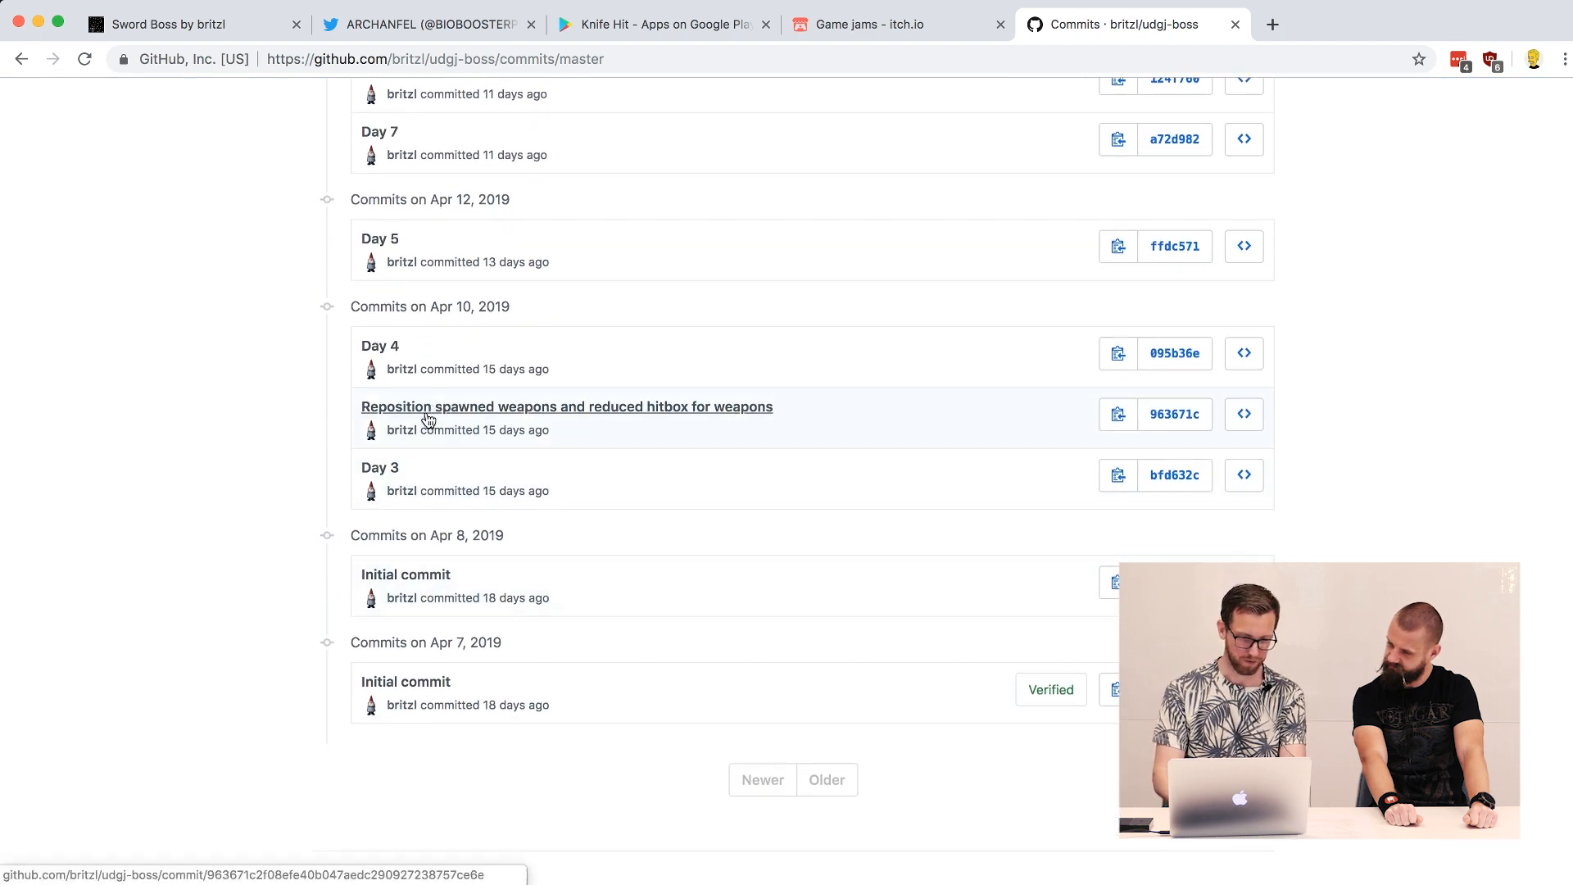
mouse_move(421, 140)
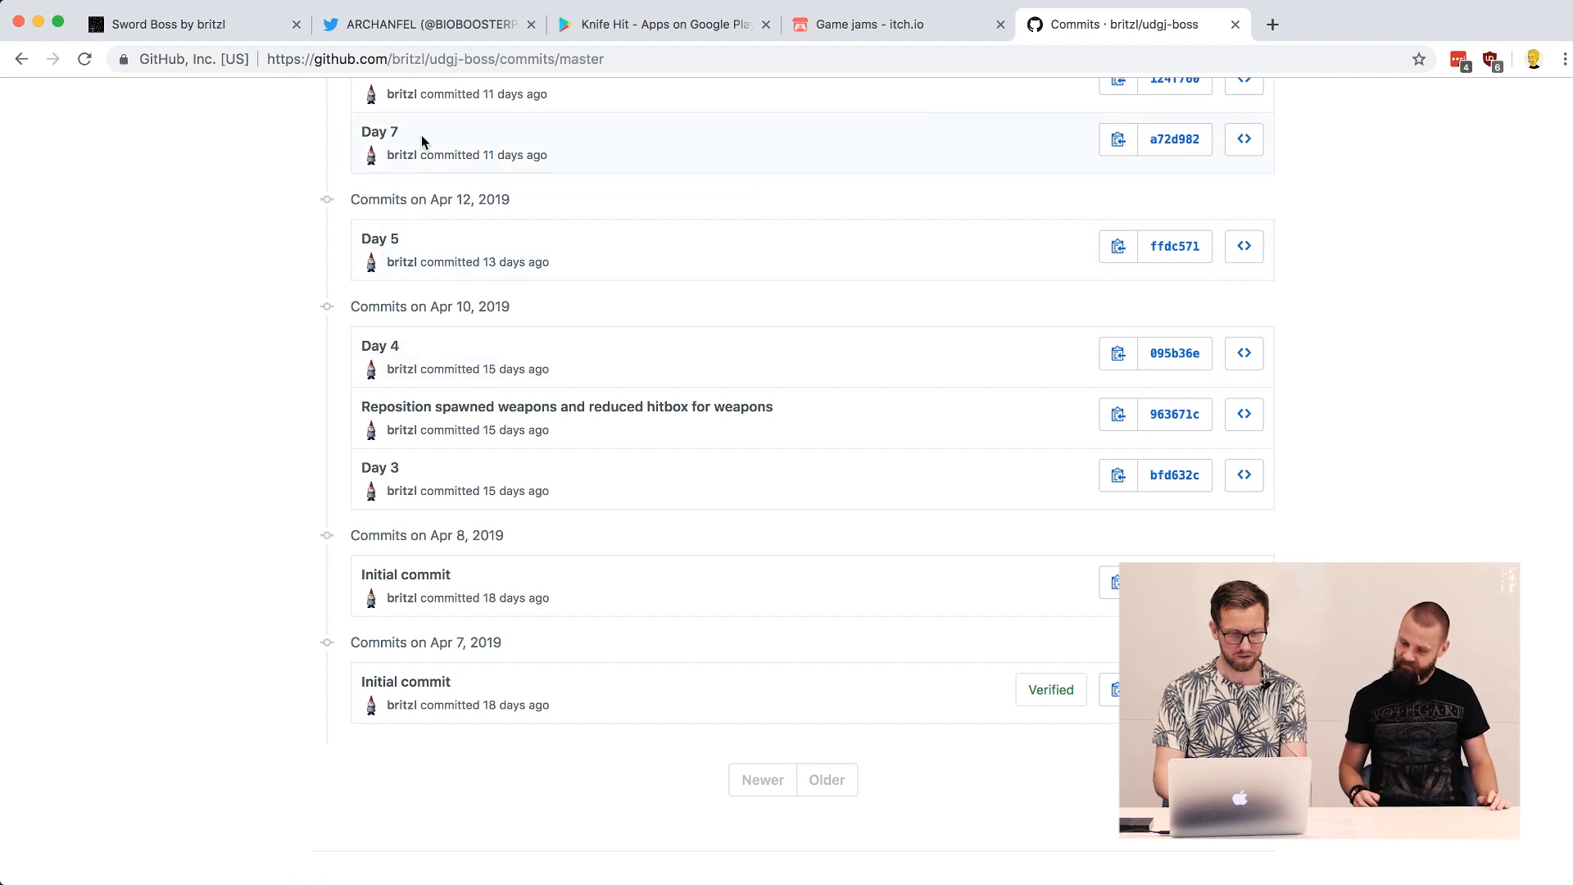